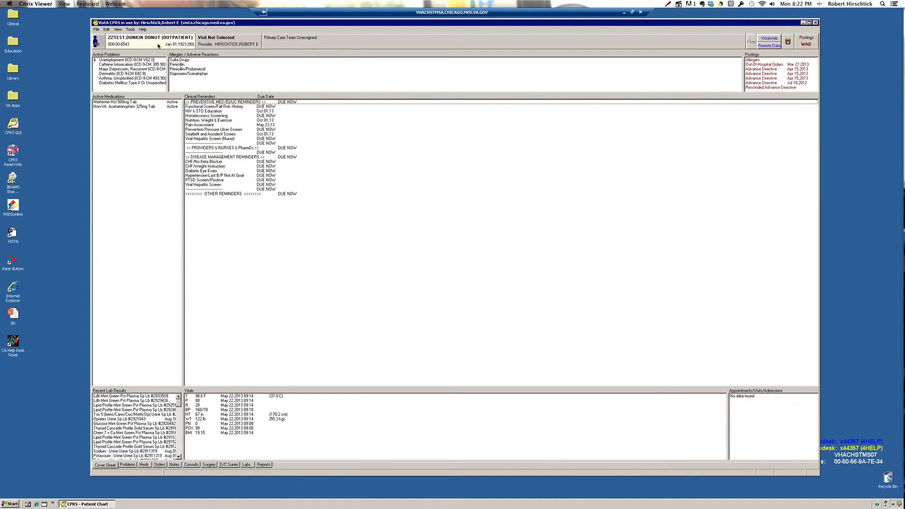
mouse_move(125, 267)
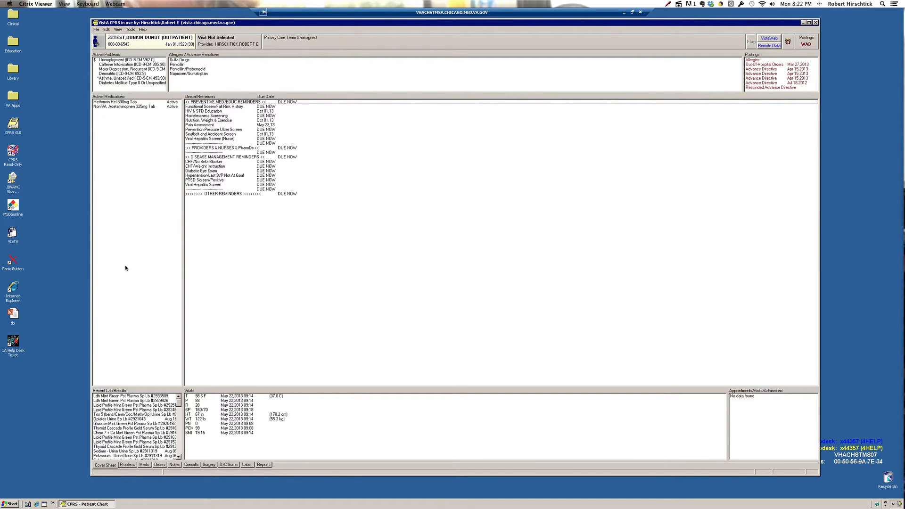
mouse_move(137, 471)
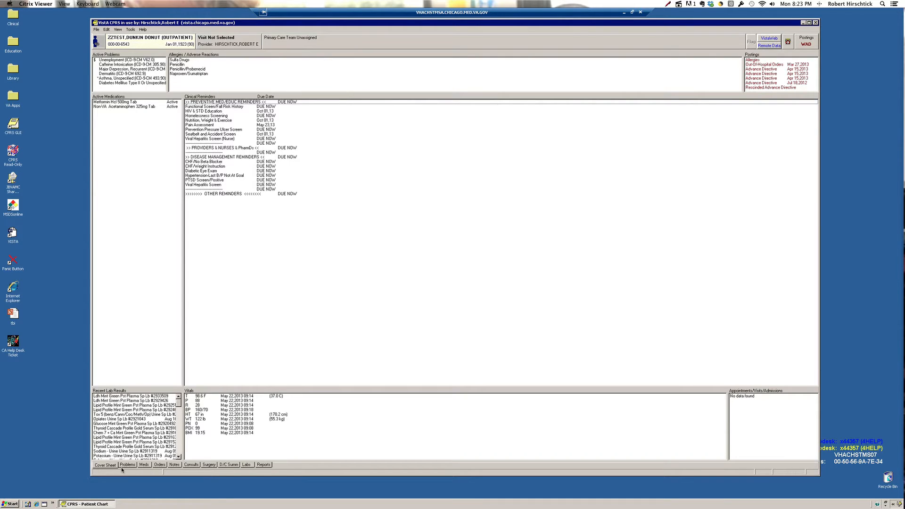
mouse_move(115, 469)
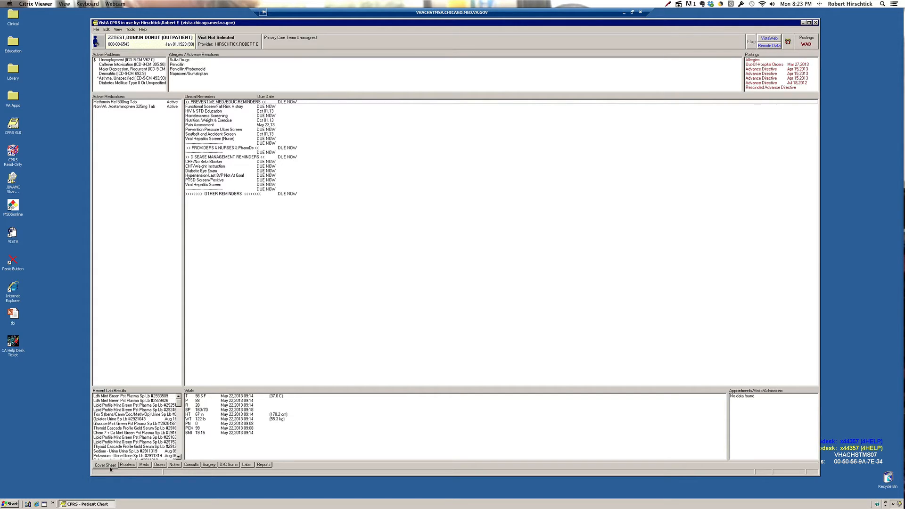
mouse_move(216, 409)
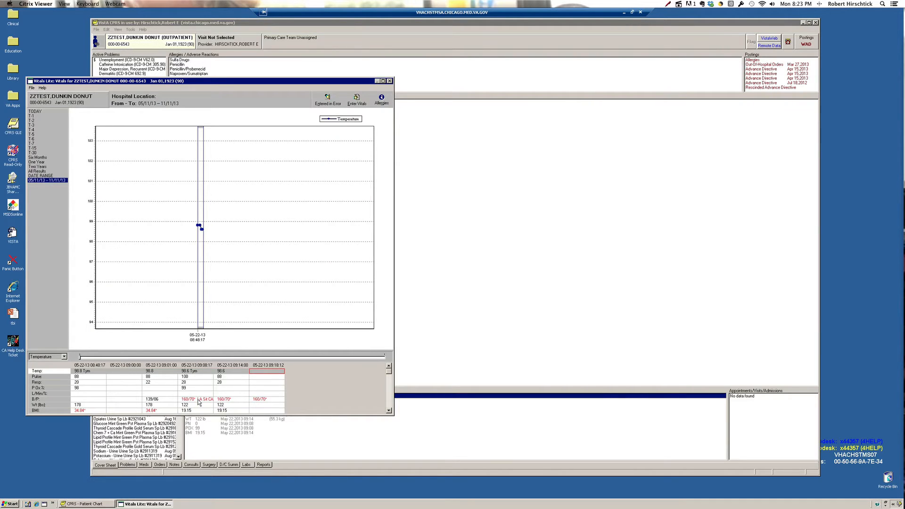
mouse_move(99, 377)
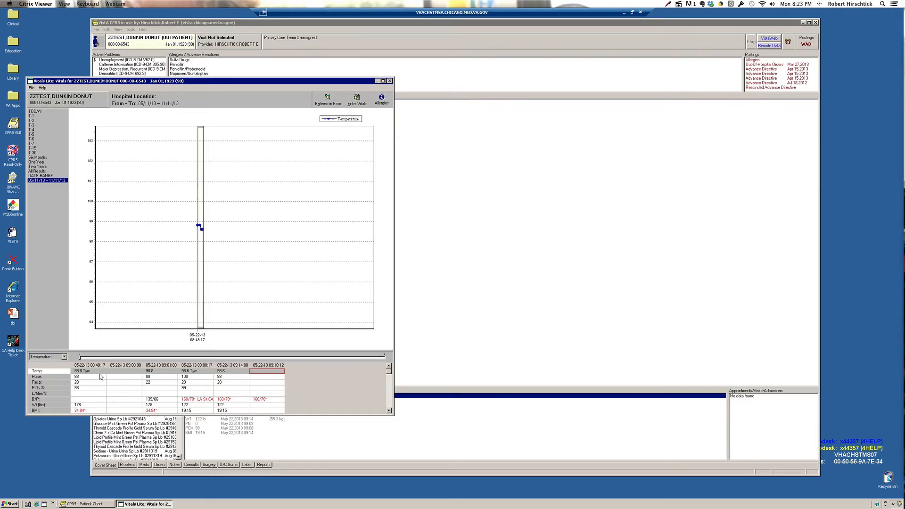
mouse_move(133, 378)
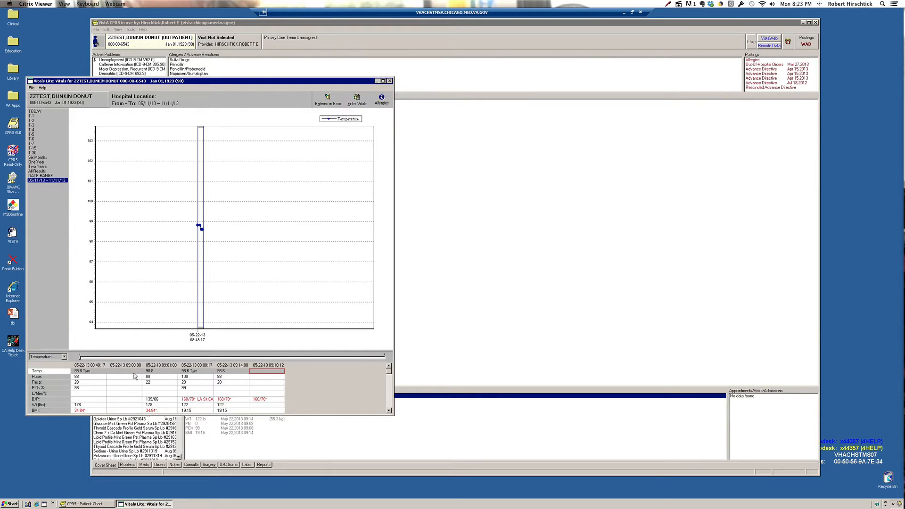
mouse_move(95, 378)
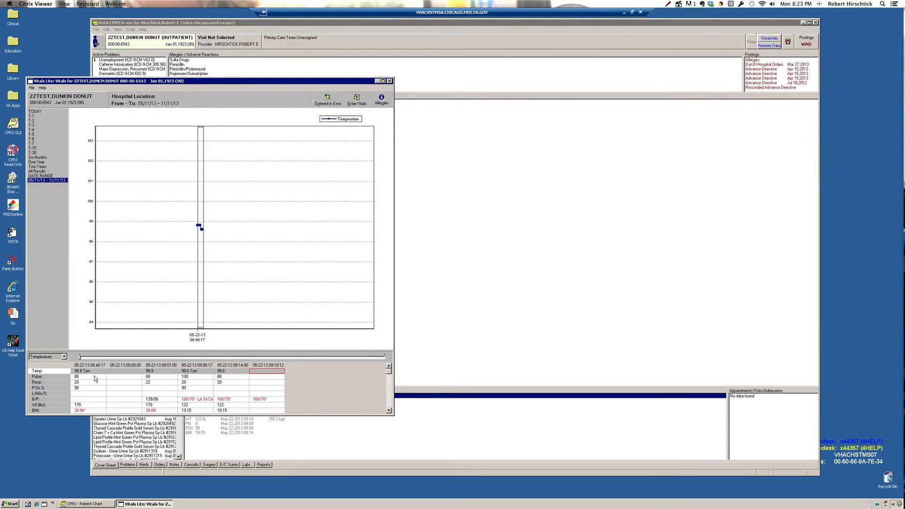
mouse_move(109, 244)
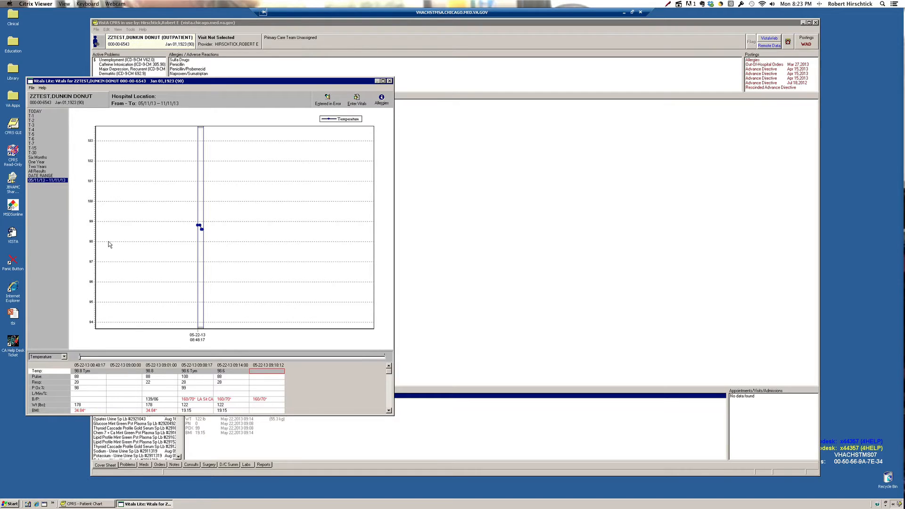
mouse_move(44, 139)
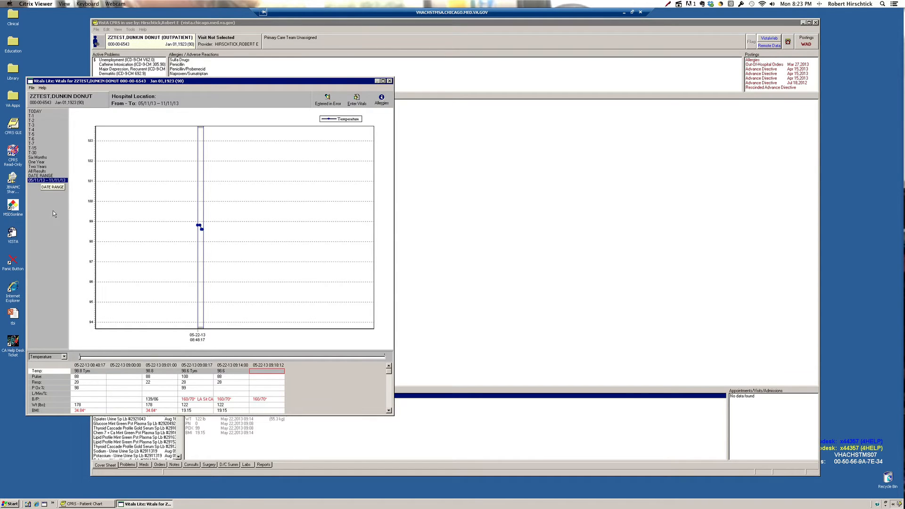
mouse_move(388, 96)
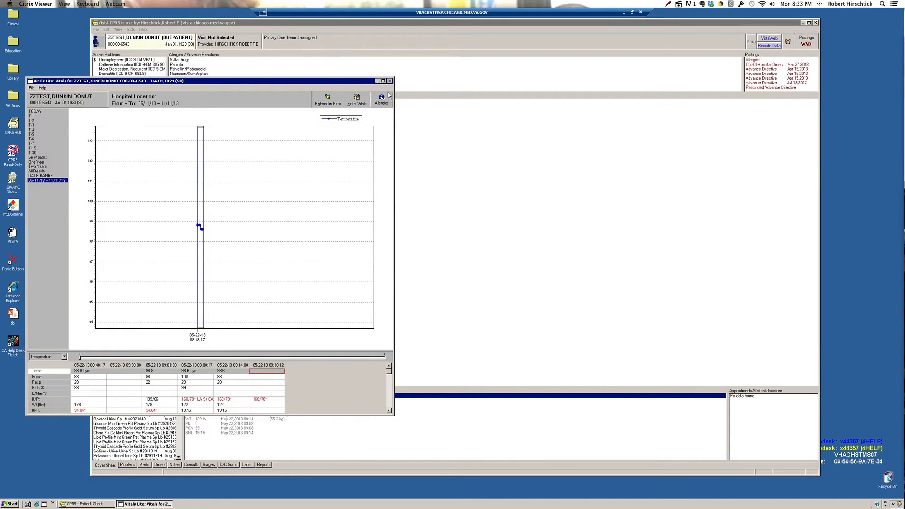
Show the weight readings on the vitals graph, then close the graph window.
click(390, 80)
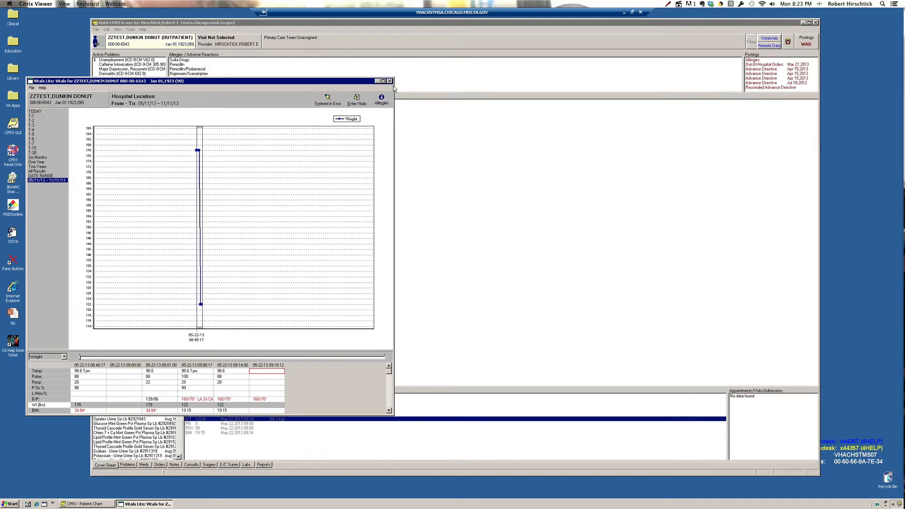
click(390, 80)
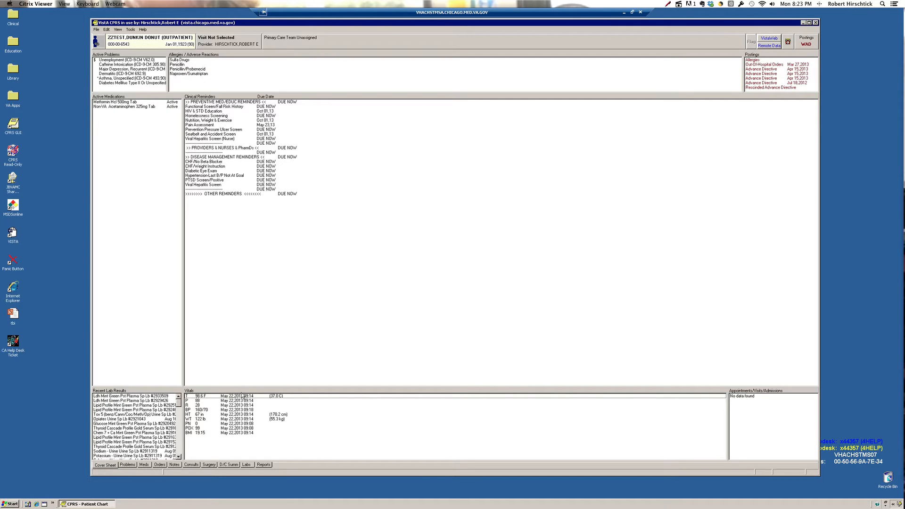
mouse_move(339, 234)
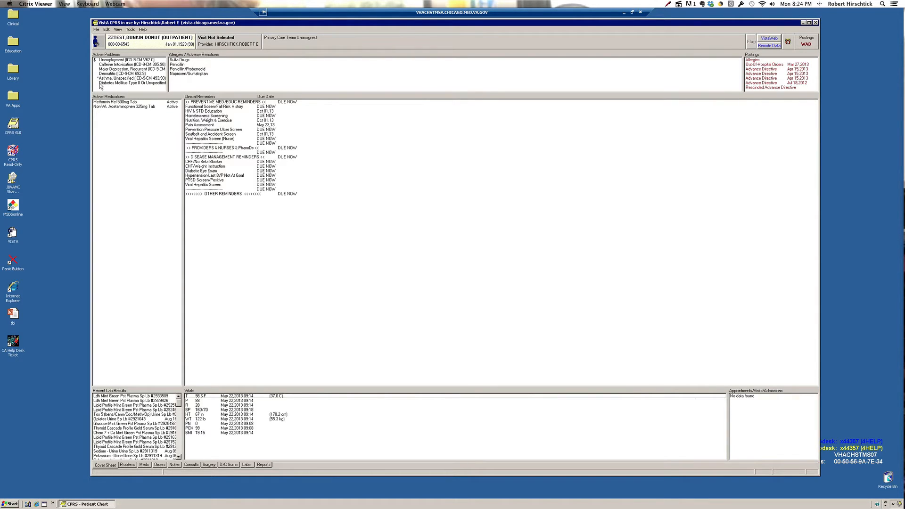
click(132, 82)
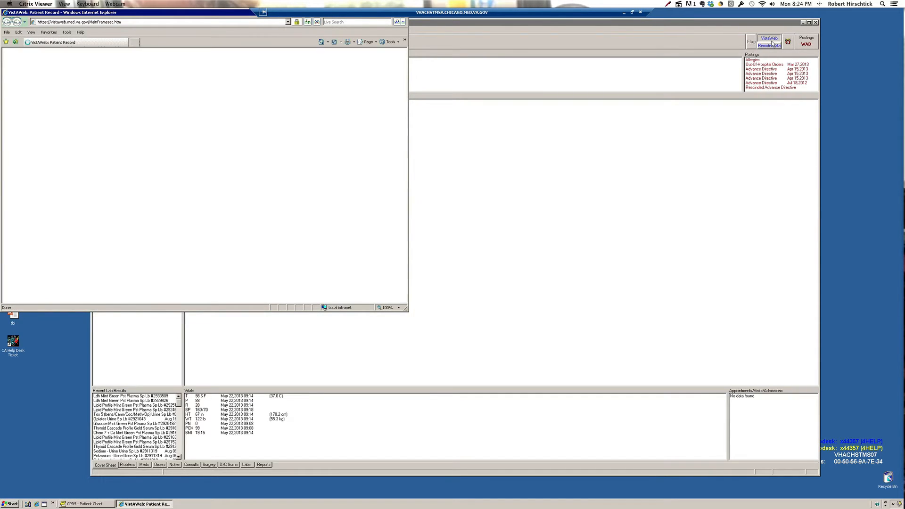
Cancel VistaWeb's connection to the patient's sites and close the browser window.
click(769, 45)
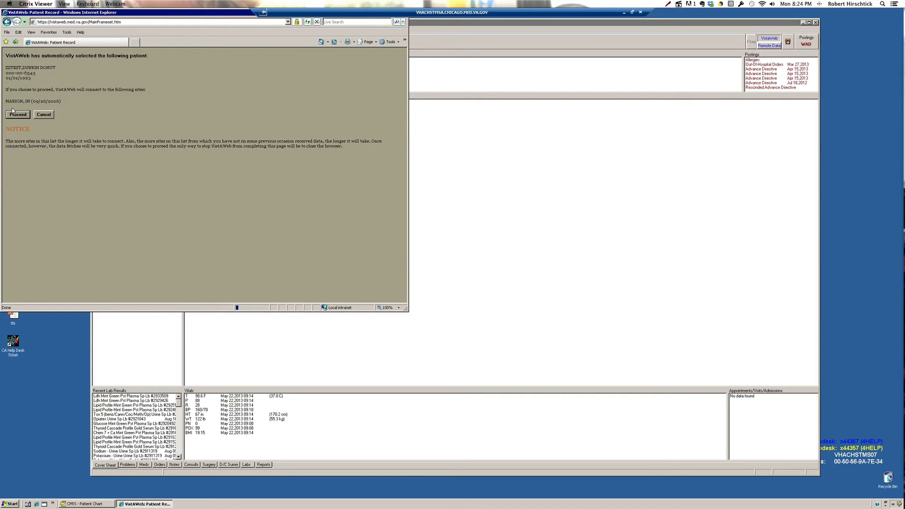
click(43, 113)
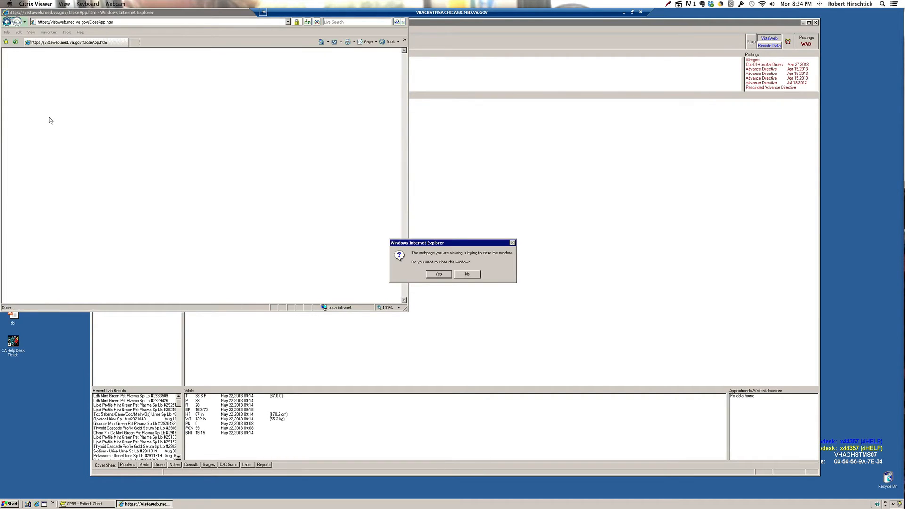
click(438, 273)
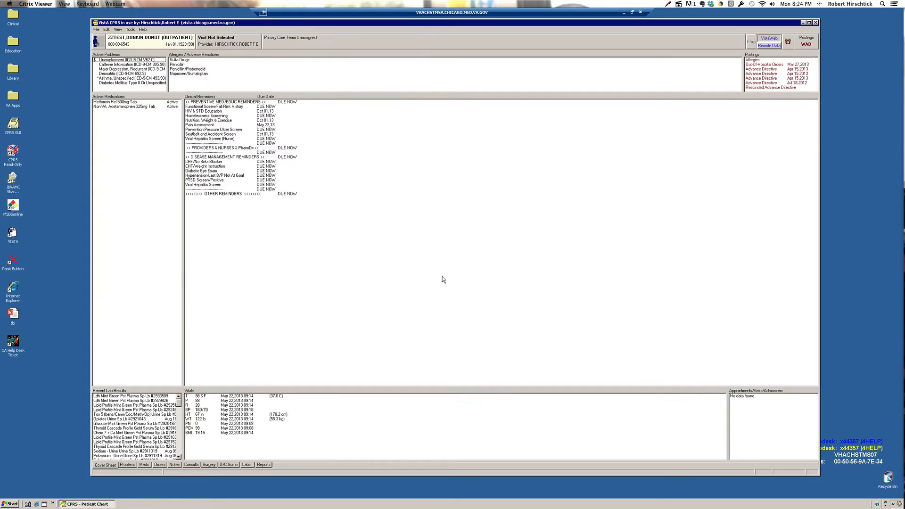
click(208, 121)
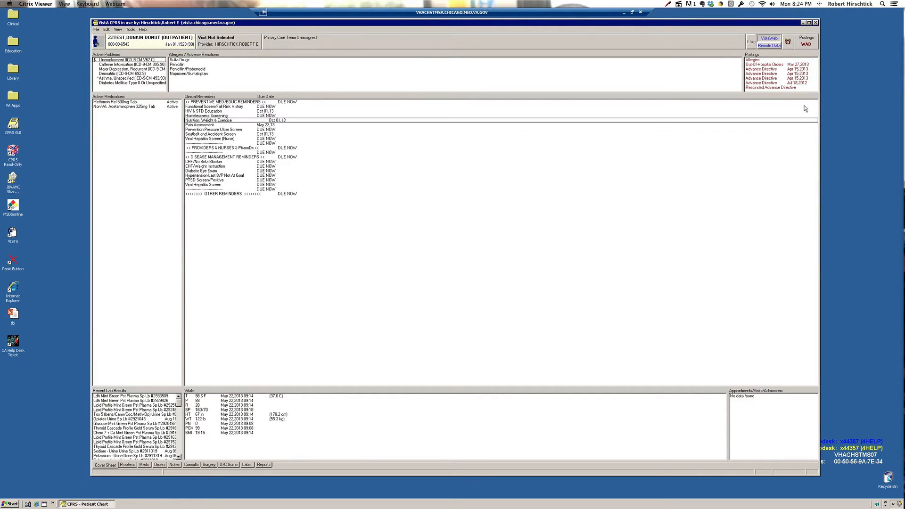
Review the patient's allergy and advance directive postings and close the demographics report.
click(805, 41)
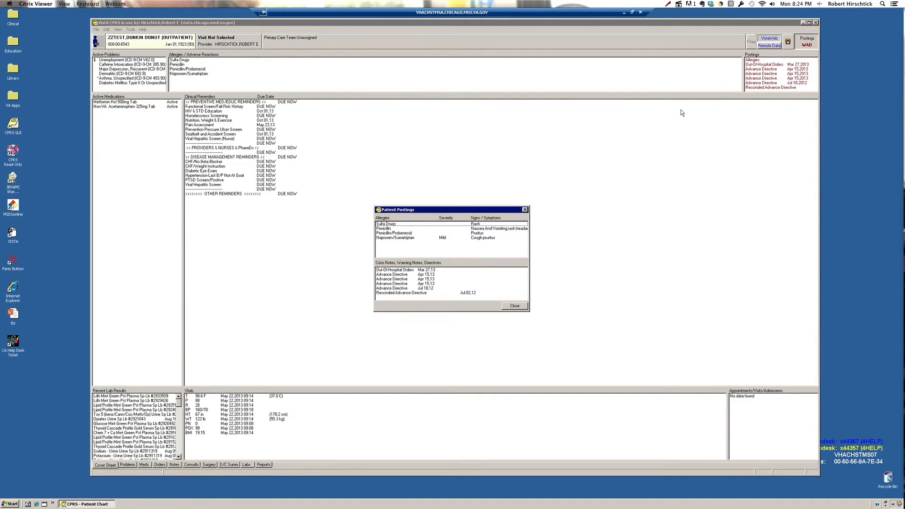
mouse_move(576, 232)
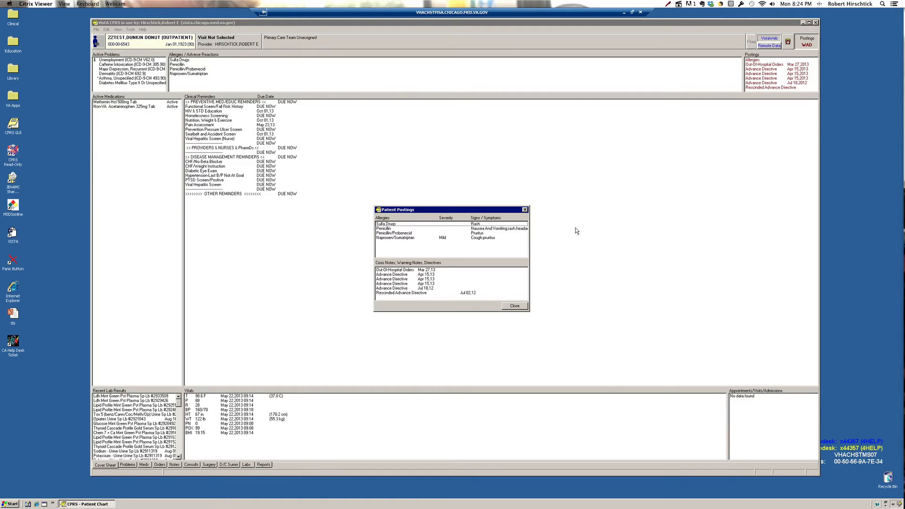
mouse_move(531, 231)
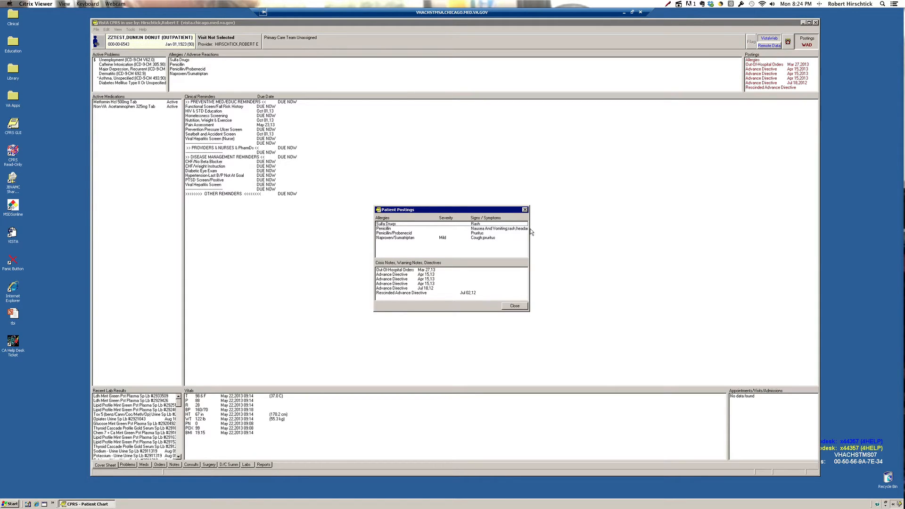
mouse_move(417, 247)
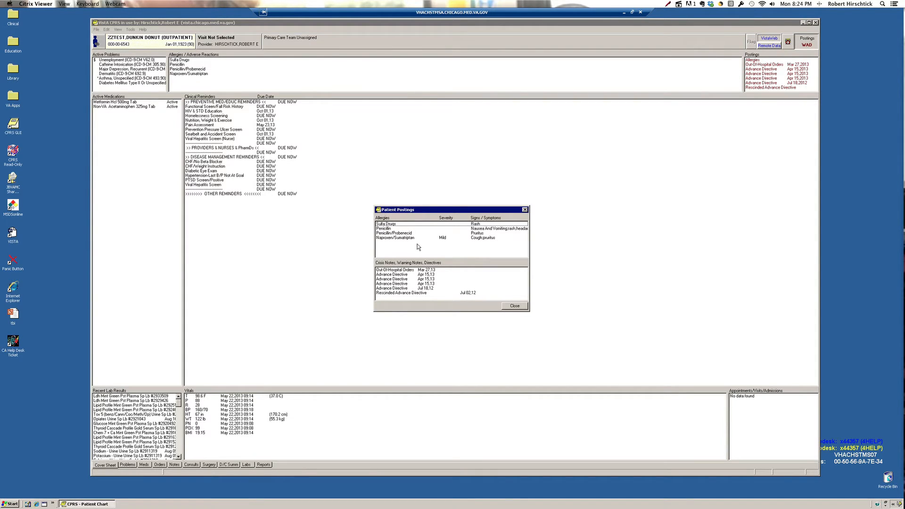
mouse_move(471, 292)
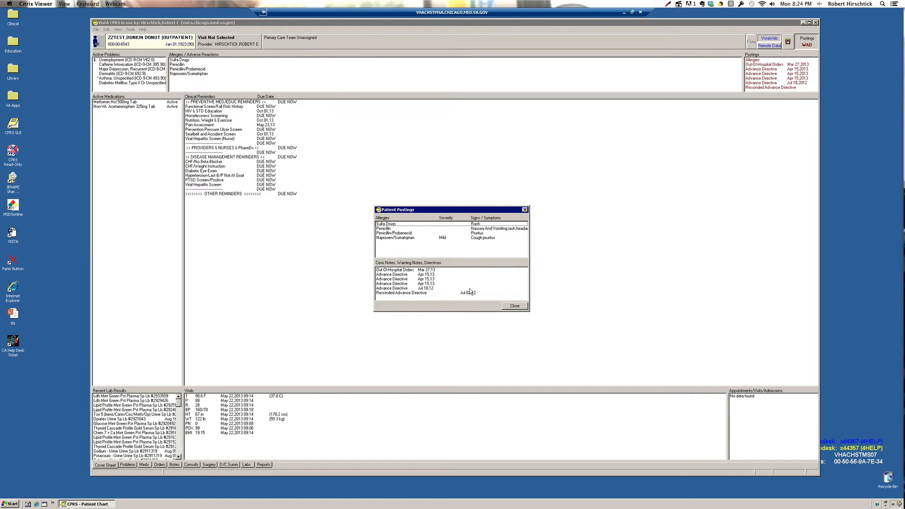
click(514, 306)
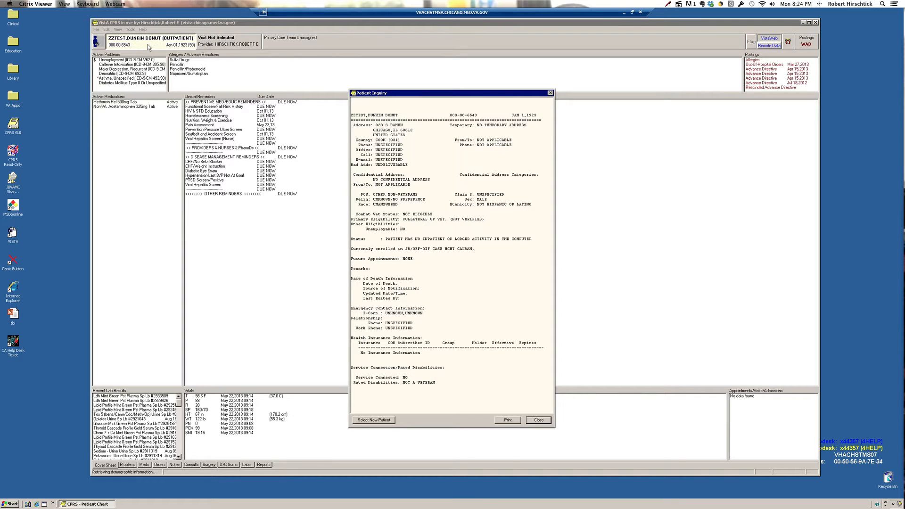
mouse_move(186, 72)
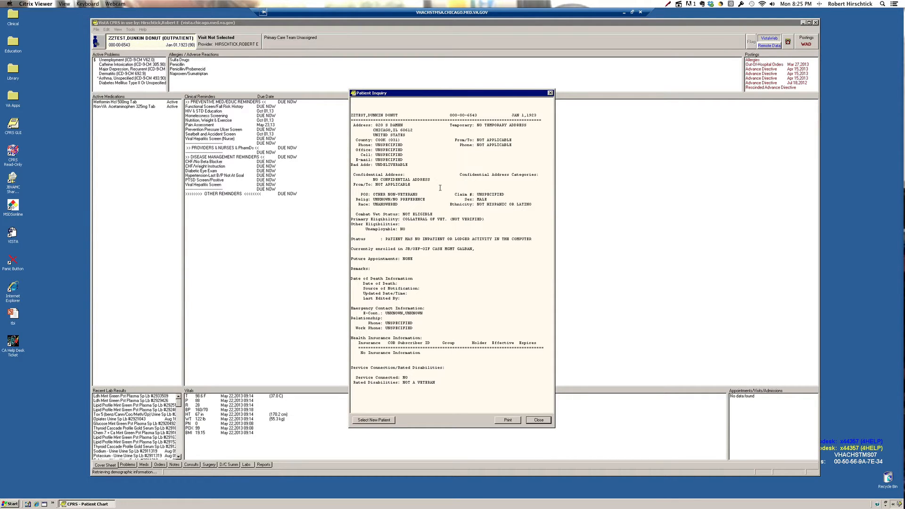
mouse_move(403, 142)
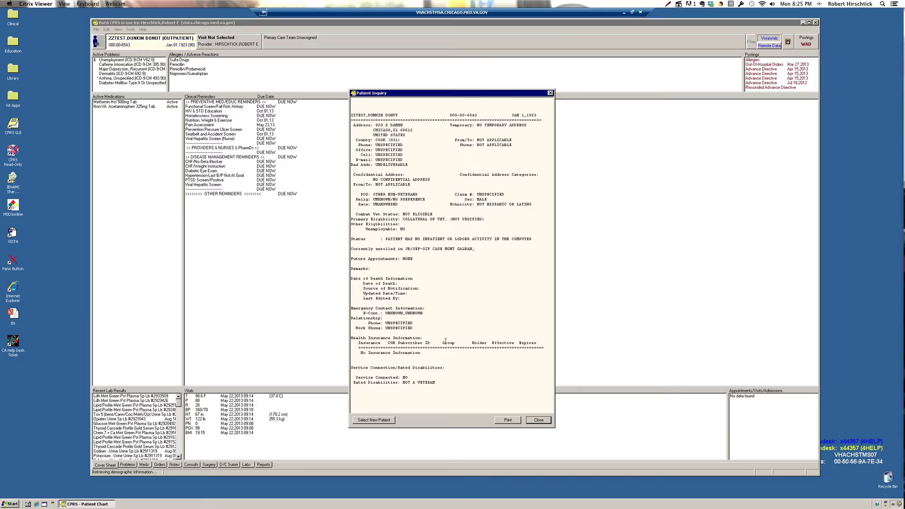
click(538, 419)
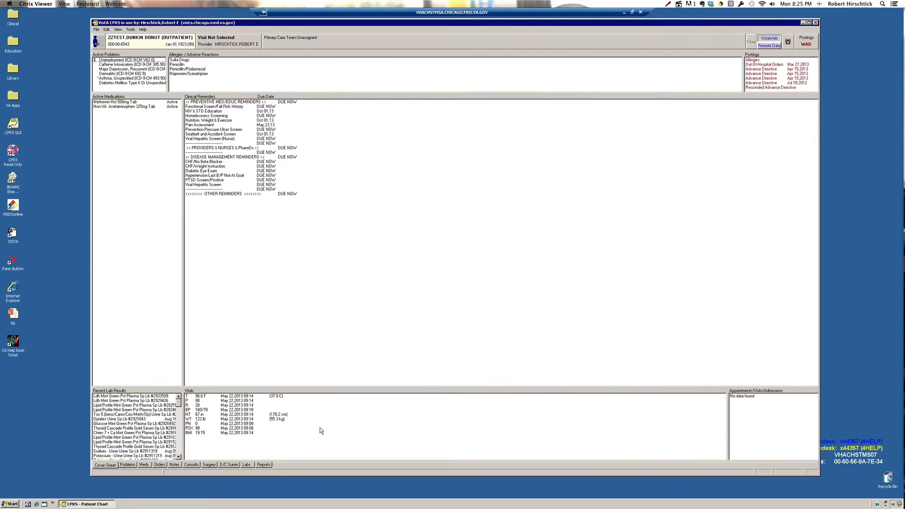
Open the medication lists, review the first heparin infusion order's details, then close them.
click(144, 465)
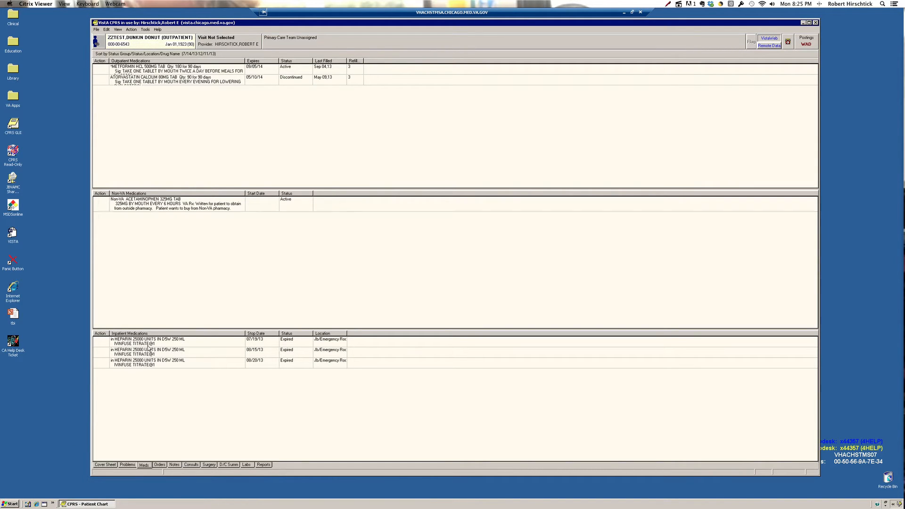
double_click(147, 340)
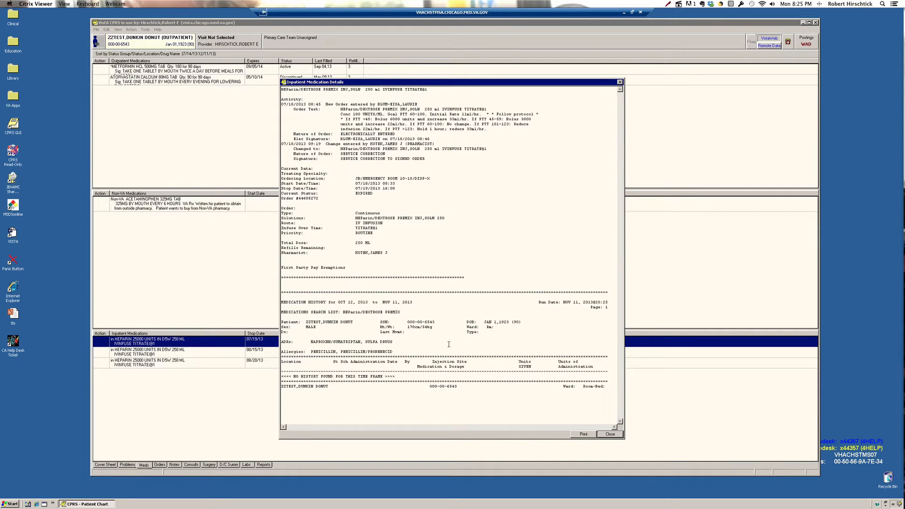
mouse_move(527, 401)
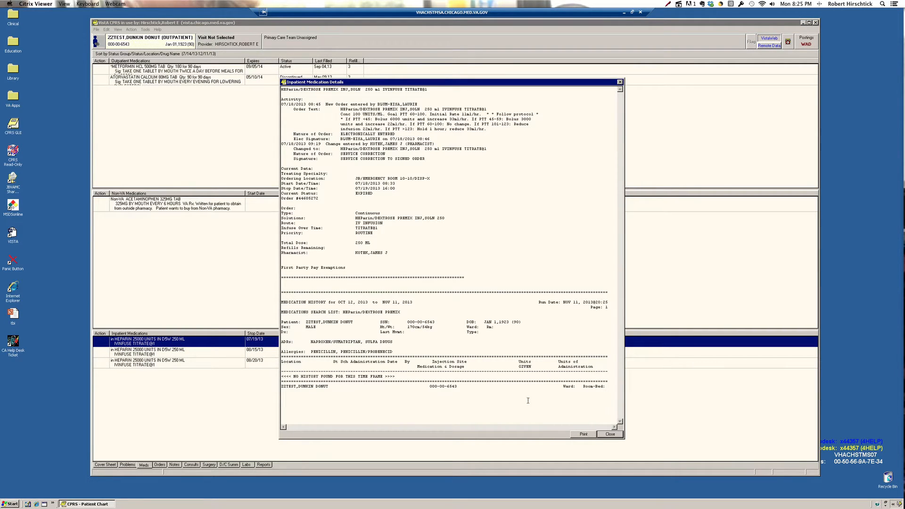
mouse_move(616, 442)
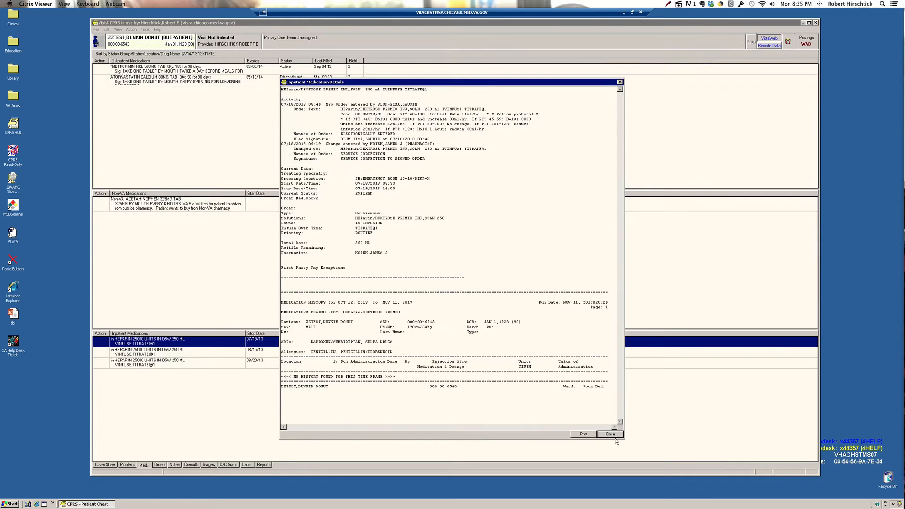
click(609, 434)
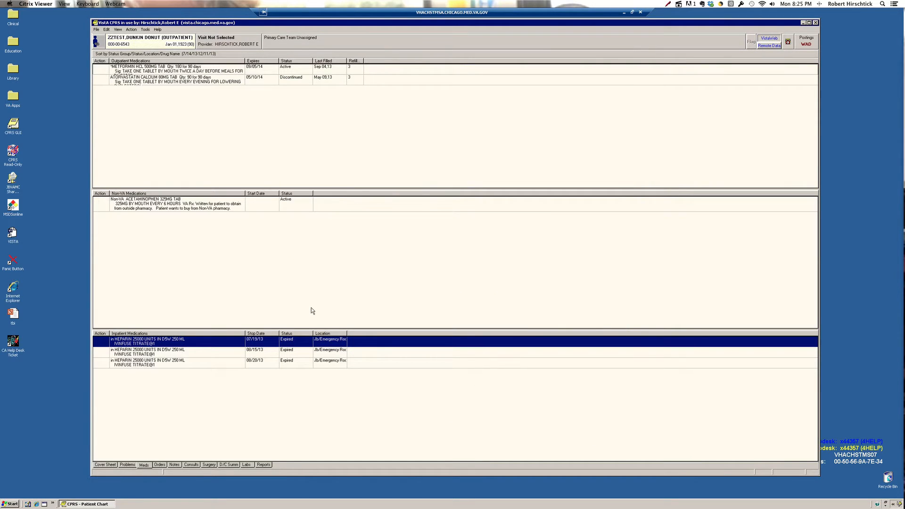
mouse_move(91, 181)
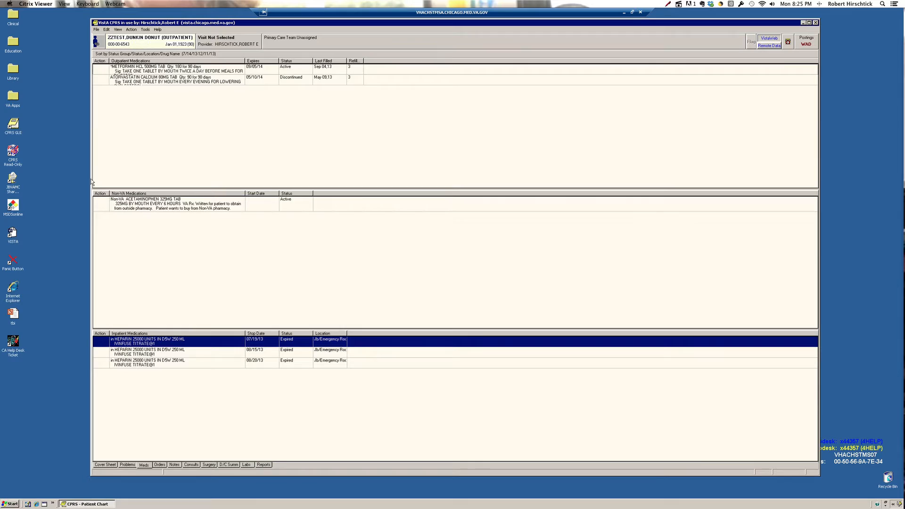
mouse_move(119, 199)
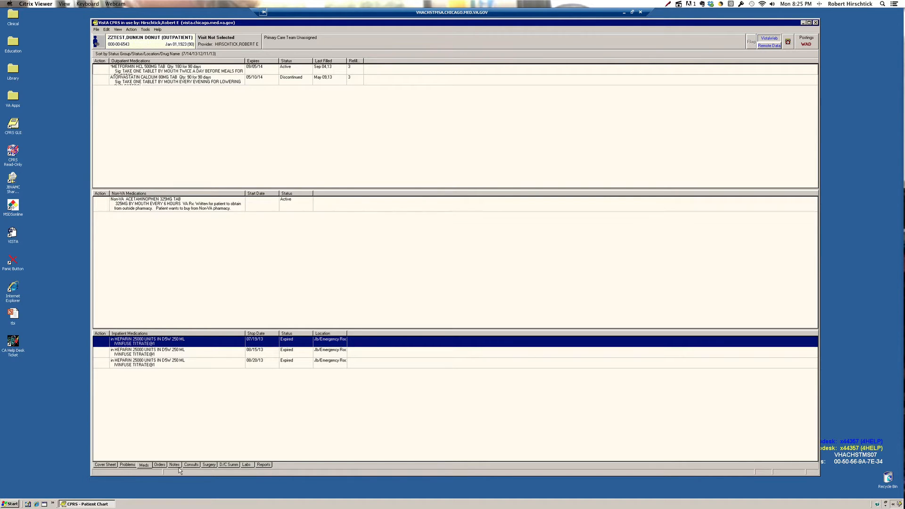
Switch to the Notes tab, select a note in the signed list, and open the View menu.
click(174, 464)
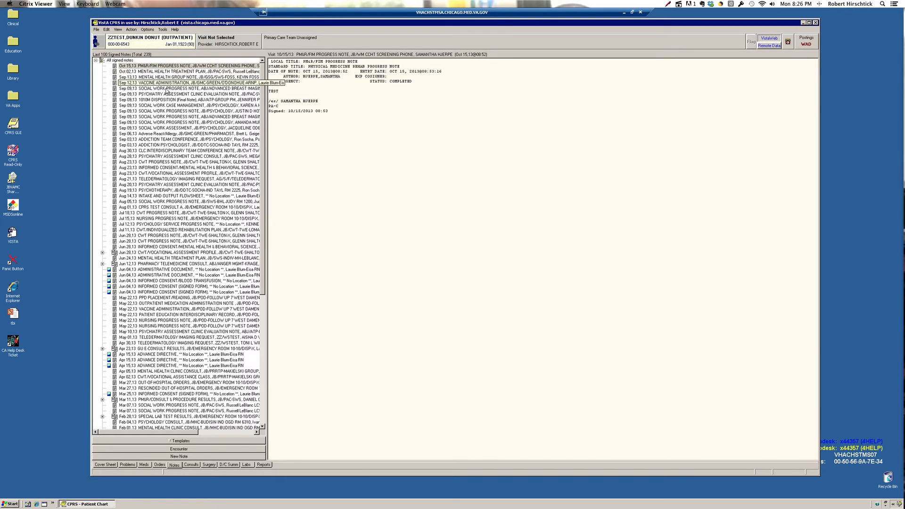
click(191, 100)
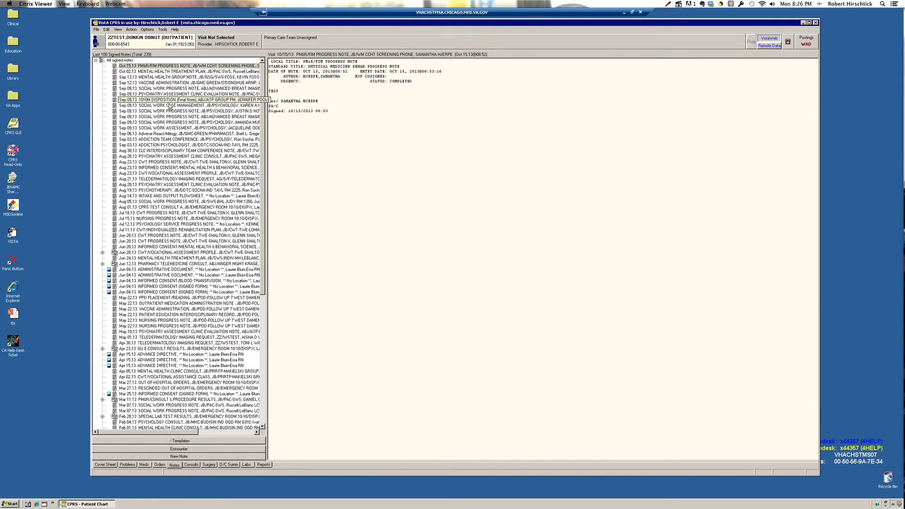
click(117, 29)
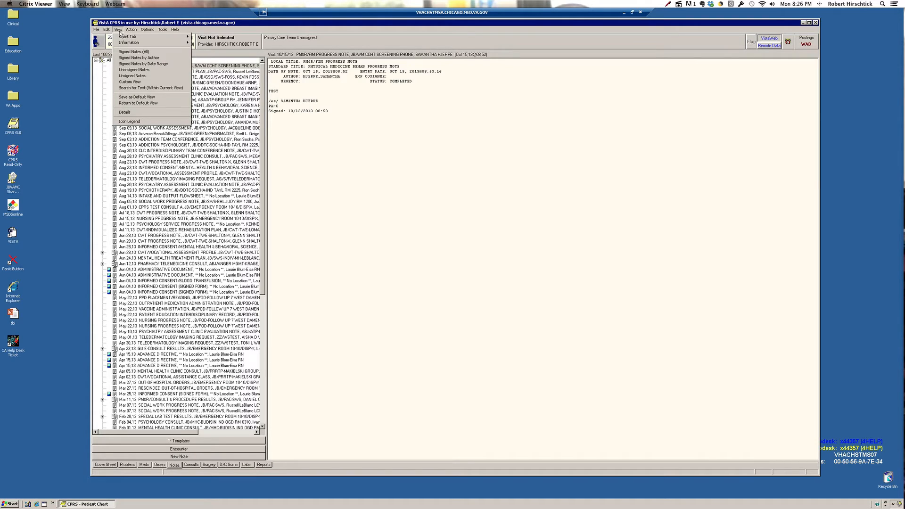
mouse_move(133, 52)
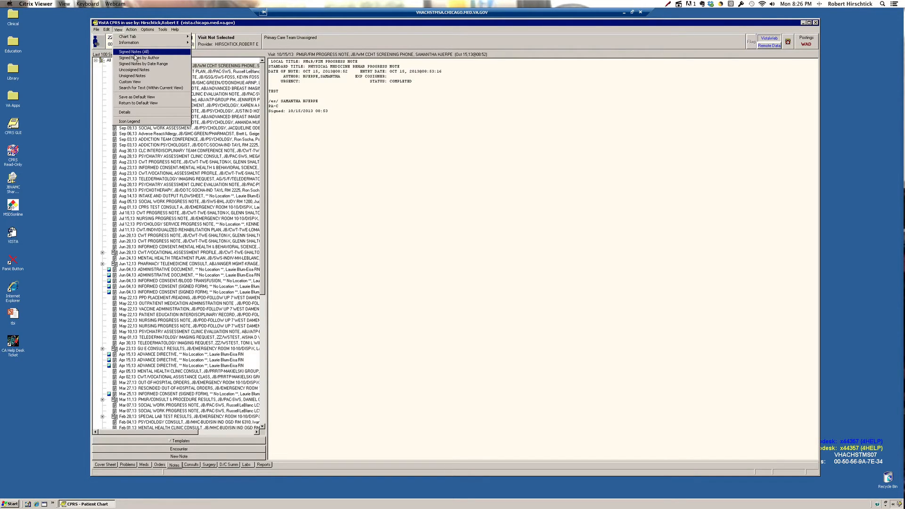
mouse_move(143, 63)
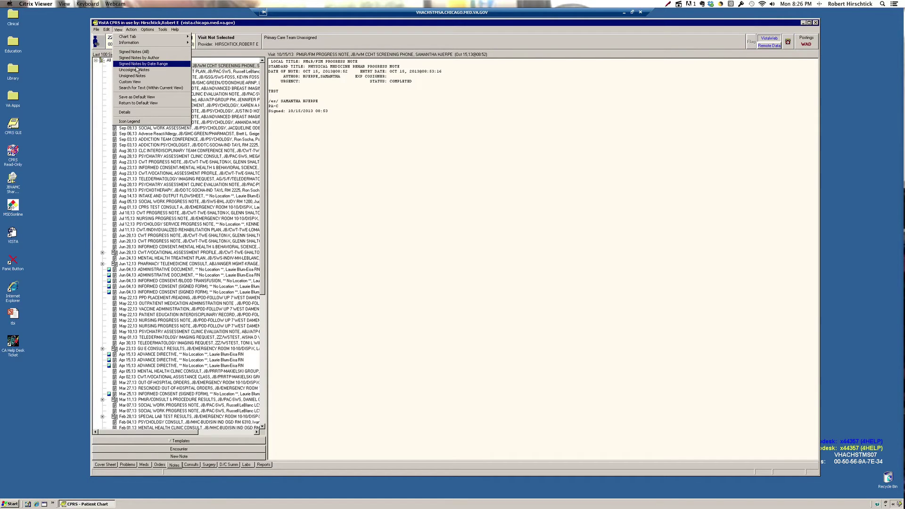
click(142, 64)
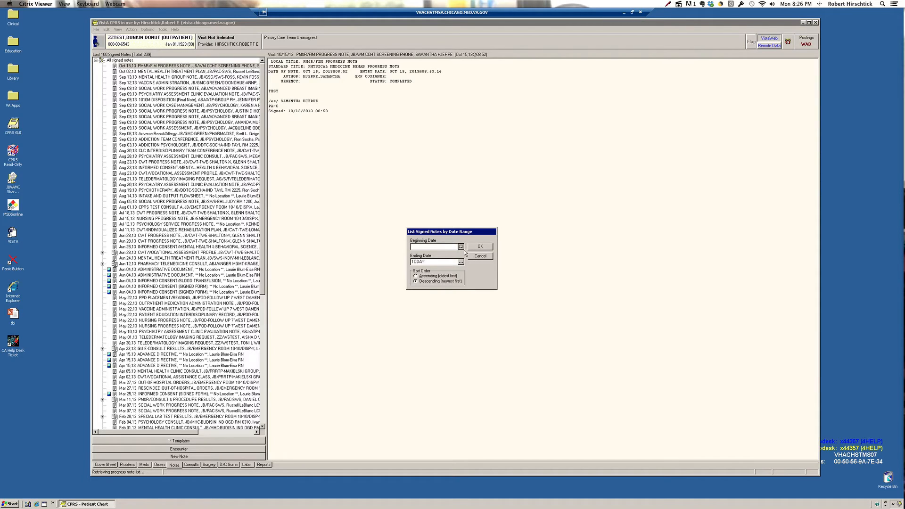
click(460, 247)
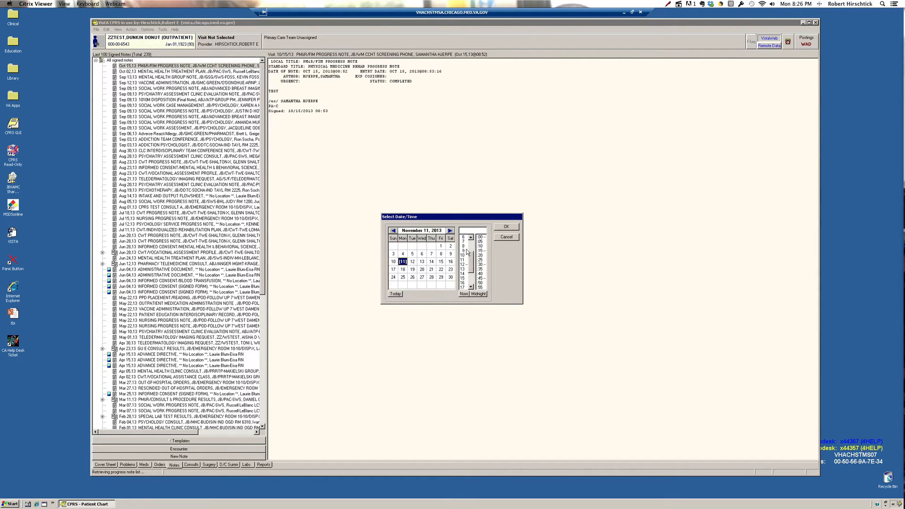
click(506, 226)
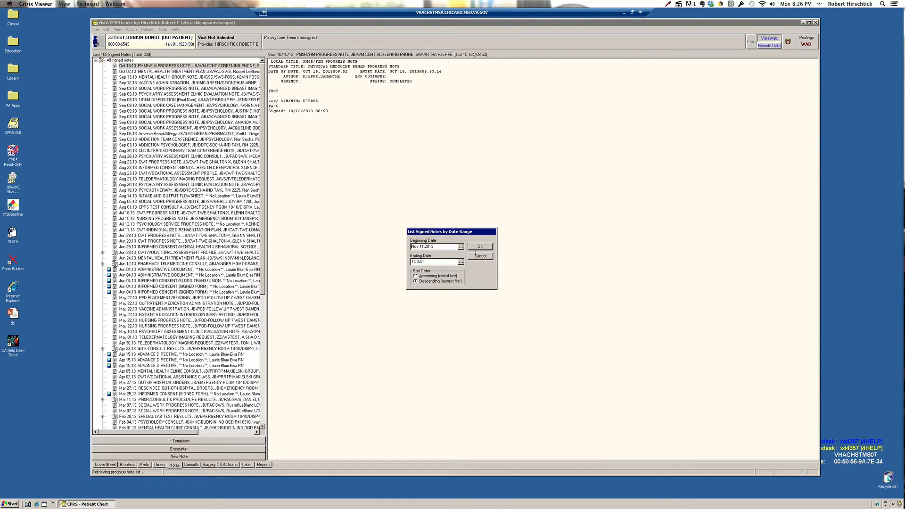
click(480, 247)
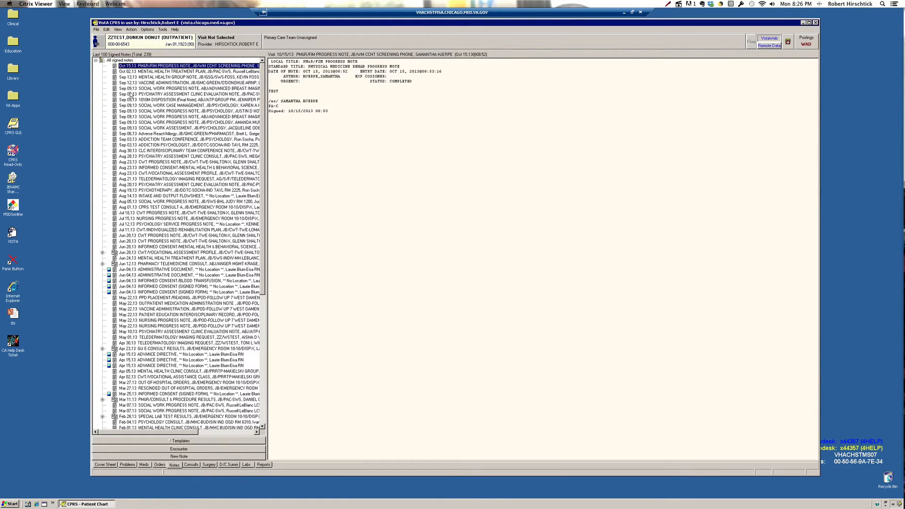
click(118, 29)
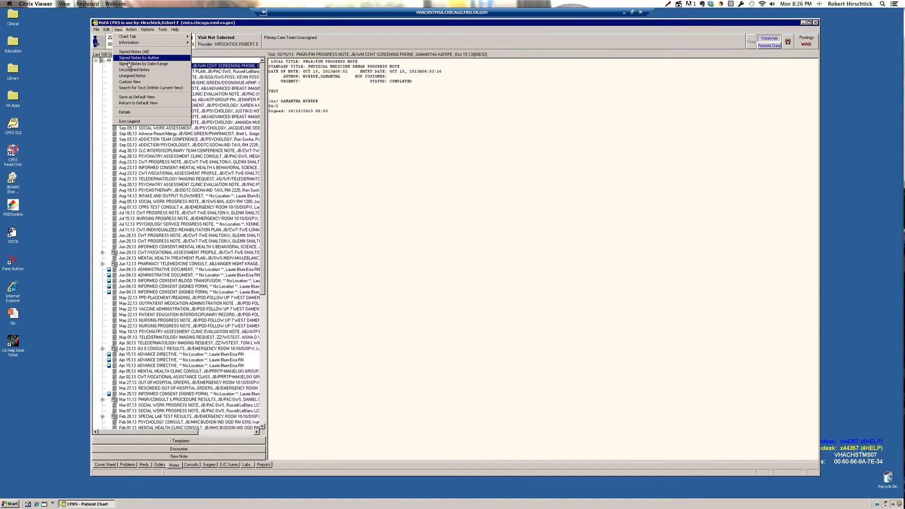
mouse_move(131, 82)
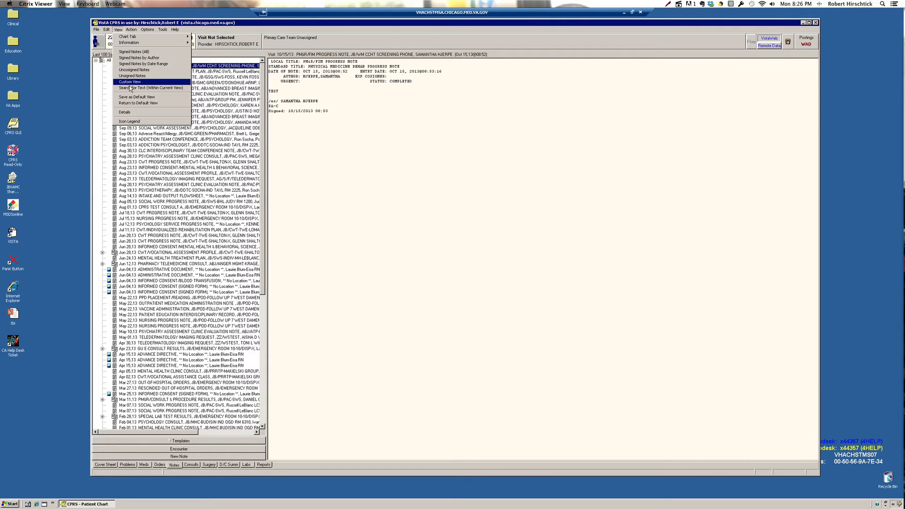
Apply a custom notes view for titles containing 'Medicine' and scroll the note list.
click(131, 82)
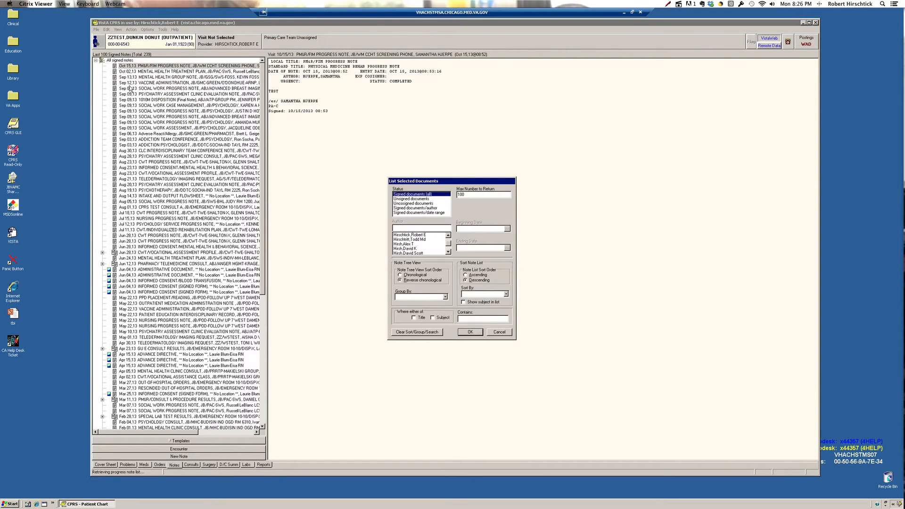
mouse_move(366, 292)
text(Medicine)
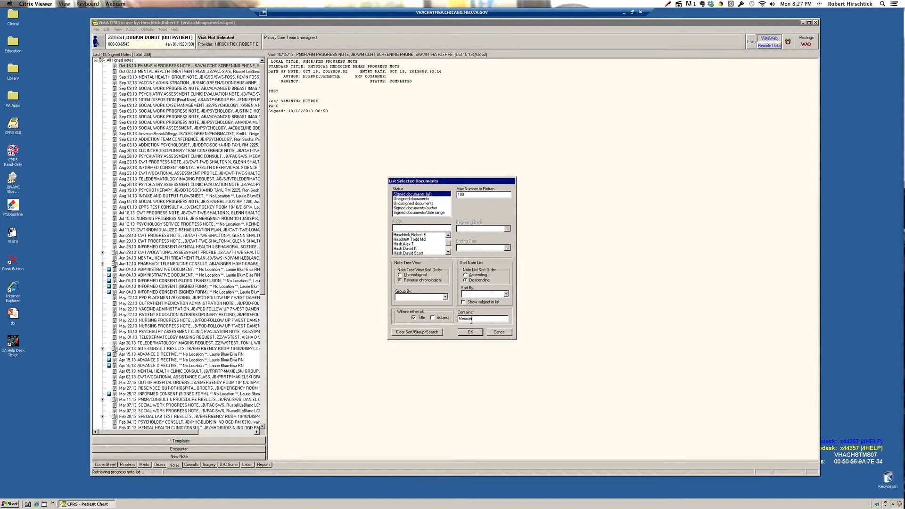
click(469, 332)
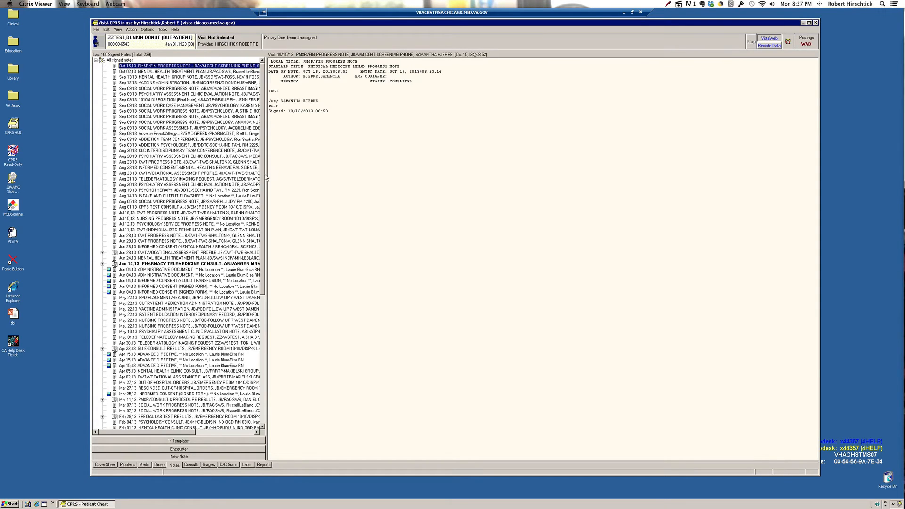
scroll(down, 3)
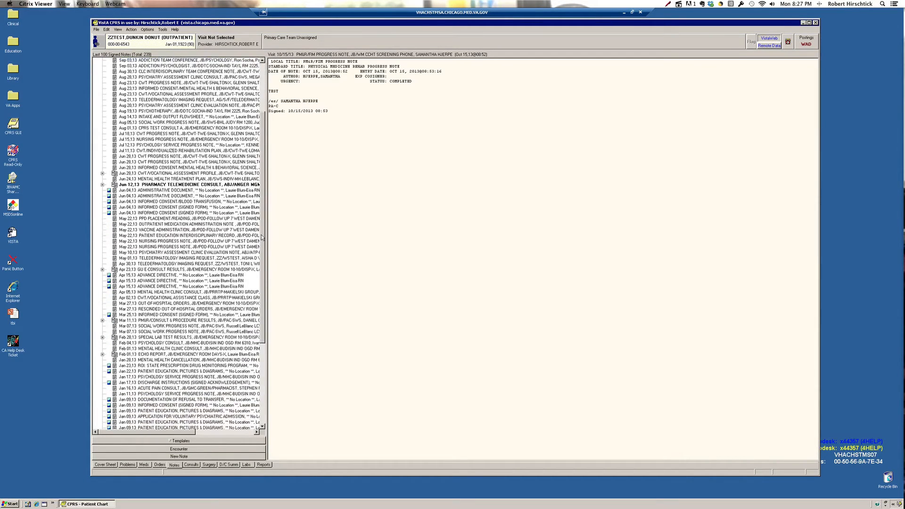
scroll(down, 3)
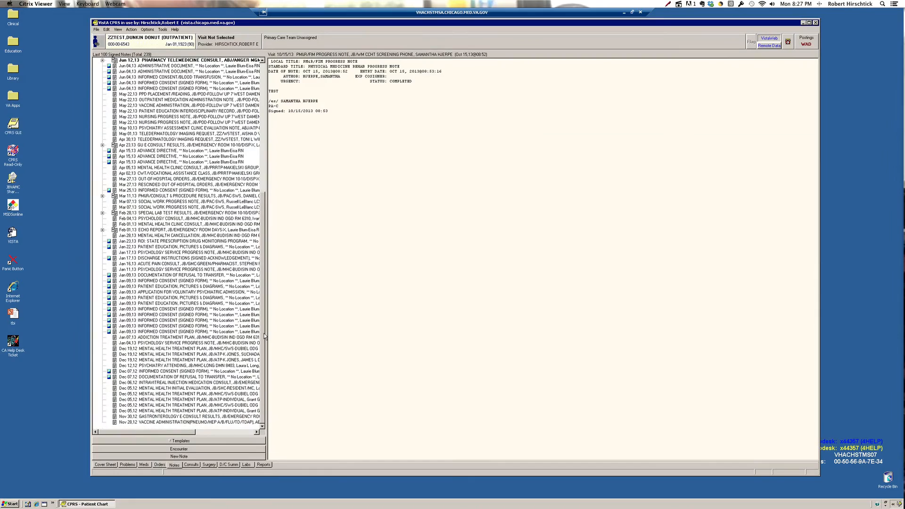
scroll(up, 3)
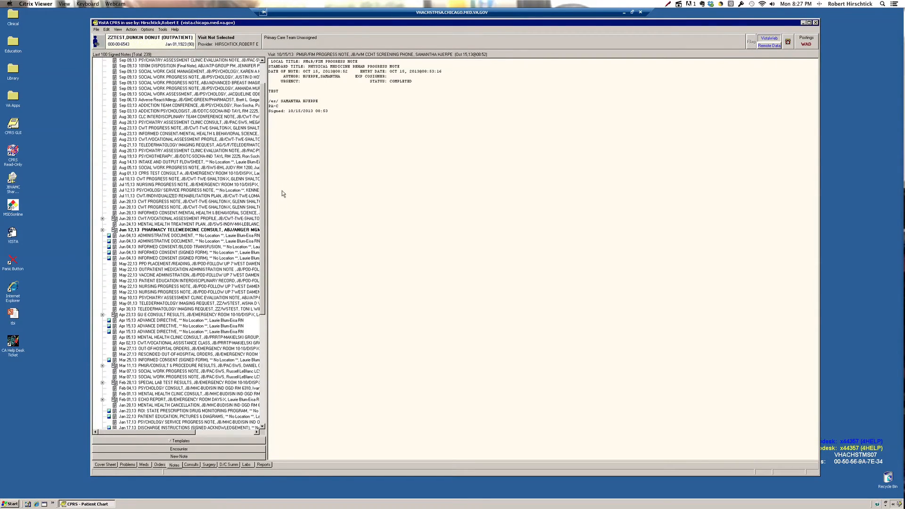
scroll(up, 3)
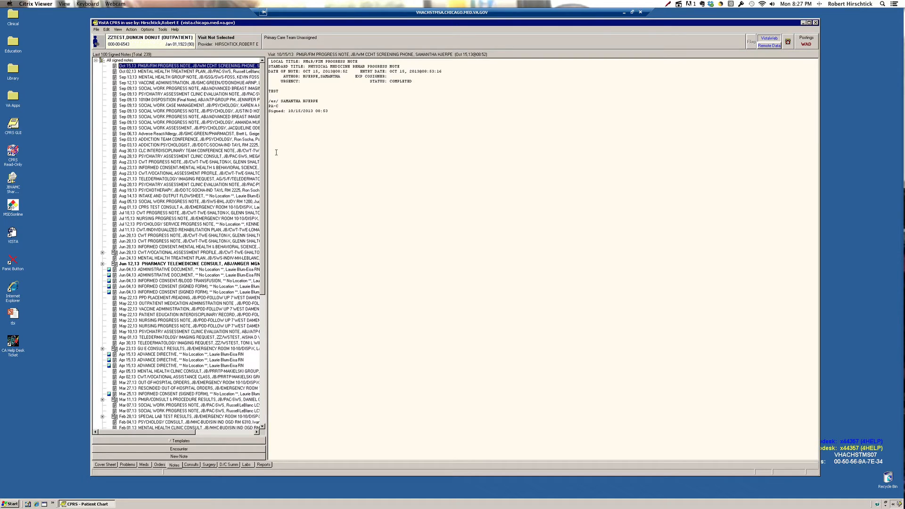
mouse_move(227, 168)
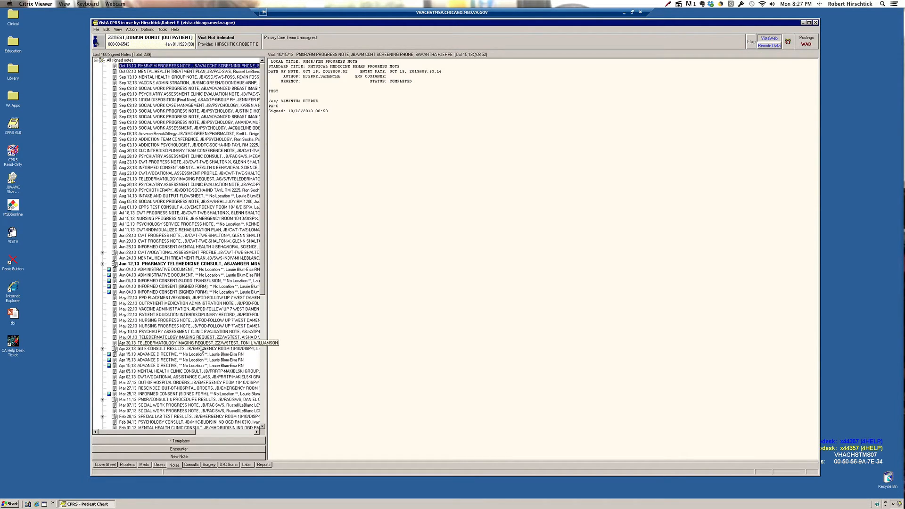
Start a GENERAL MEDICINE ATTENDING NOTE for a new ABJ/ADVANCED BREAST IMAGING visit.
click(197, 416)
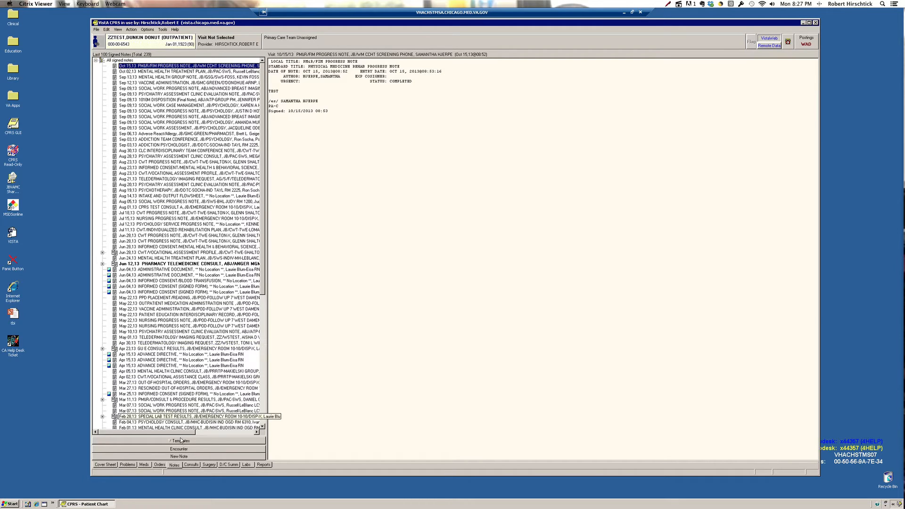
click(179, 456)
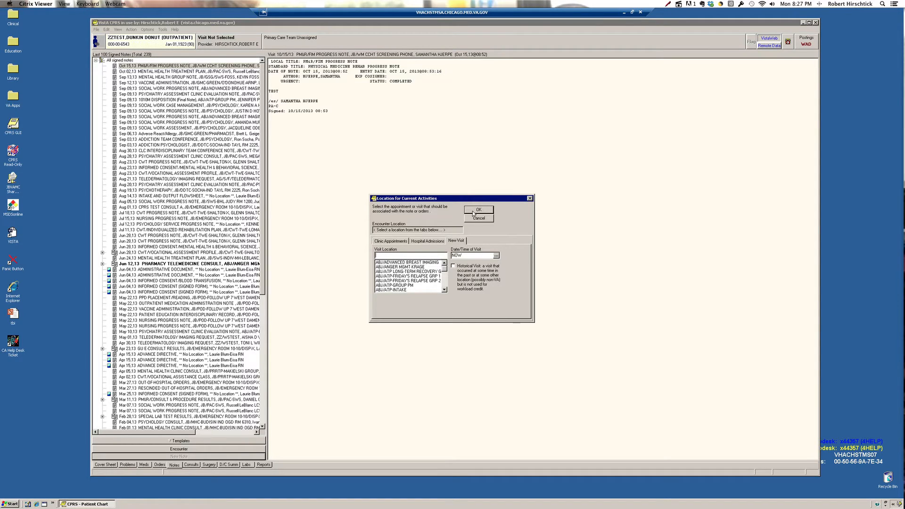
click(478, 209)
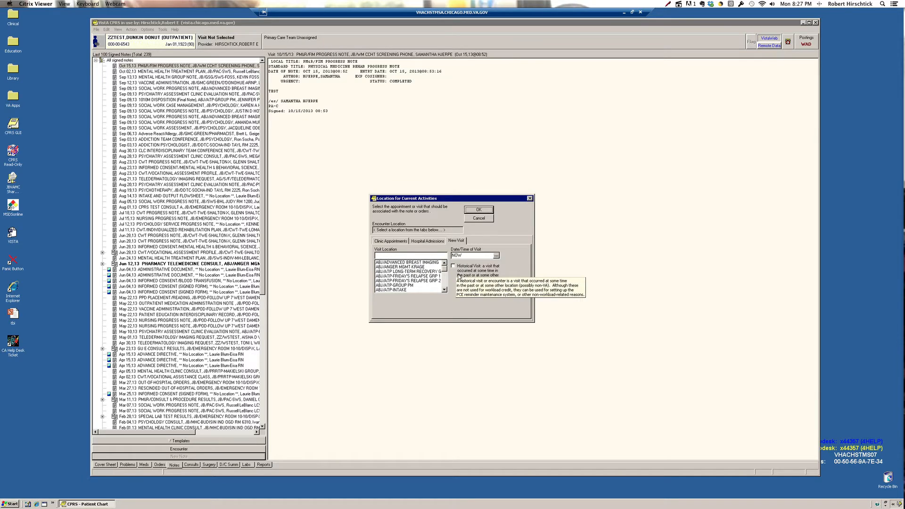
click(407, 262)
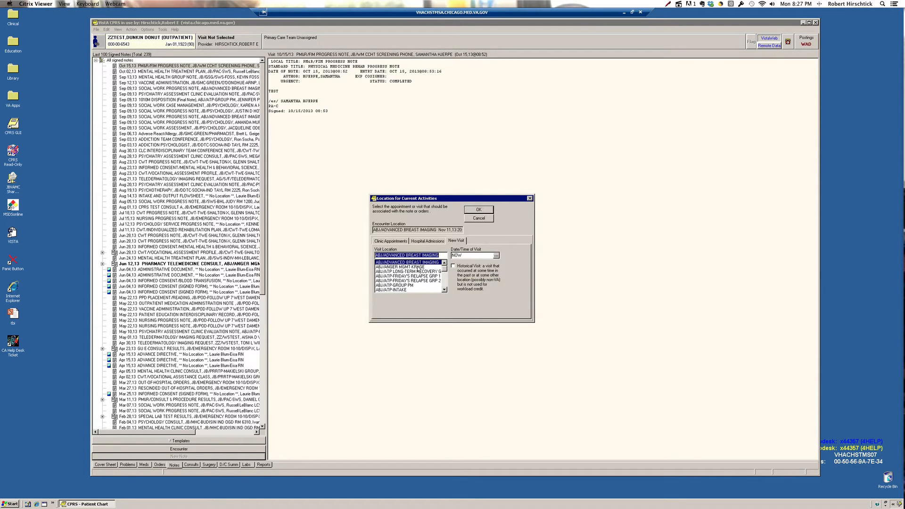
click(478, 209)
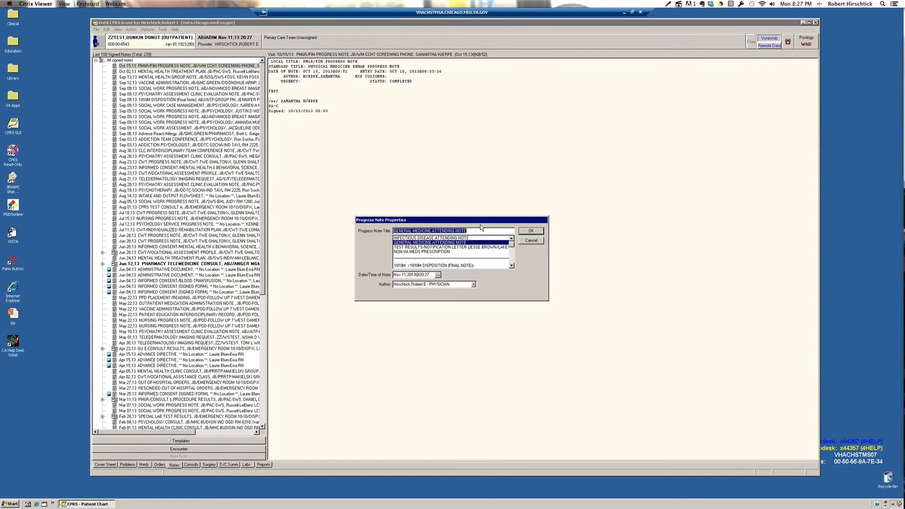
click(529, 231)
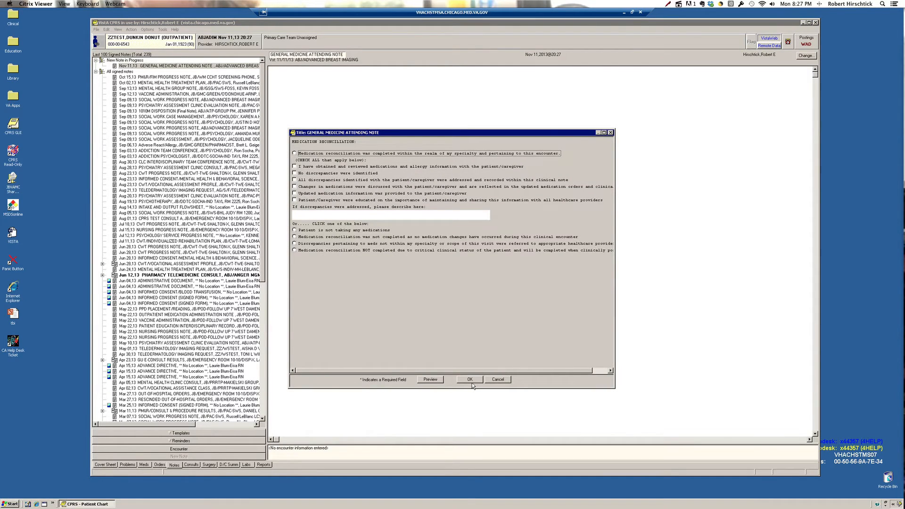
Dismiss the medication reconciliation template and expand the shared Templates panel.
click(468, 379)
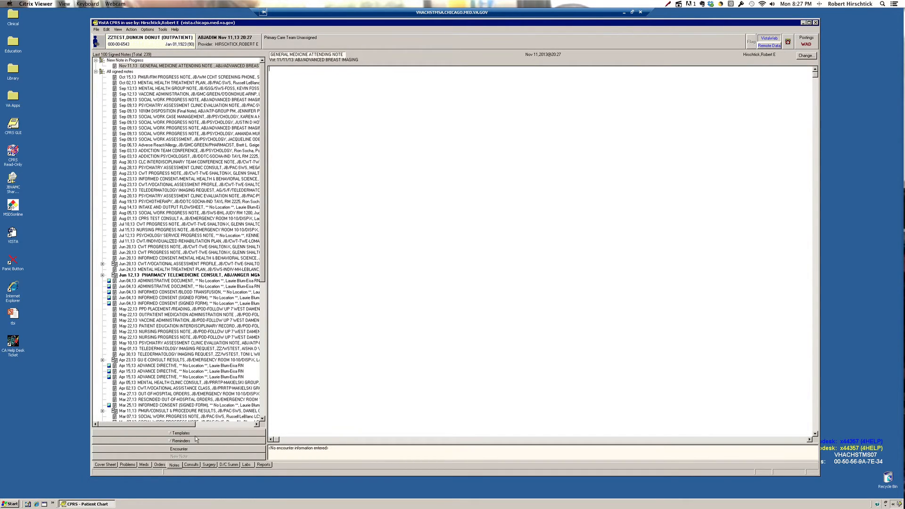
click(180, 433)
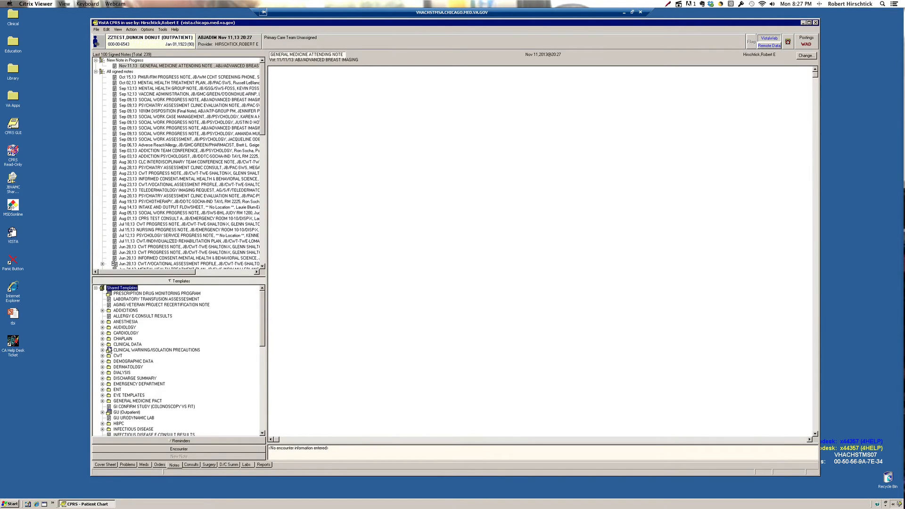
Insert the VITAL SIGNS-ALL and Active and Recently Expired Meds templates into the note.
click(103, 344)
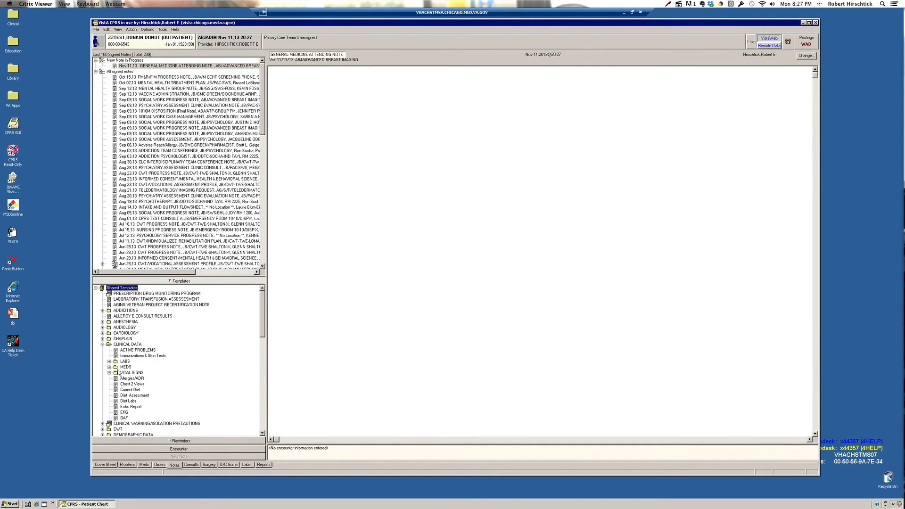
click(109, 372)
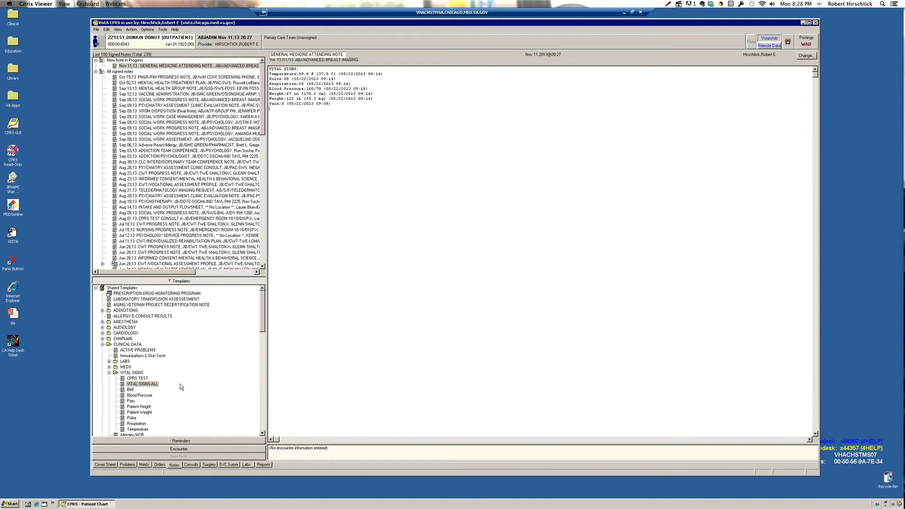
mouse_move(106, 383)
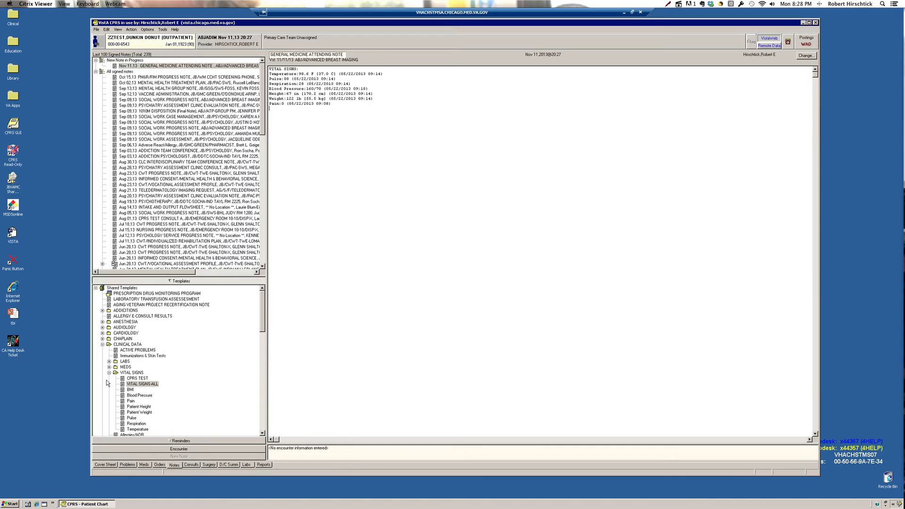
click(109, 356)
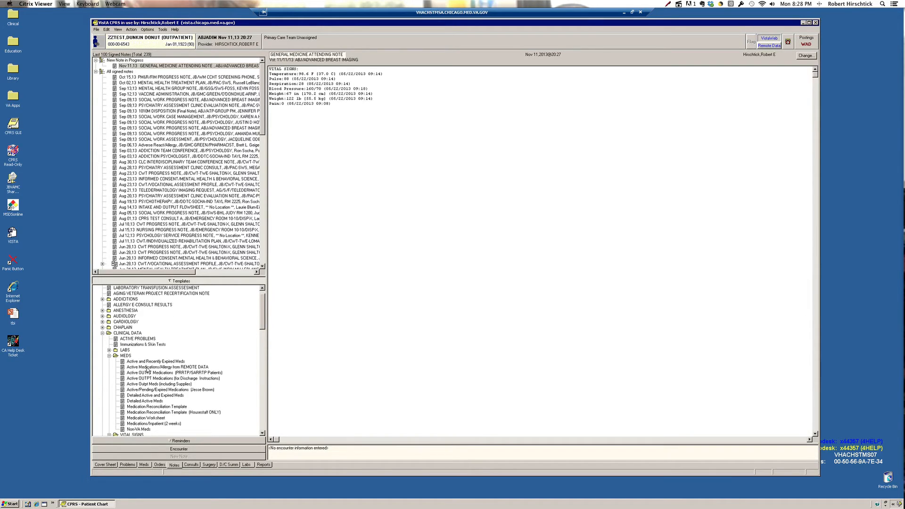
double_click(156, 362)
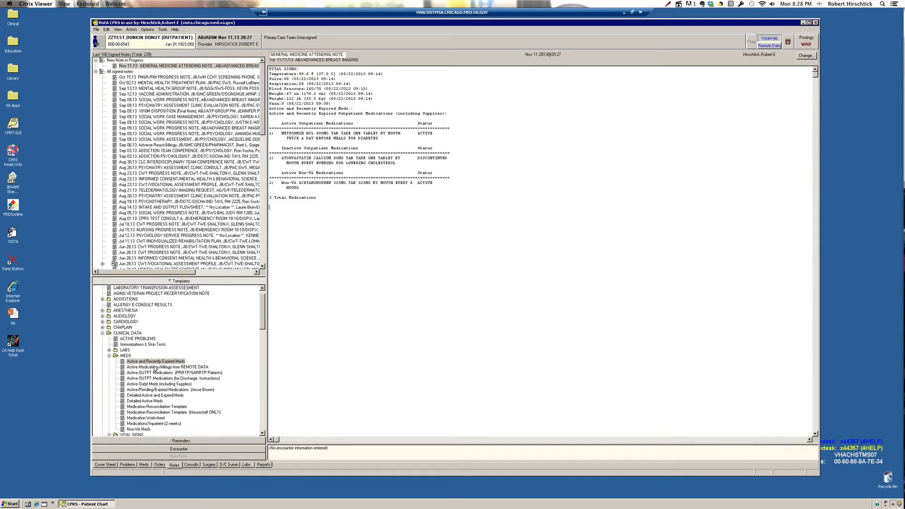
mouse_move(155, 368)
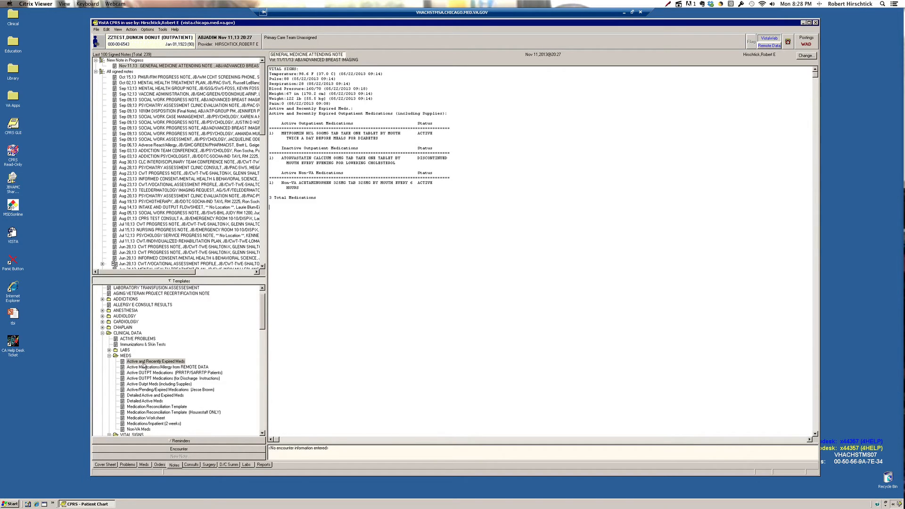
click(109, 350)
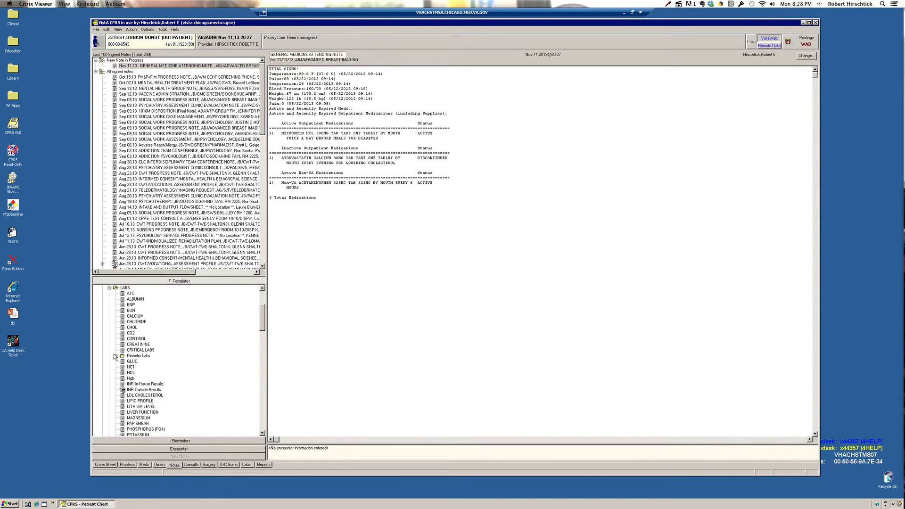
mouse_move(217, 363)
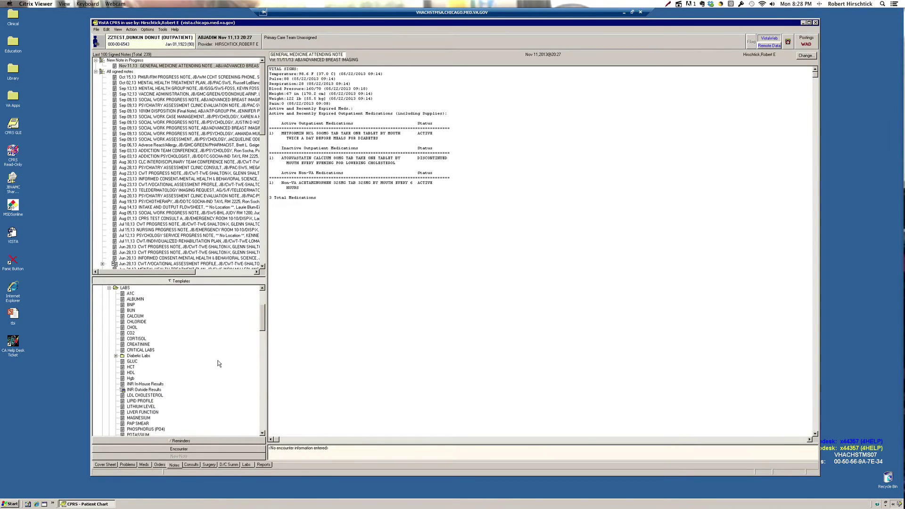
mouse_move(141, 305)
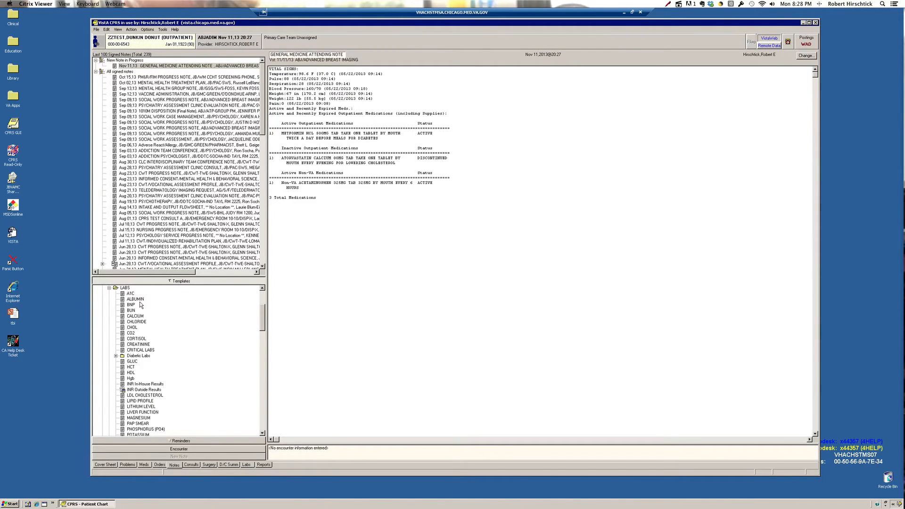
Insert ALBUMIN, BNP, CALCIUM, CHLORIDE, CHOL, HCT, HDL and LDL CHOLESTEROL lab templates into the note.
click(129, 305)
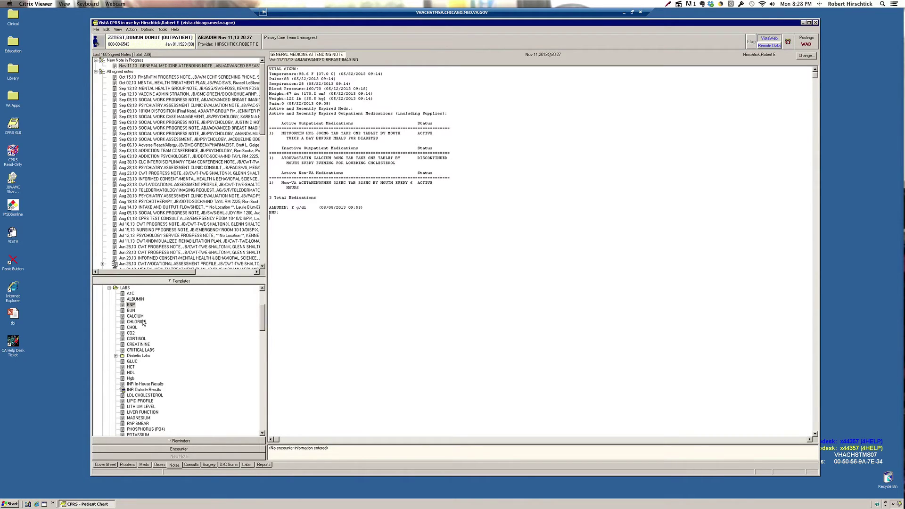
double_click(135, 316)
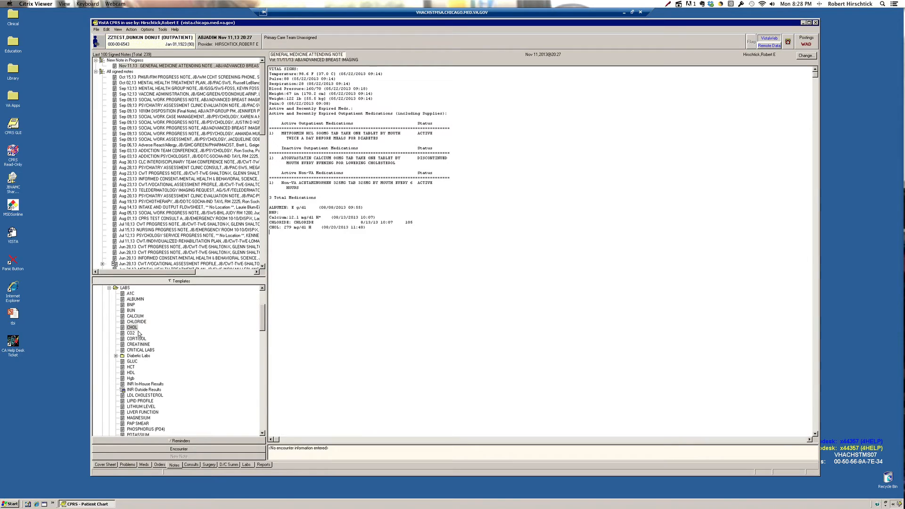
mouse_move(160, 351)
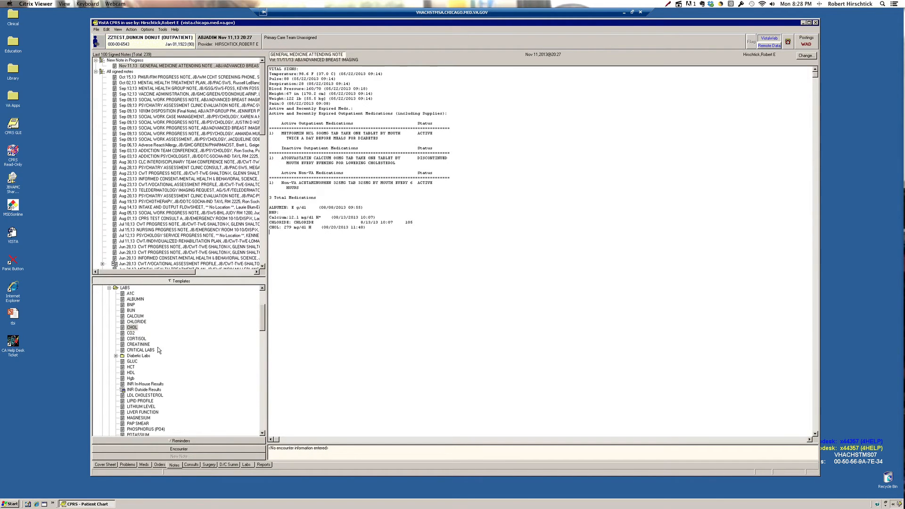
double_click(131, 367)
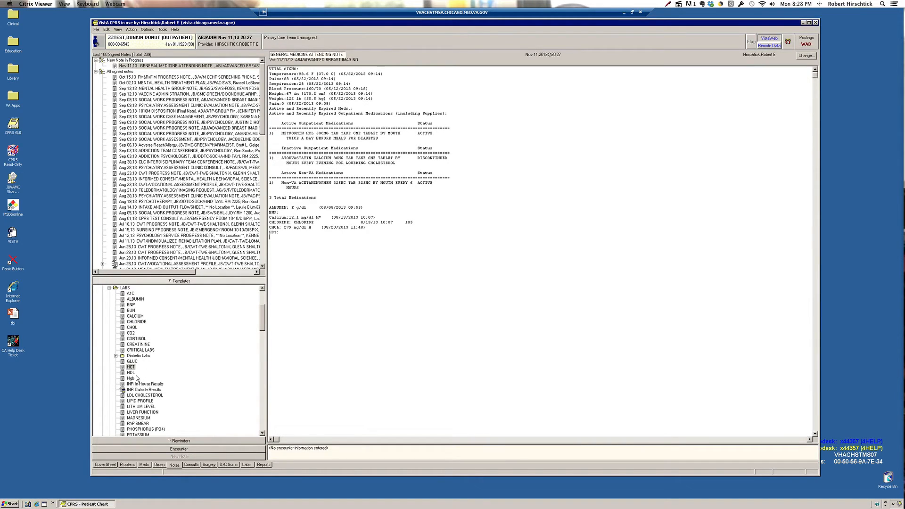
click(130, 372)
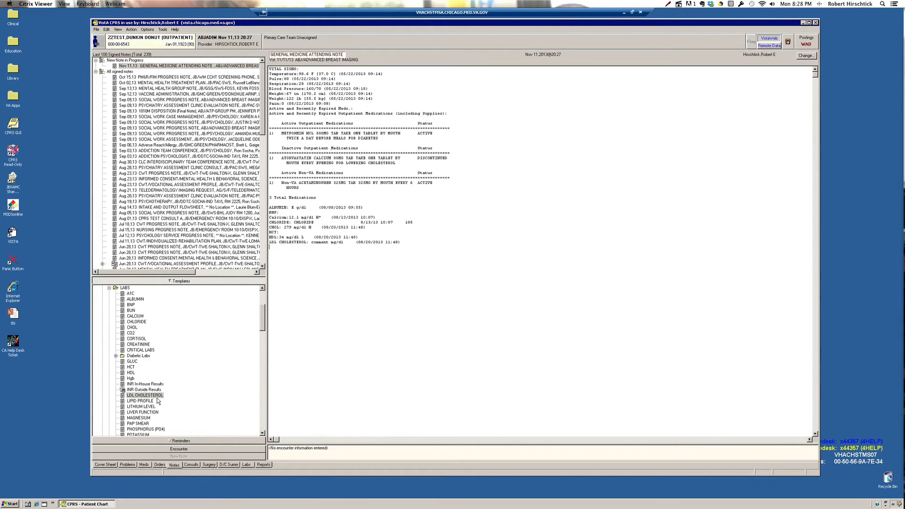
mouse_move(113, 294)
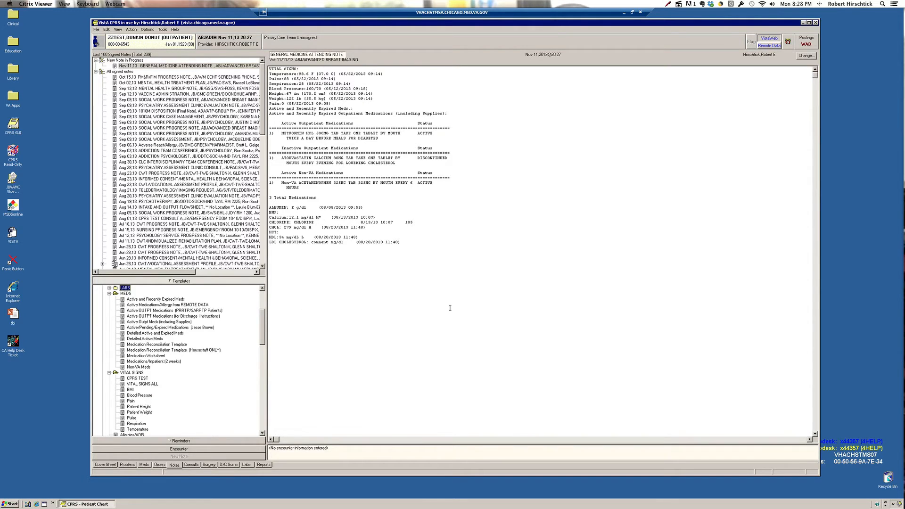
Right-click the note text, then choose Delete Progress Note from the Action menu.
right_click(450, 308)
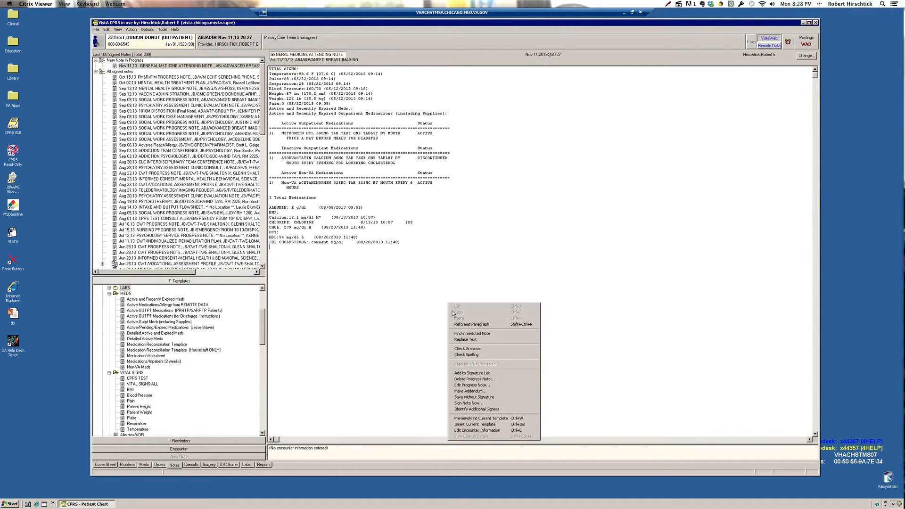
mouse_move(472, 403)
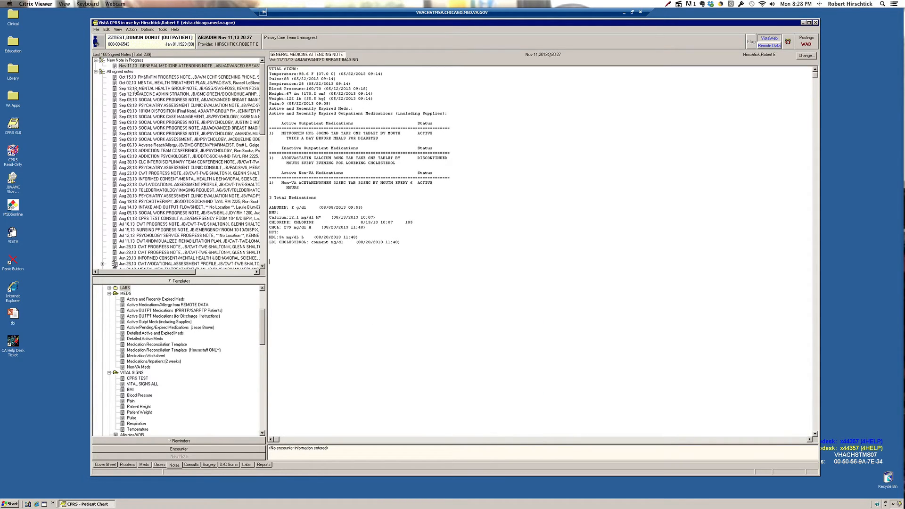
click(131, 30)
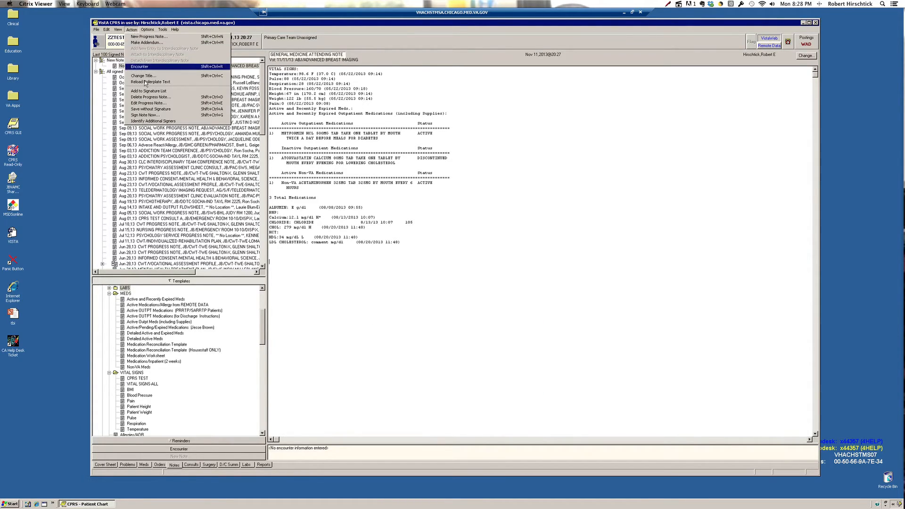
mouse_move(152, 108)
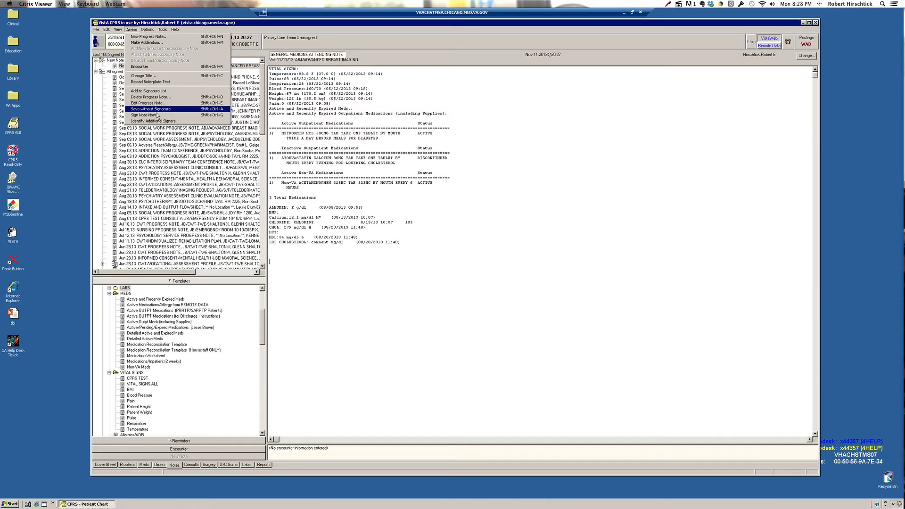
mouse_move(150, 103)
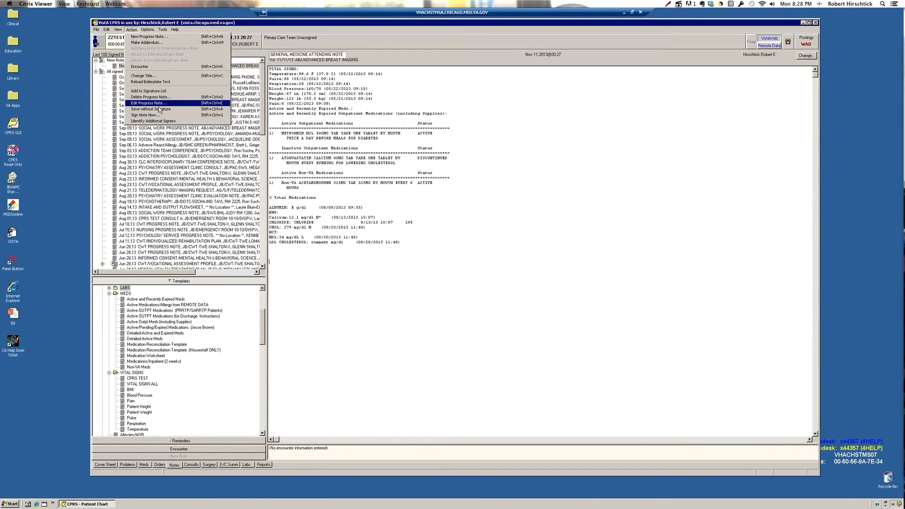
mouse_move(165, 109)
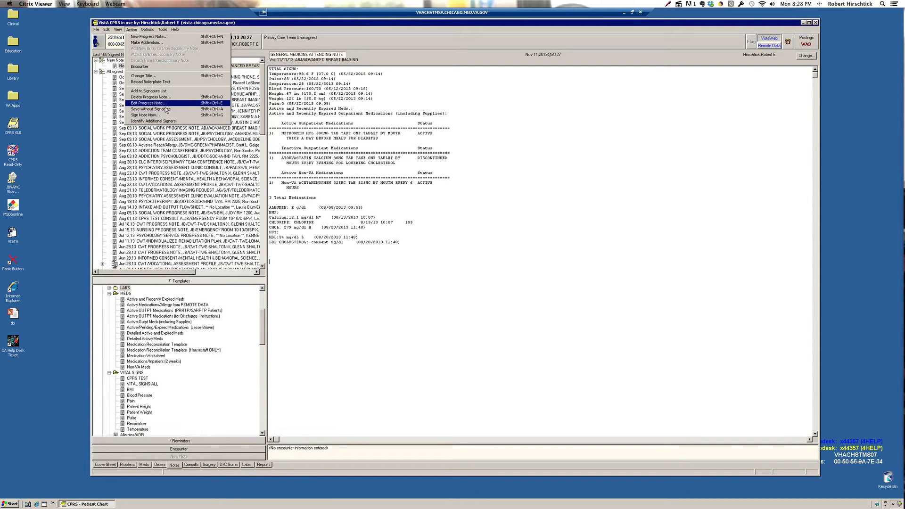
mouse_move(177, 110)
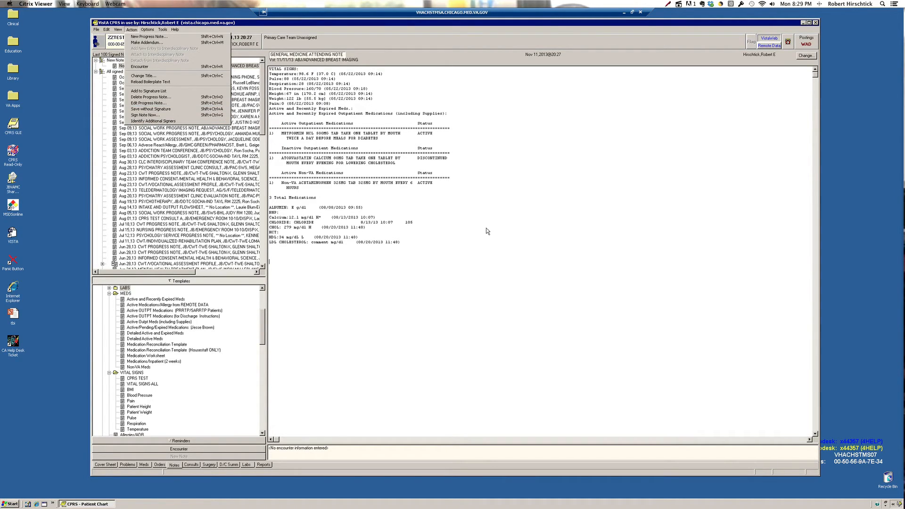
mouse_move(380, 204)
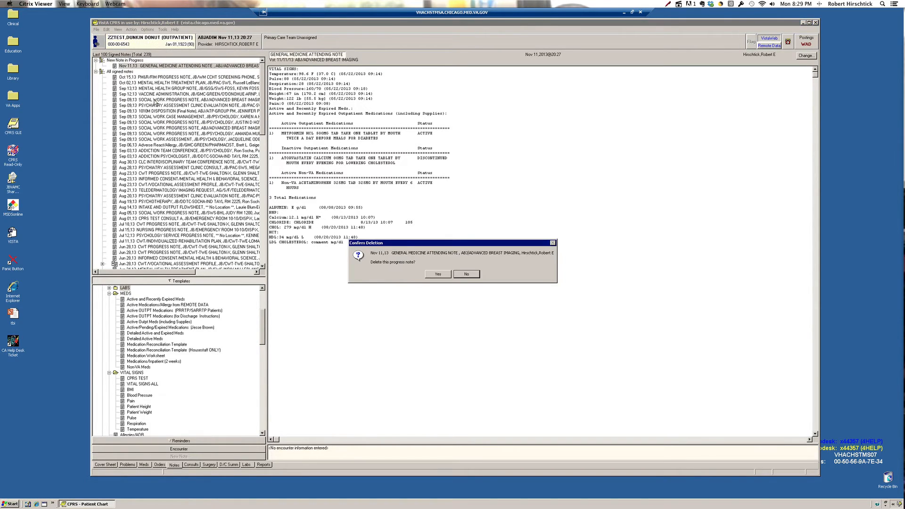
Confirm deletion of the unsigned note and view D/C Summ, which shows no documents.
click(437, 274)
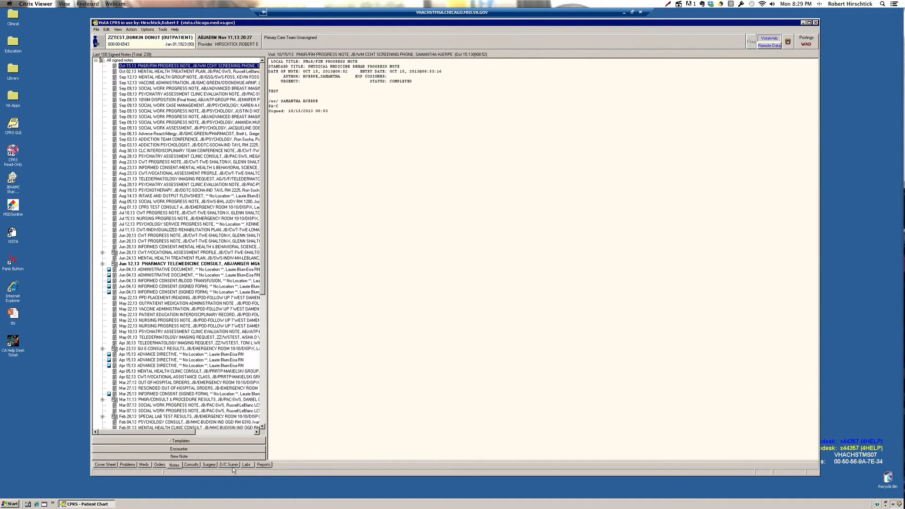
click(229, 465)
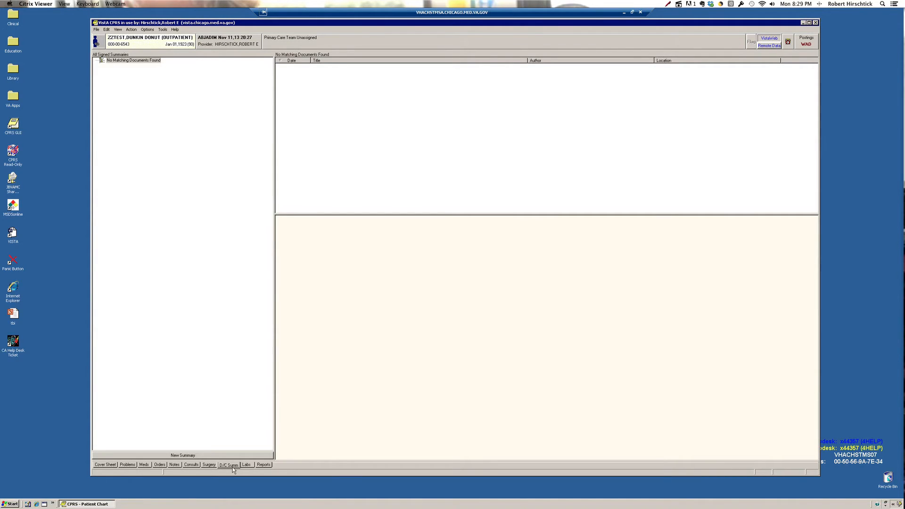
mouse_move(252, 469)
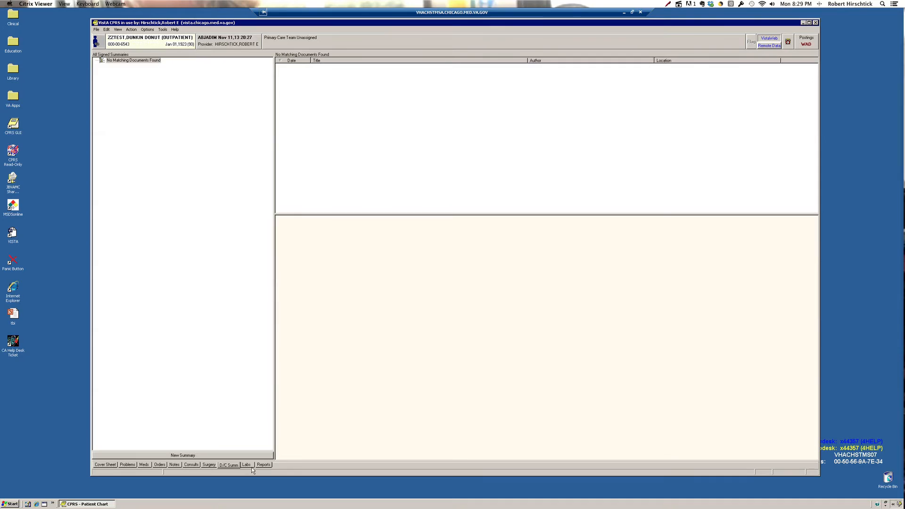
Open Labs and page back five result sets to the plasma glucose result of 97.
click(246, 465)
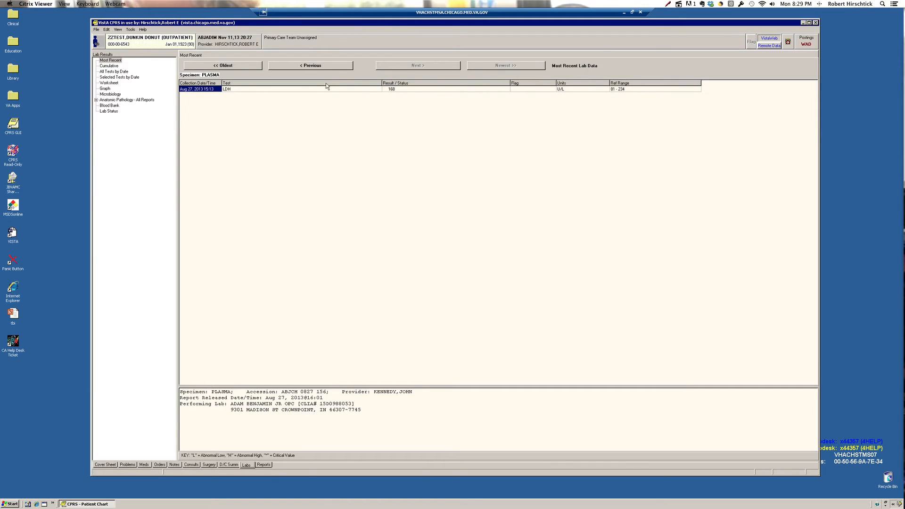
mouse_move(332, 70)
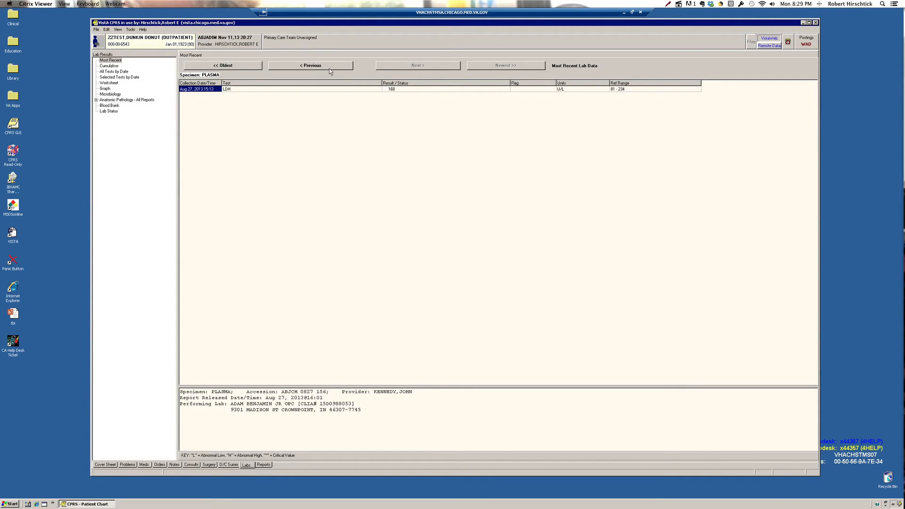
click(310, 65)
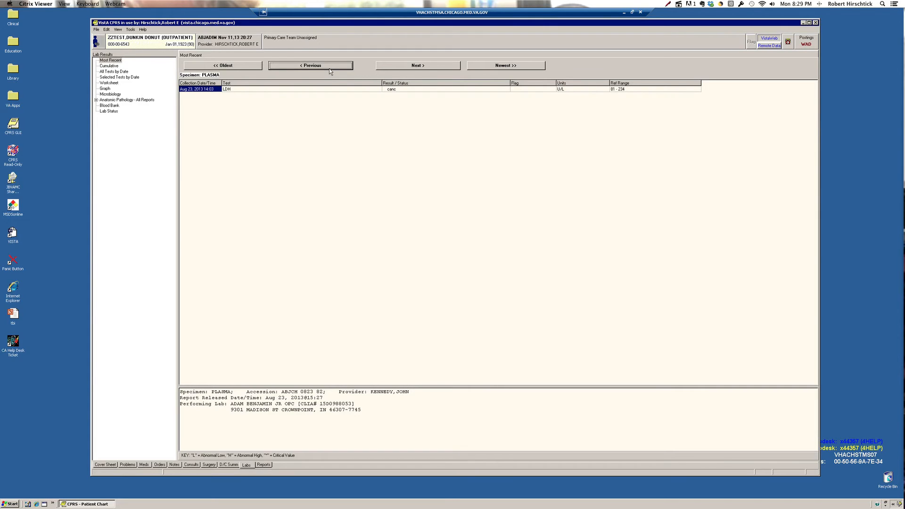
click(311, 65)
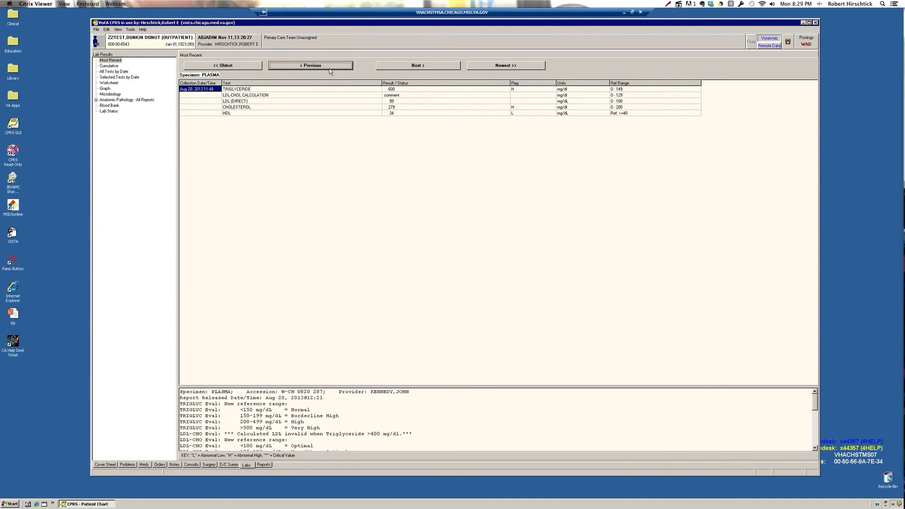
click(310, 65)
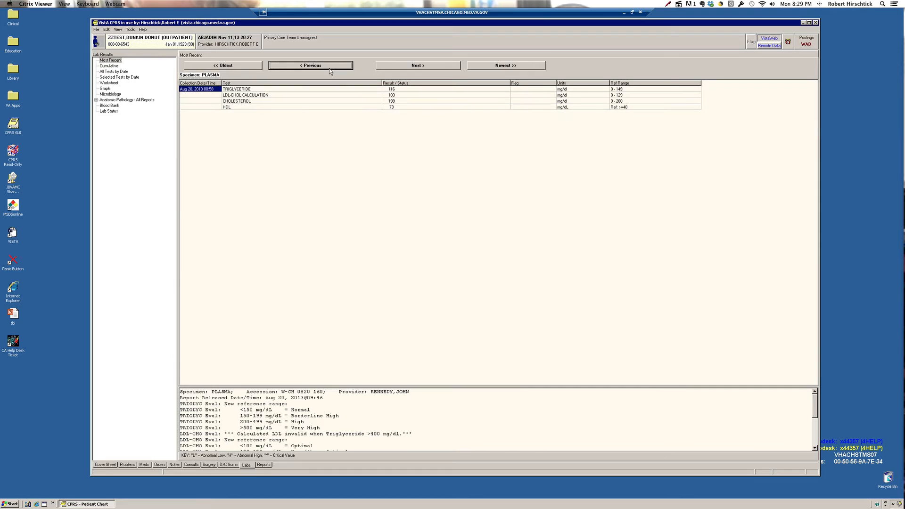
click(311, 65)
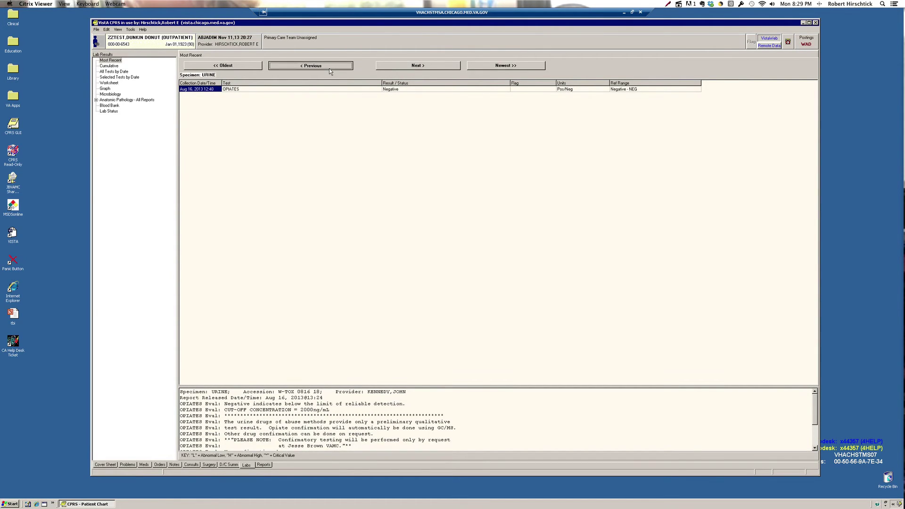
click(311, 64)
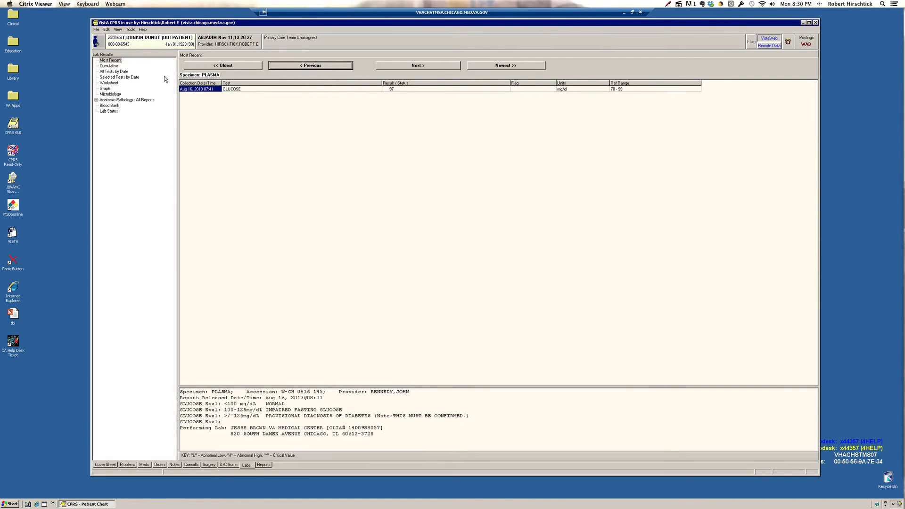
click(109, 83)
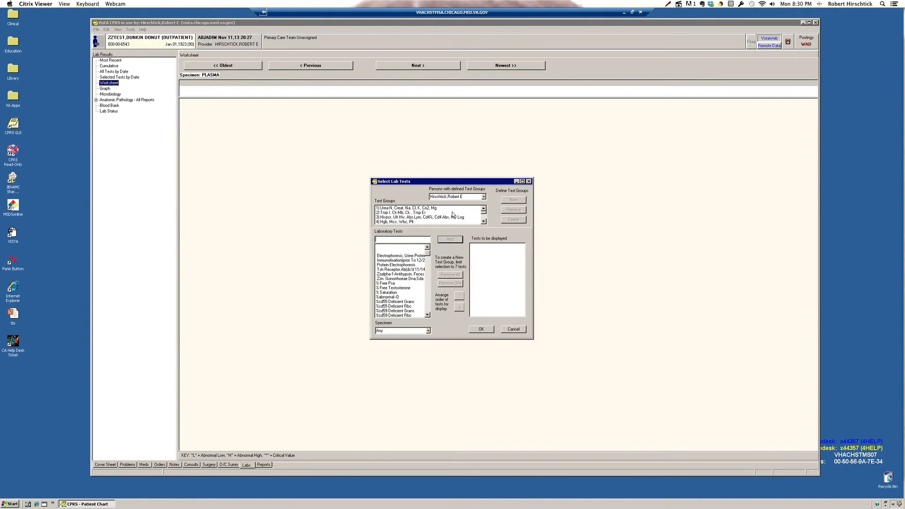
Show the worksheet for test group 1: Urea N, Creat, Na, Cl, K, CO2, Mg.
click(406, 208)
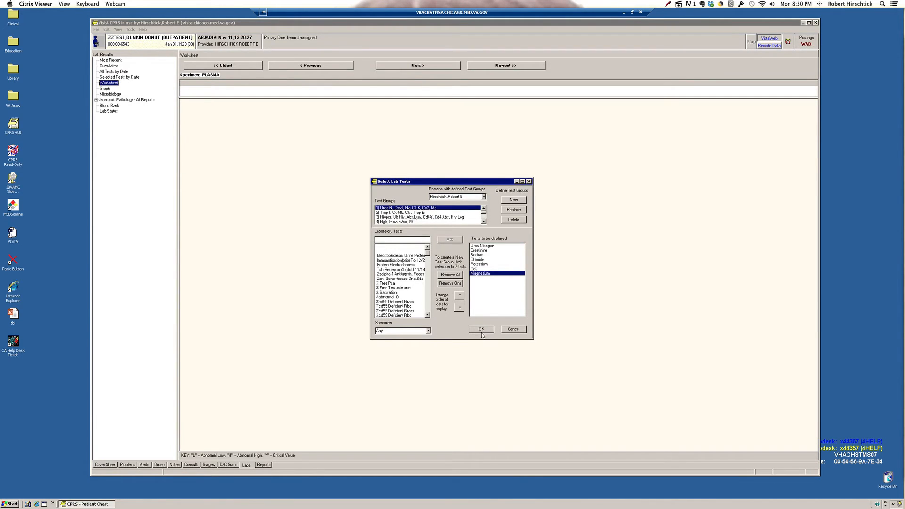
click(481, 329)
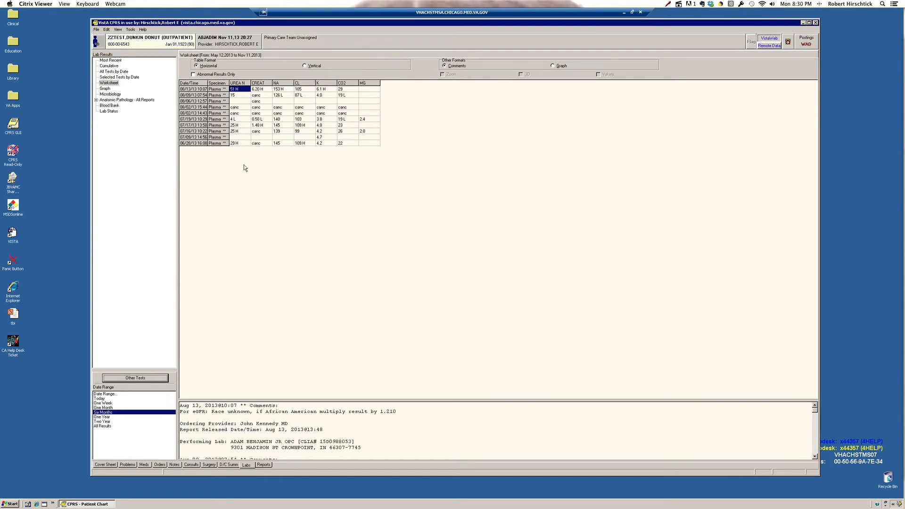
mouse_move(348, 99)
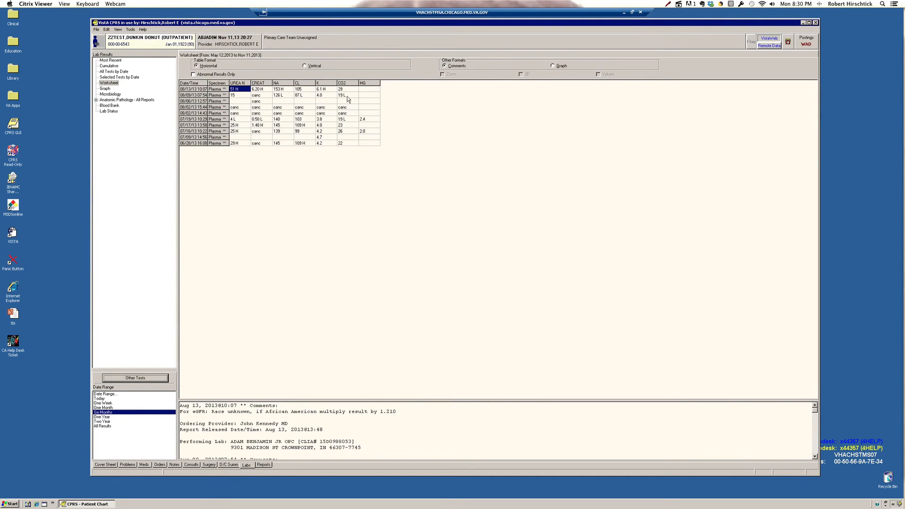
mouse_move(362, 97)
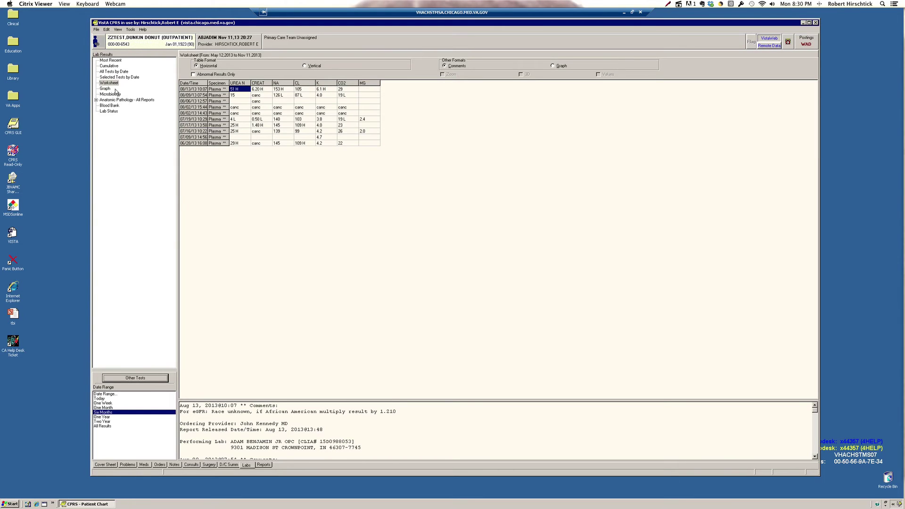
Show the Hgb, MCV, WBC and platelet worksheet, which has no results.
click(134, 377)
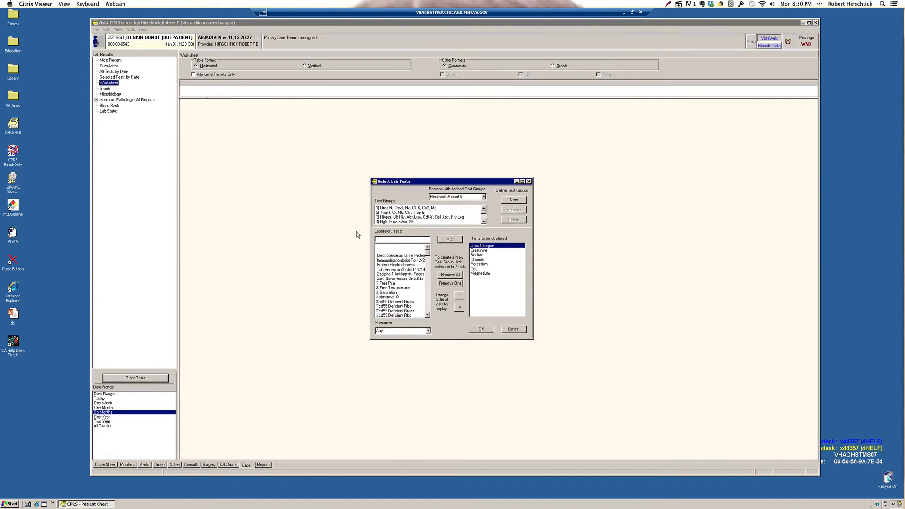
click(450, 274)
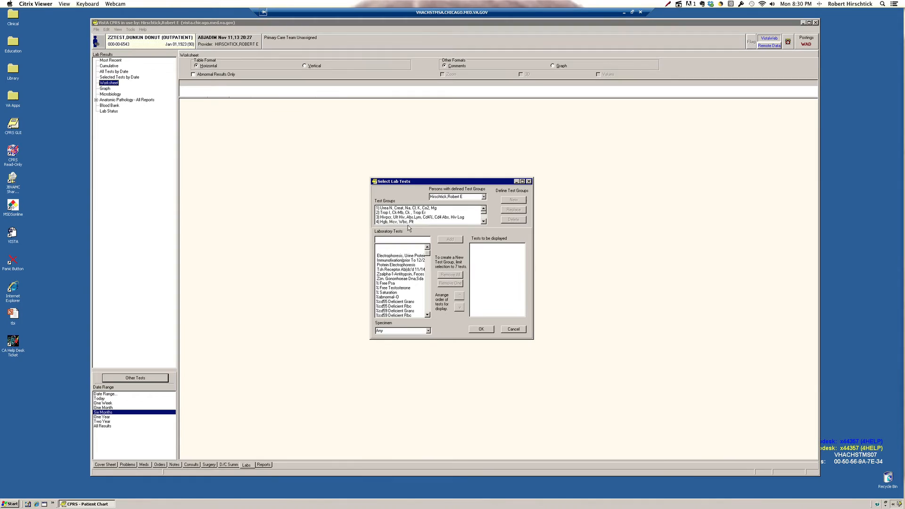
click(481, 329)
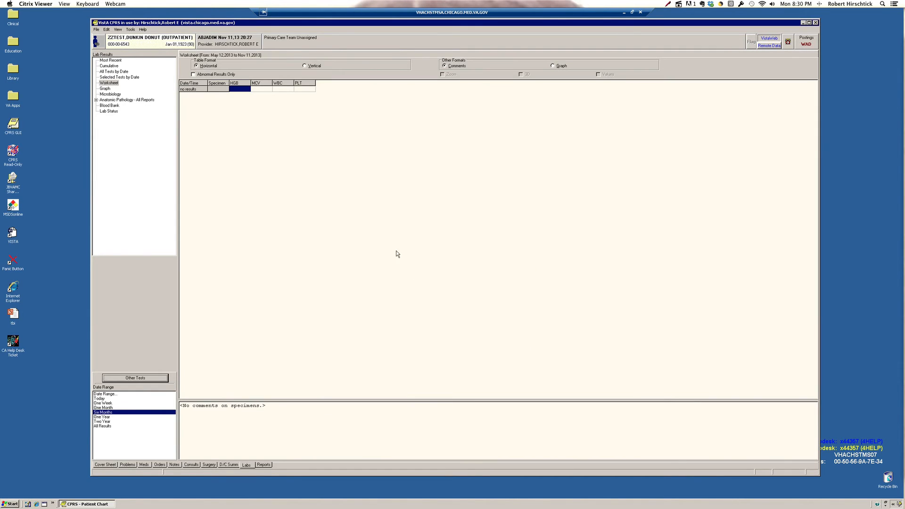
mouse_move(122, 423)
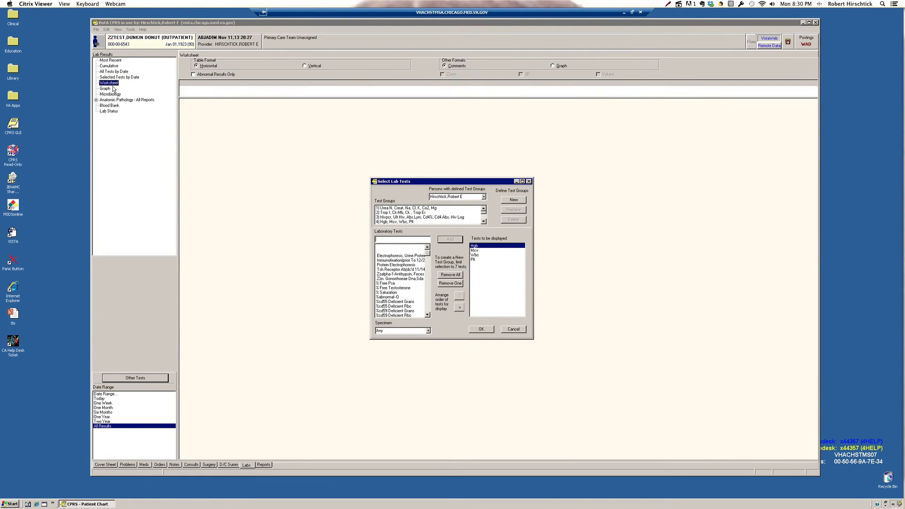
Rerun the blood count worksheet for all results, then return to Most Recent lab results.
click(450, 283)
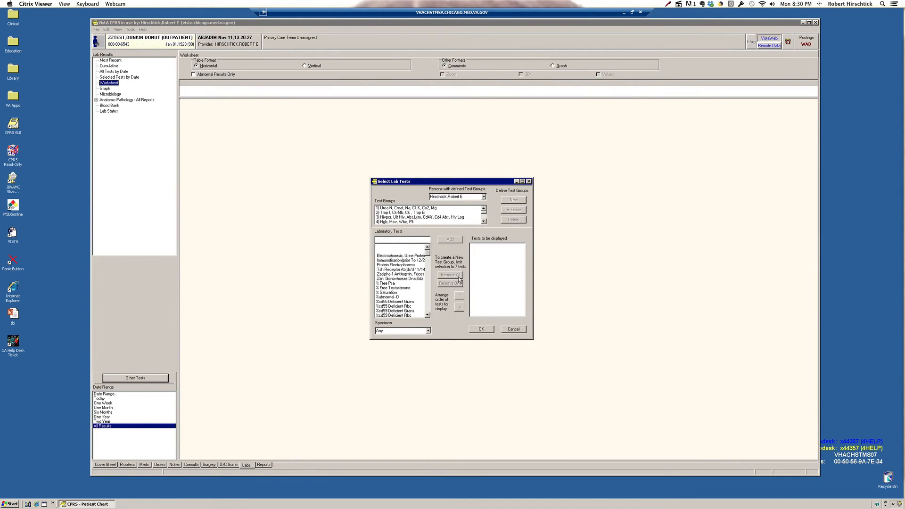
click(481, 330)
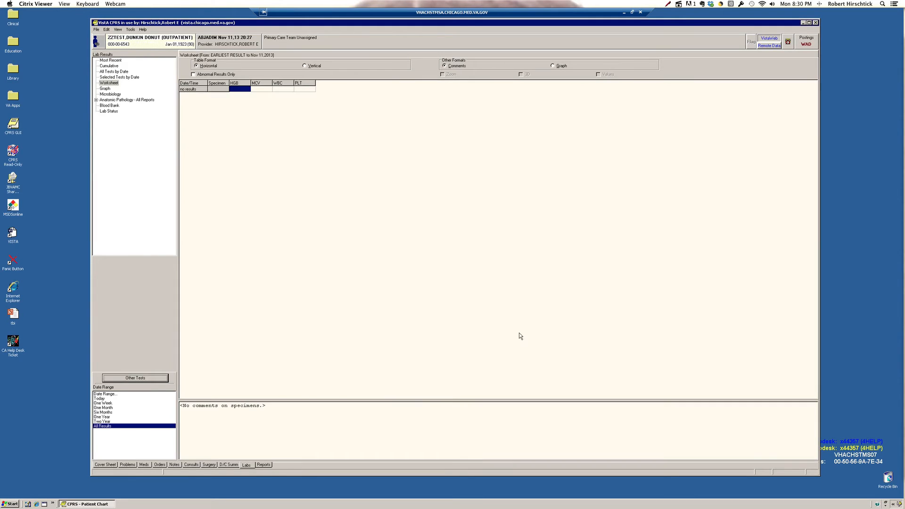
mouse_move(118, 67)
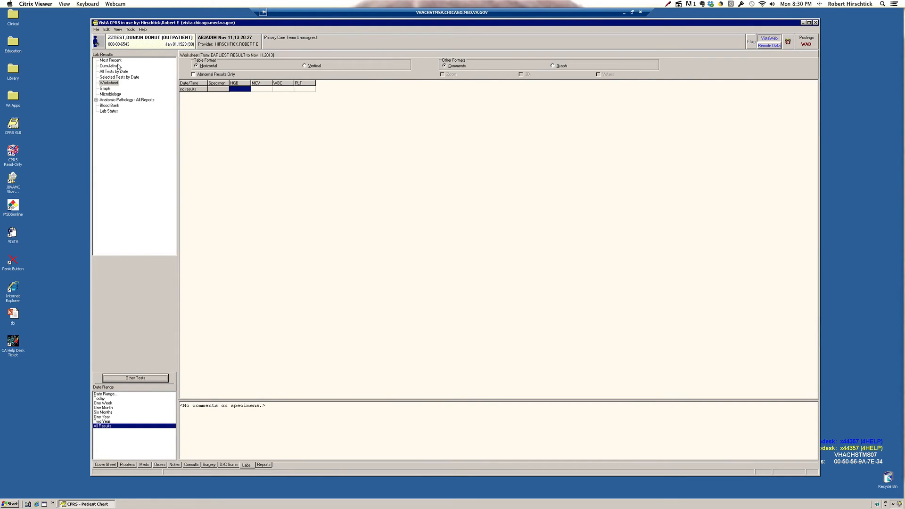
click(111, 60)
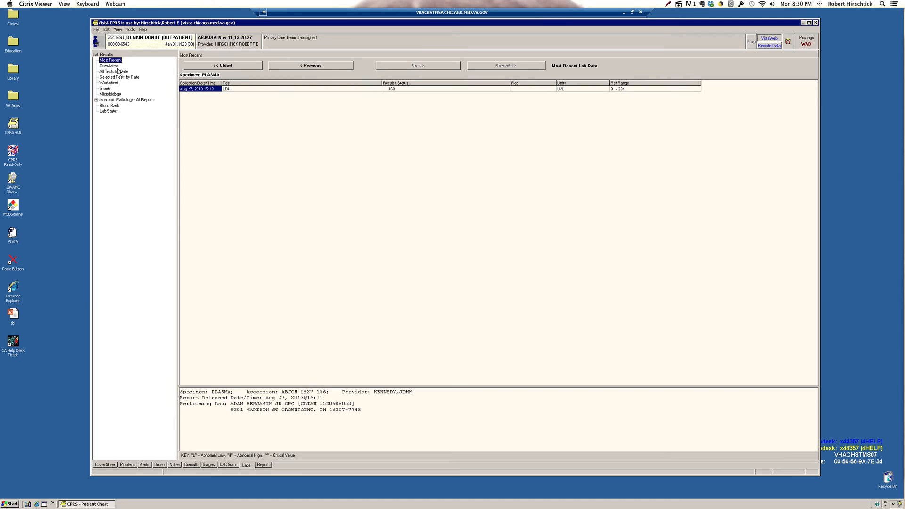
click(108, 83)
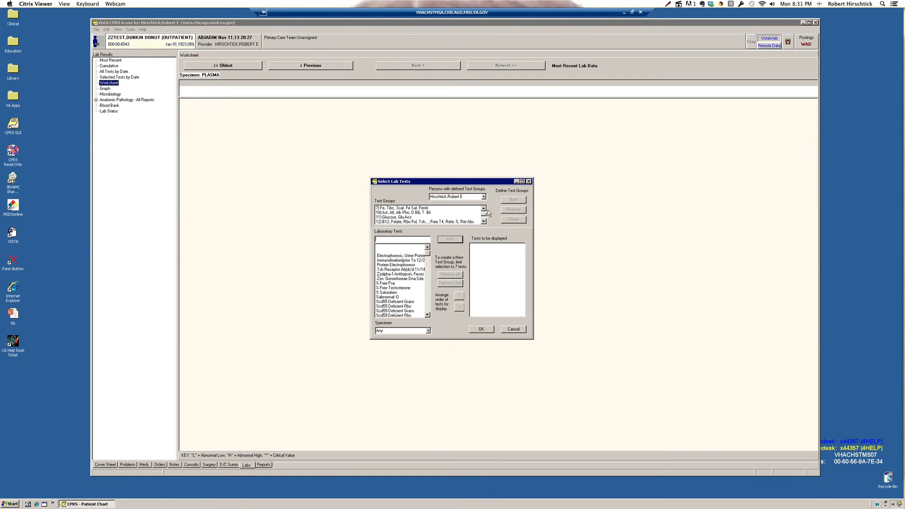
mouse_move(487, 229)
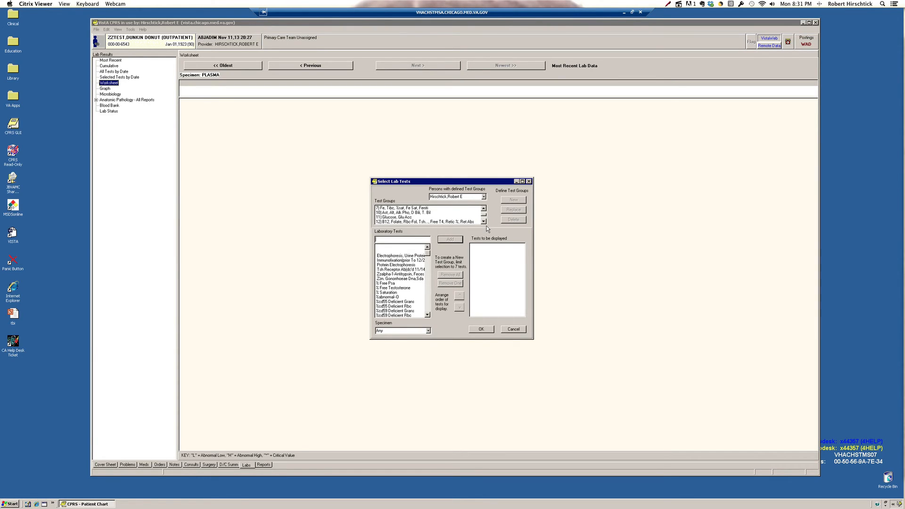
mouse_move(488, 215)
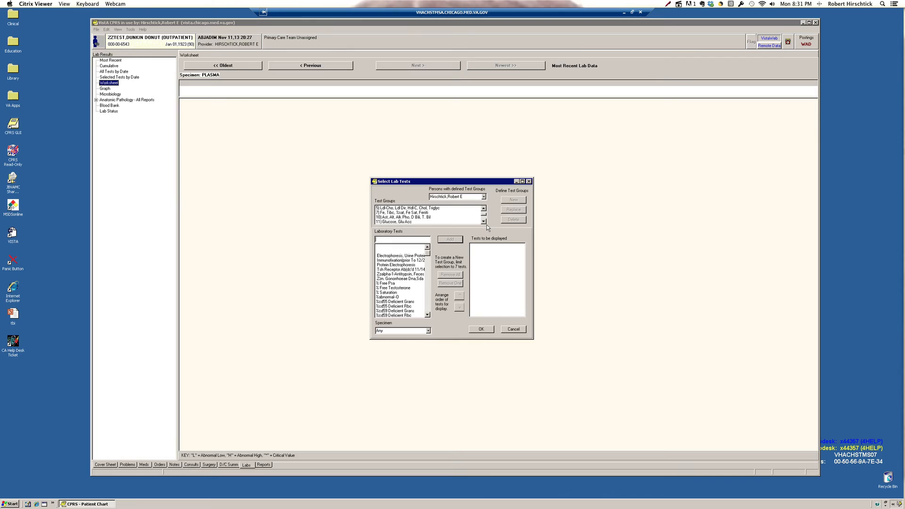
Show the worksheet for test group 11 (Glucose, Glu Acc) across all dates.
click(409, 222)
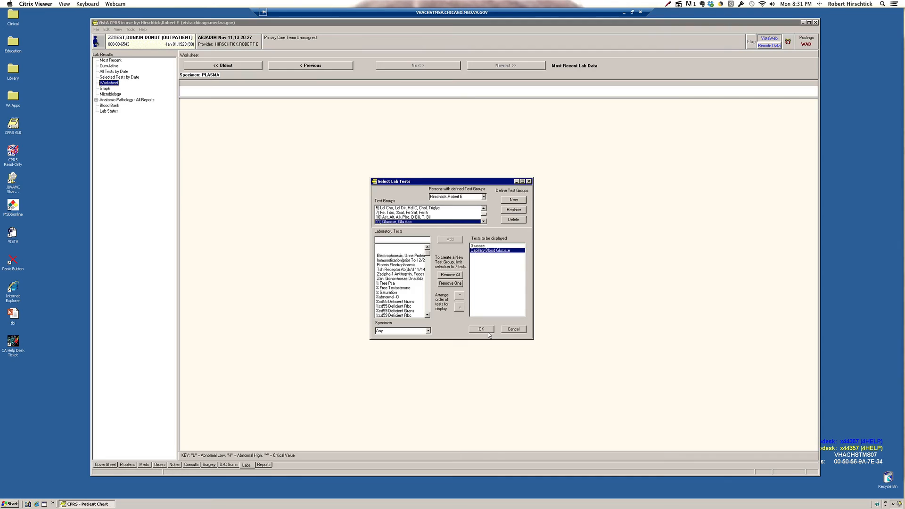
click(481, 329)
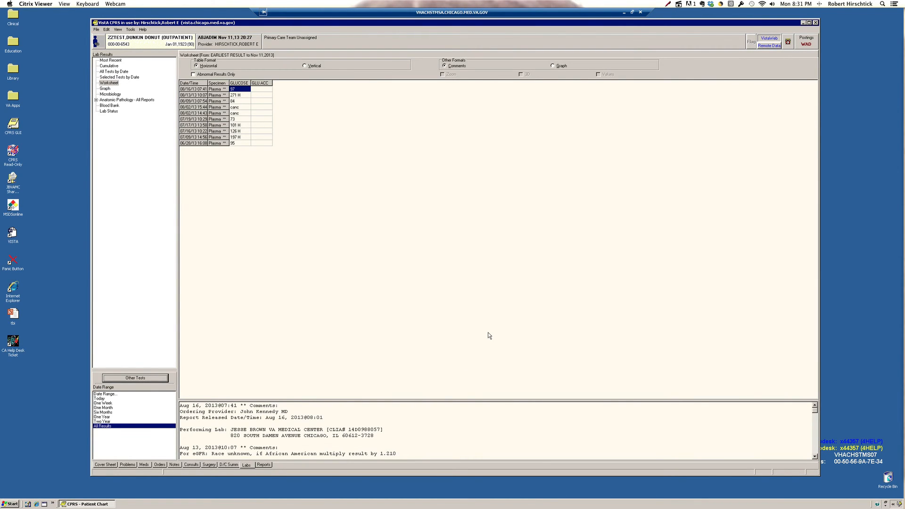
mouse_move(433, 287)
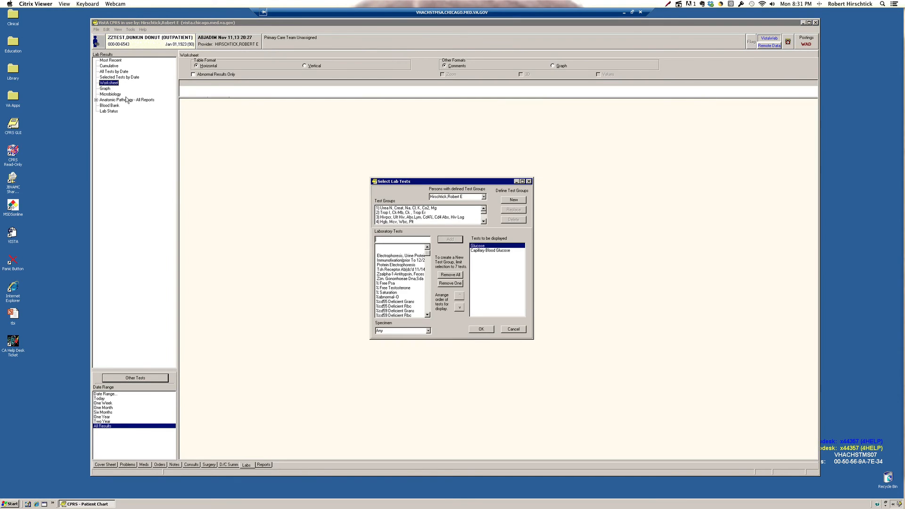
Replace the selected tests with Chem 7: urea N, Na, K, Cl, CO2, glucose, creatinine.
click(449, 275)
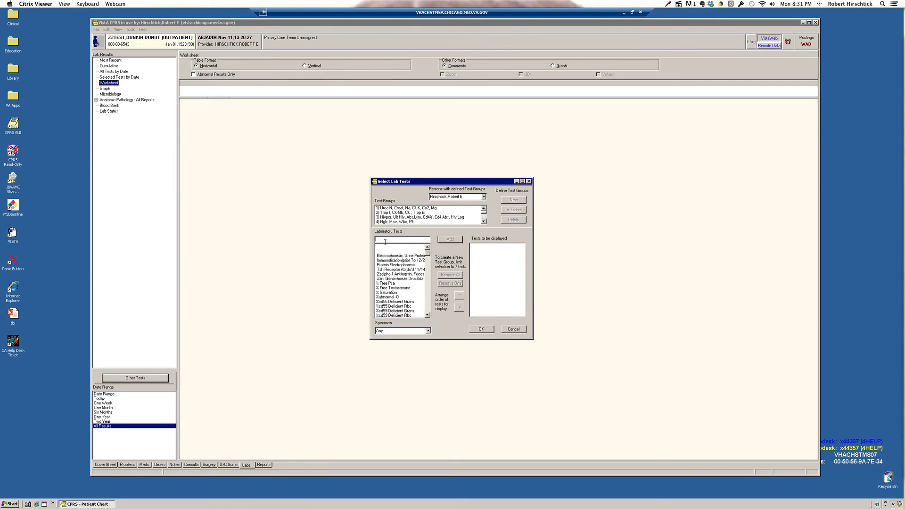
text(Chem-7)
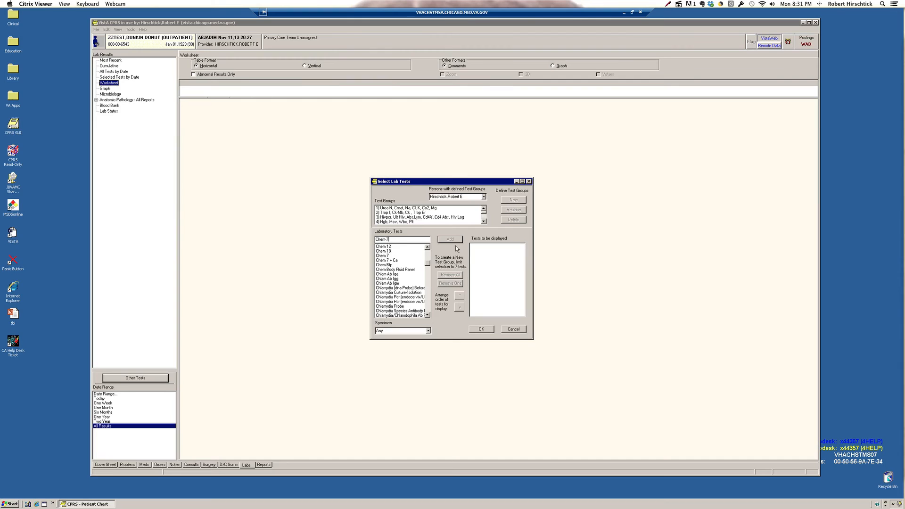
mouse_move(390, 263)
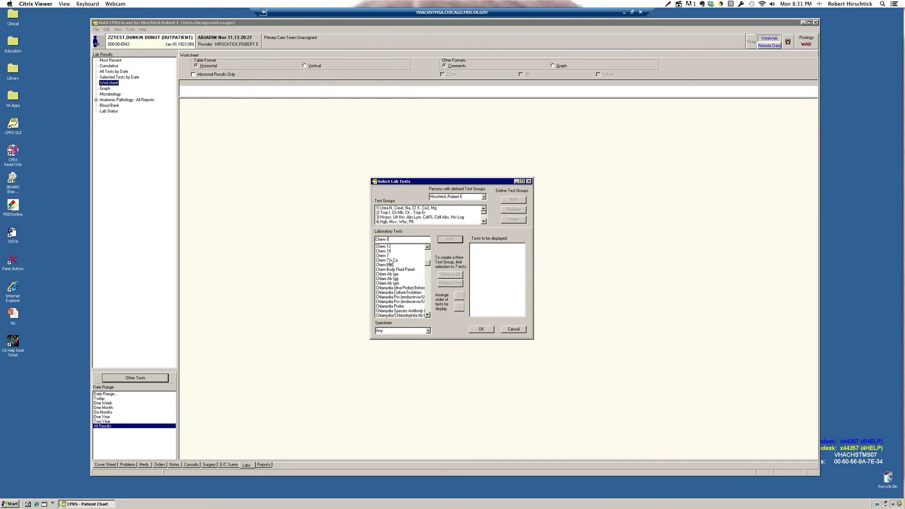
click(450, 239)
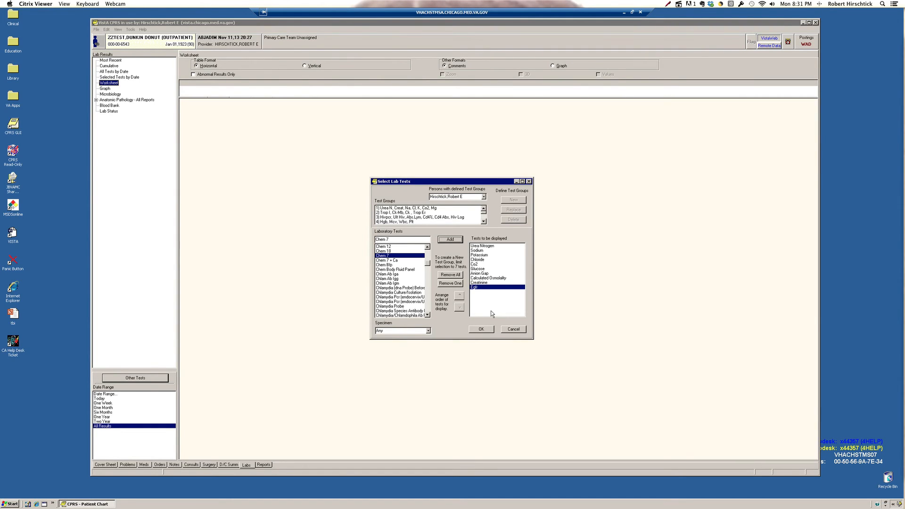
mouse_move(450, 290)
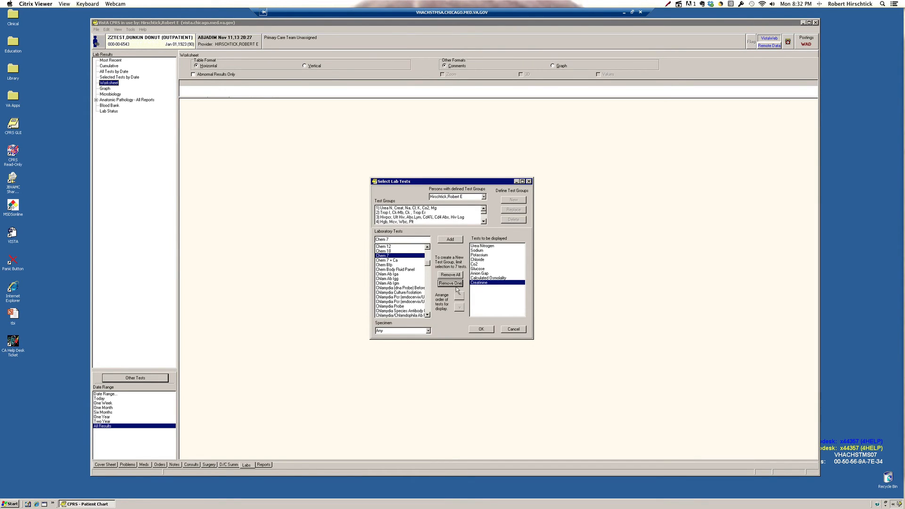
click(489, 278)
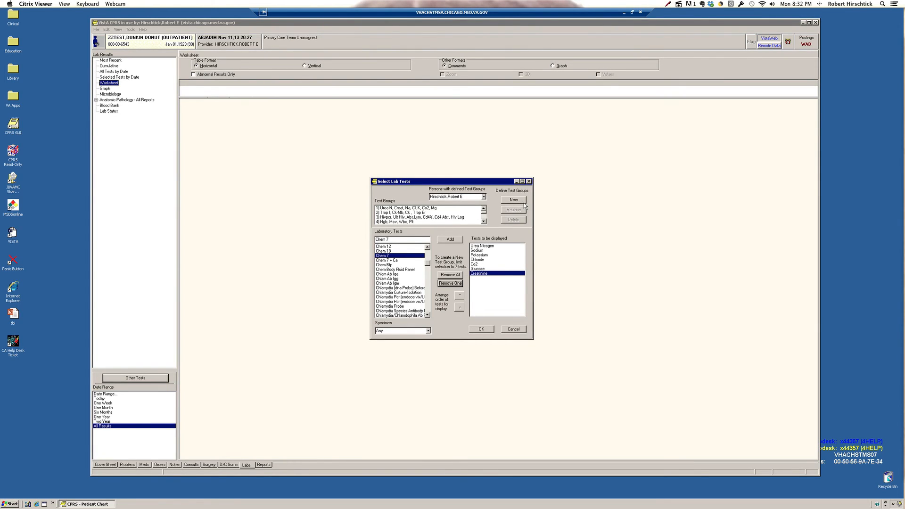
click(512, 200)
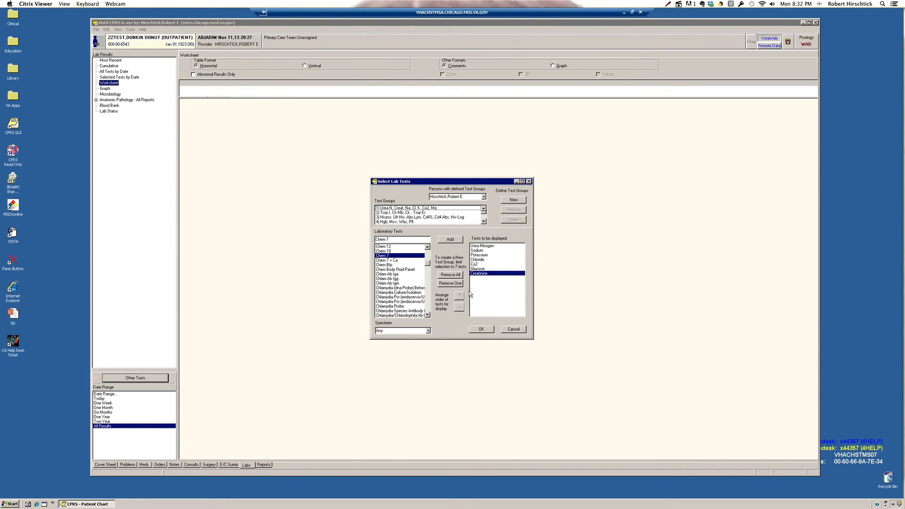
mouse_move(483, 329)
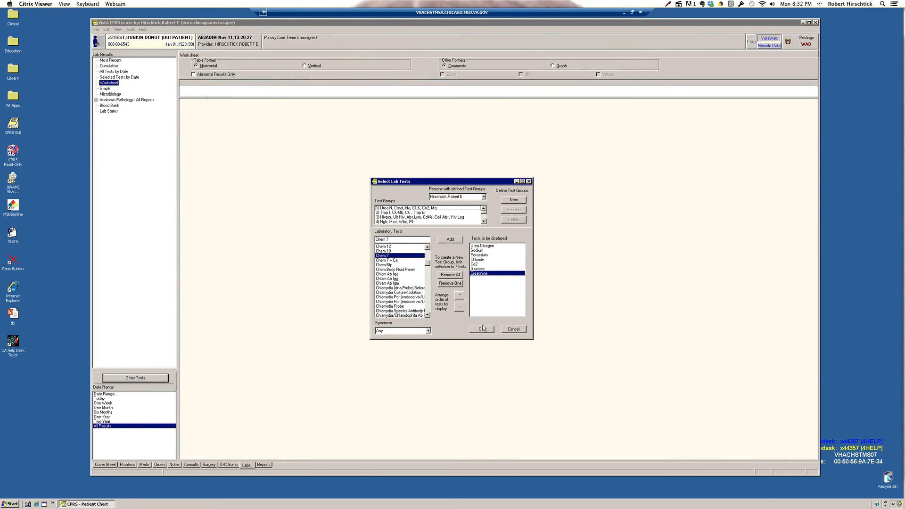
Close the lab test selection and go to the chart's Reports section.
click(481, 329)
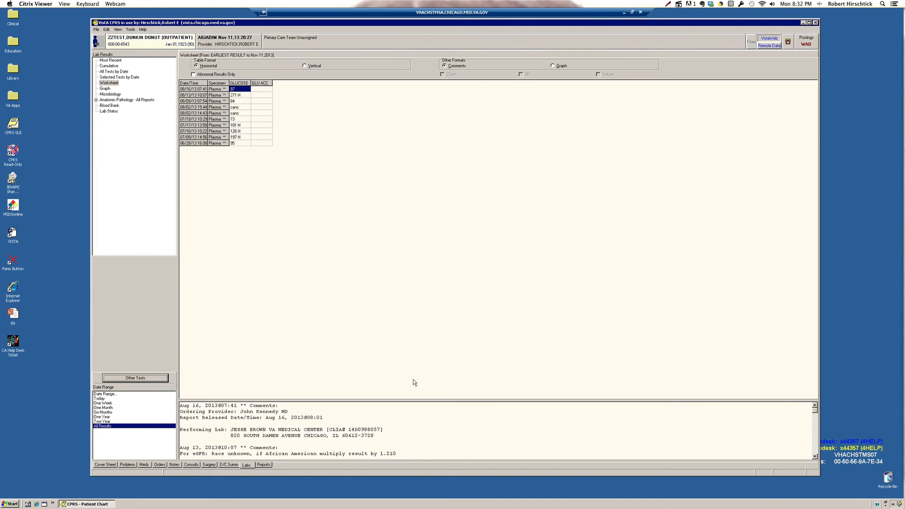
mouse_move(267, 469)
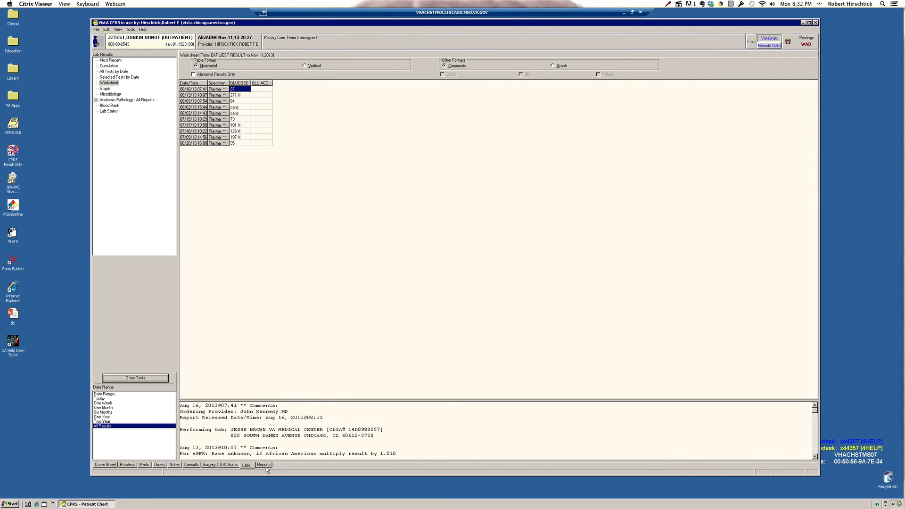
click(263, 465)
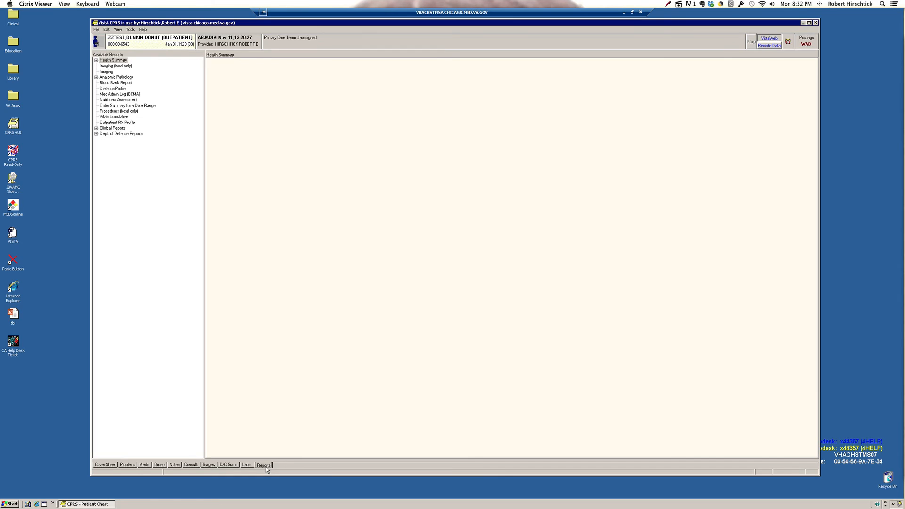
Read the 04/04/2012 gastric emptying study in the local Imaging report for all dates.
click(116, 66)
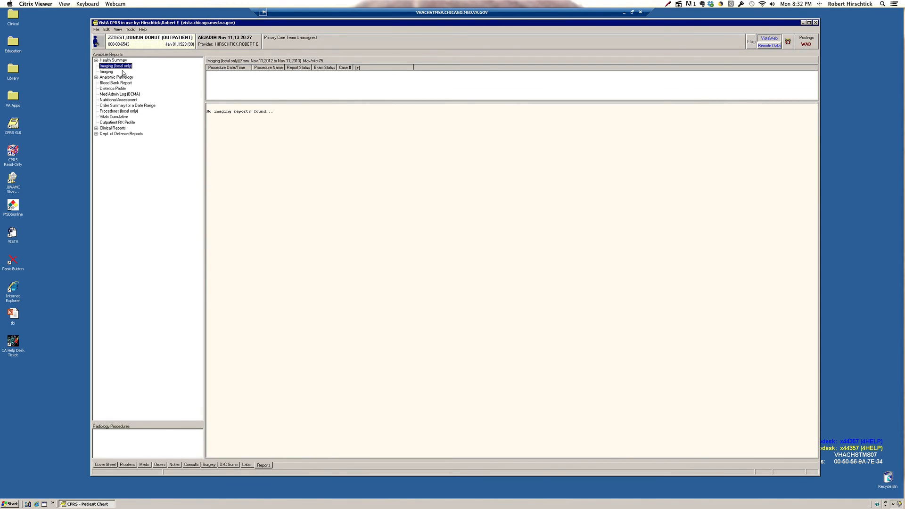
mouse_move(110, 77)
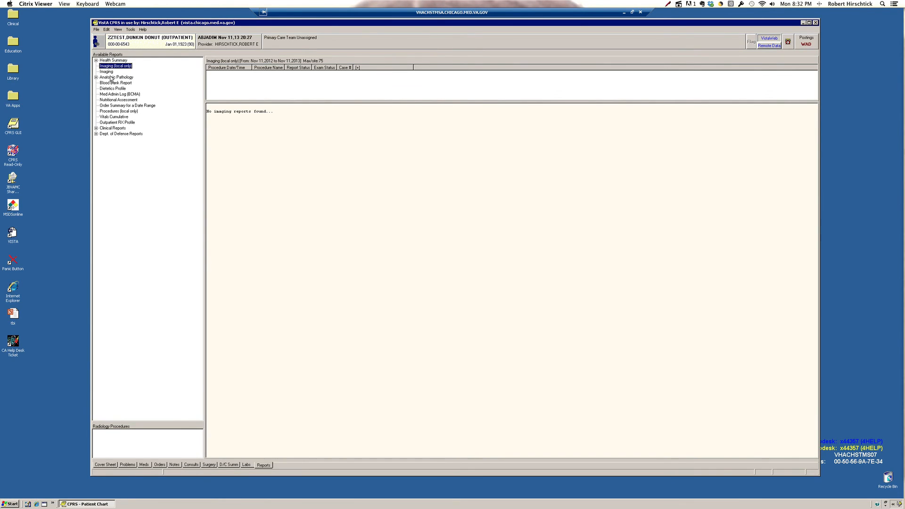
click(106, 71)
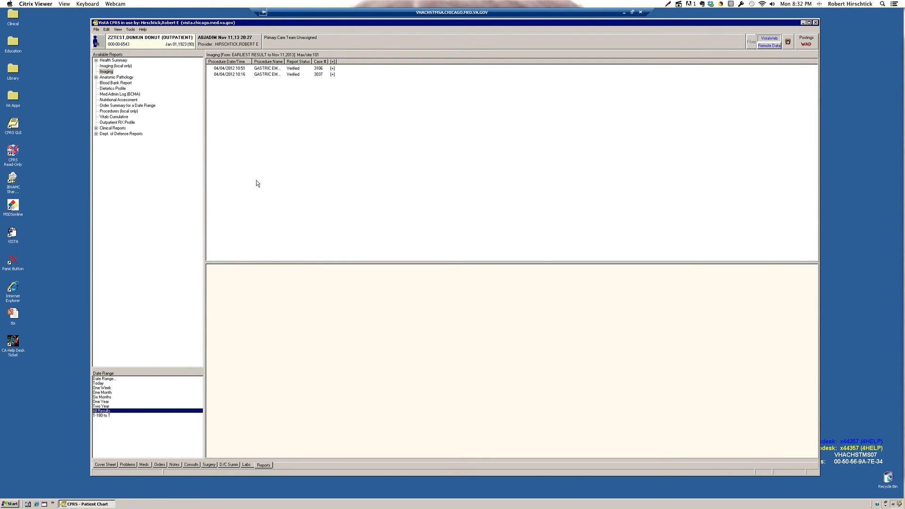
mouse_move(274, 92)
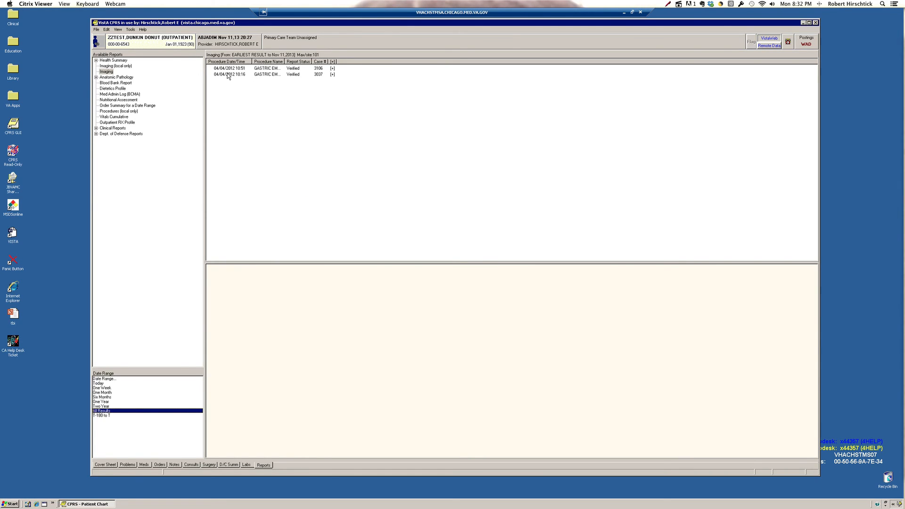
click(266, 68)
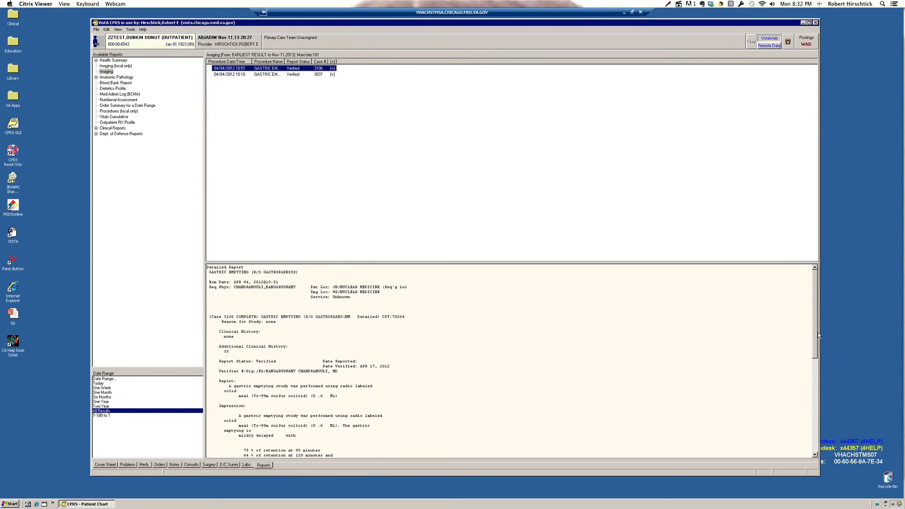
scroll(down, 3)
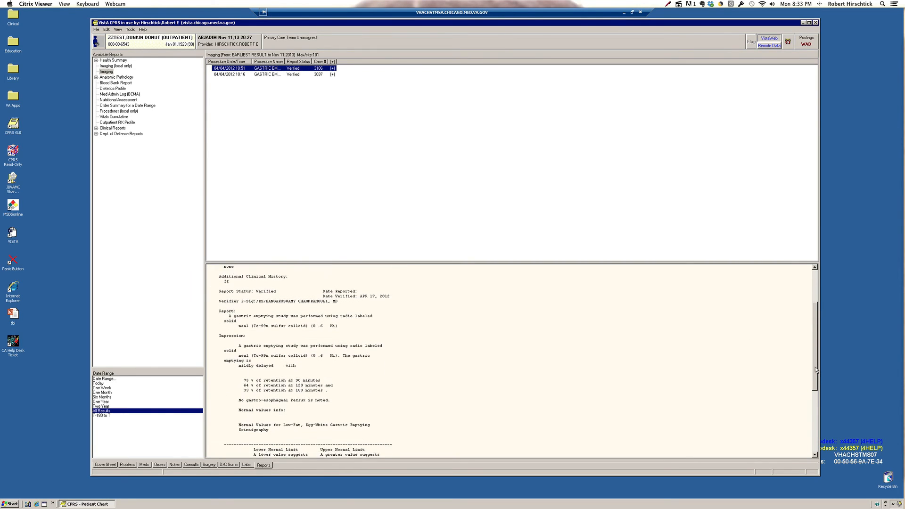
scroll(down, 3)
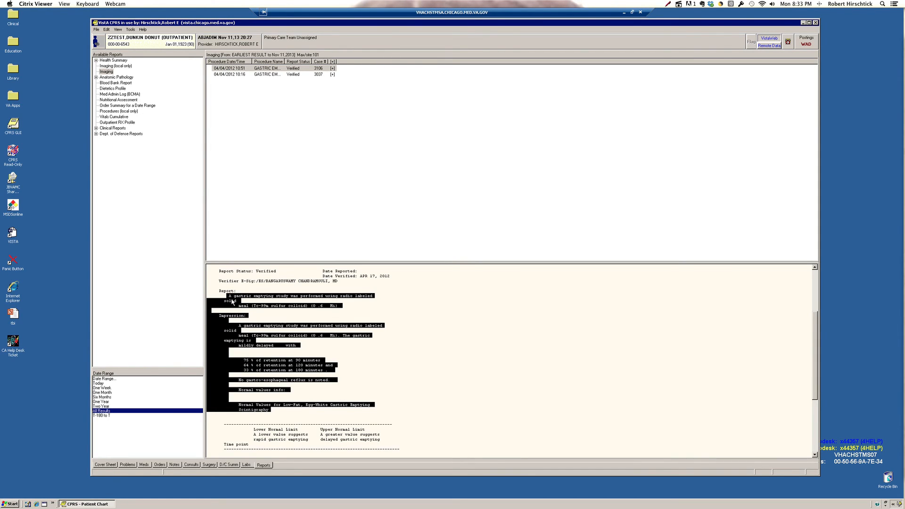
mouse_move(471, 360)
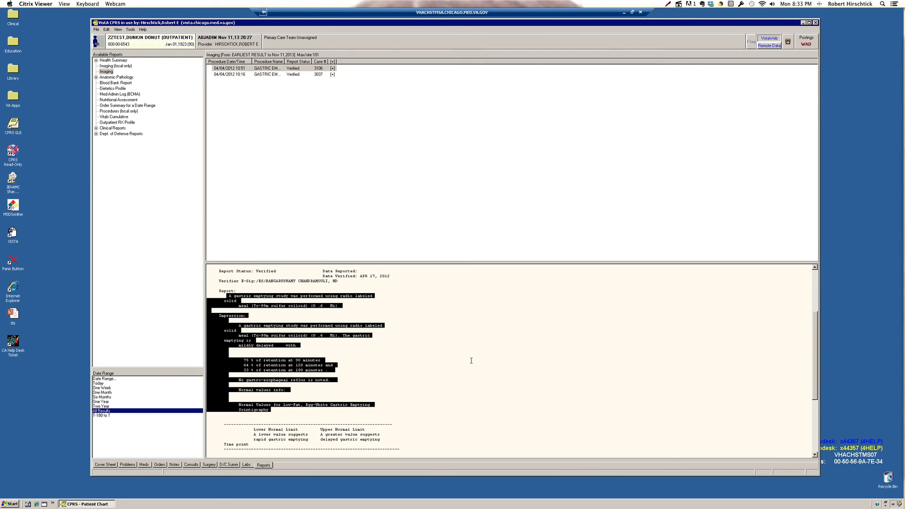
scroll(up, 3)
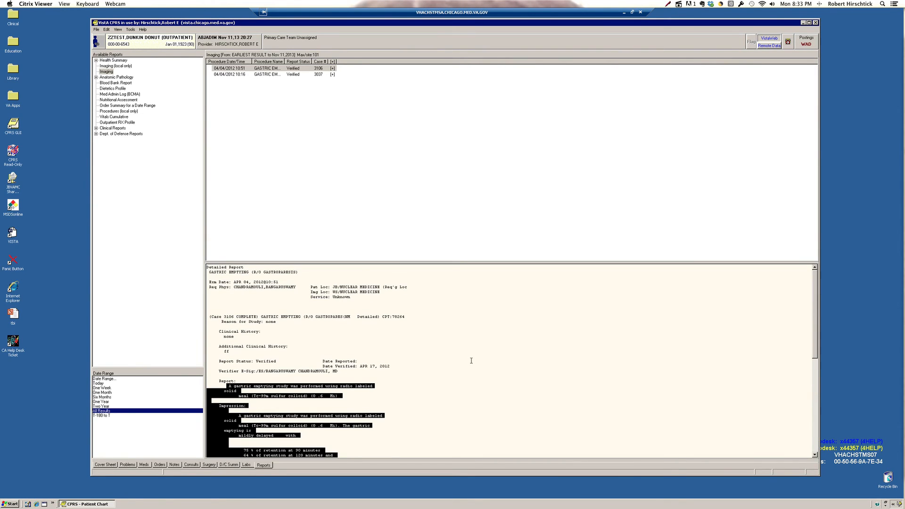
mouse_move(441, 339)
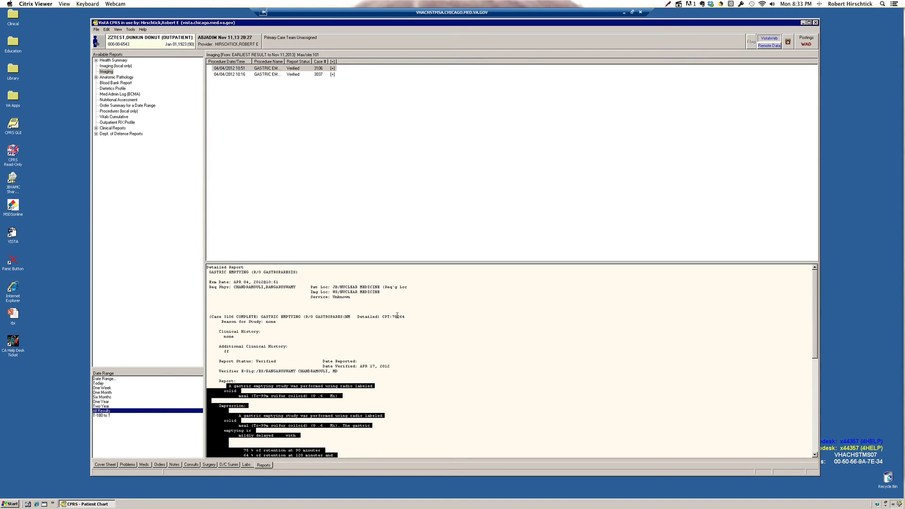
mouse_move(101, 84)
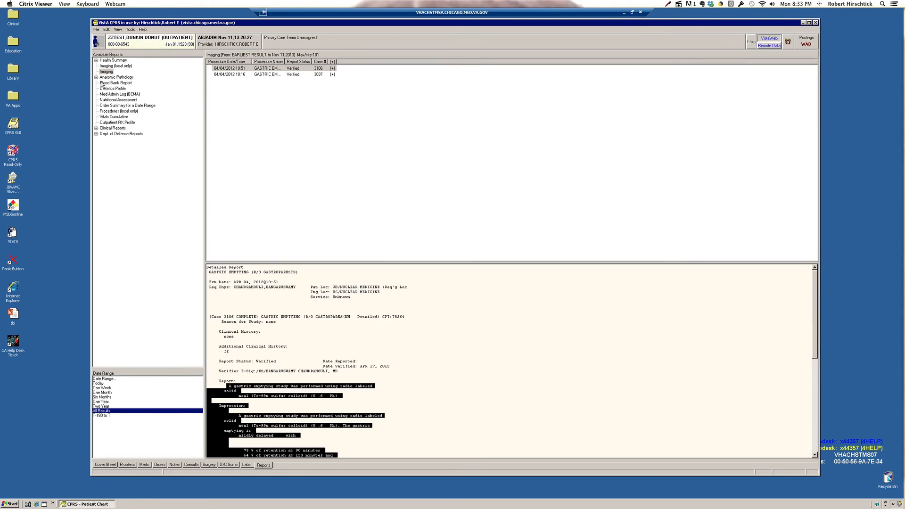
View Surgical Pathology, then the All Outpatient pharmacy report with metformin, atorvastatin and tablet splitter.
click(116, 77)
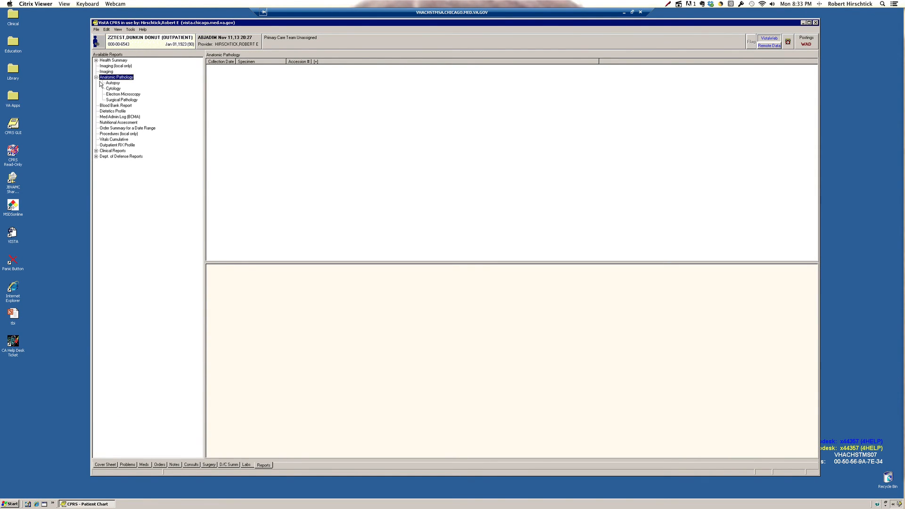
click(121, 100)
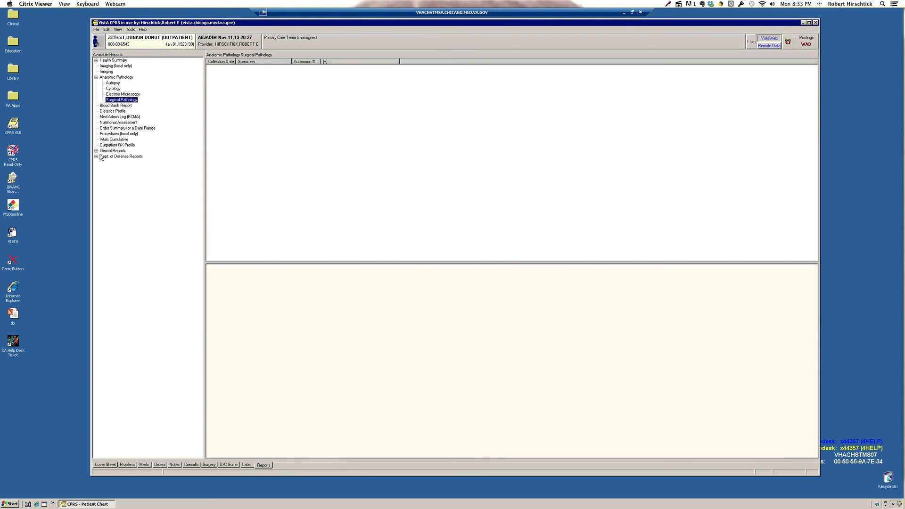
click(113, 151)
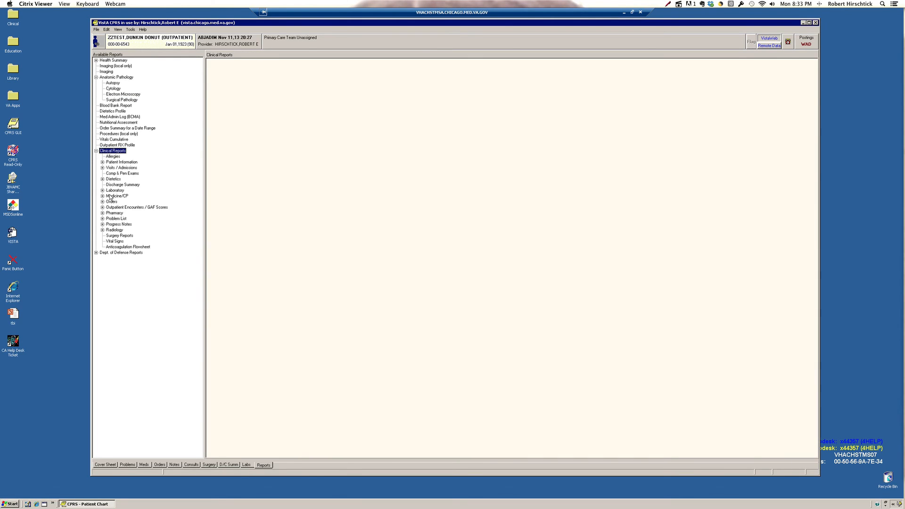
click(103, 213)
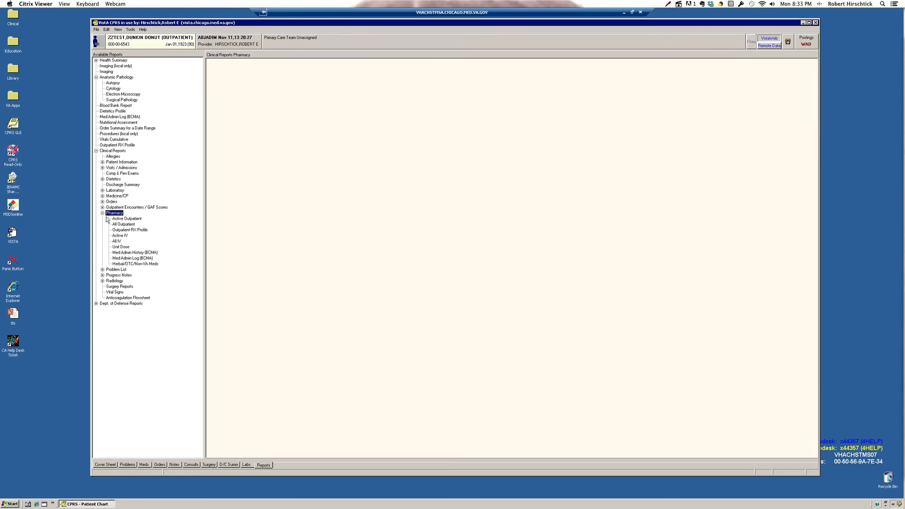
click(121, 224)
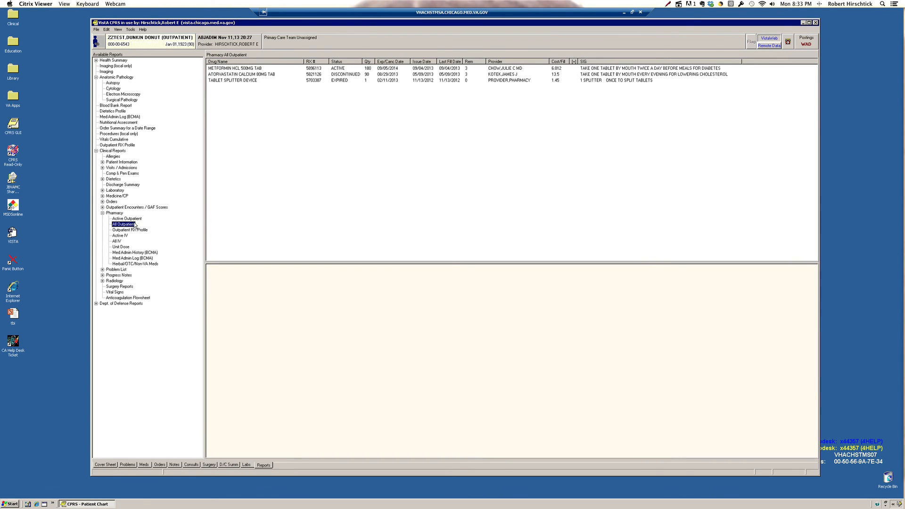
mouse_move(246, 129)
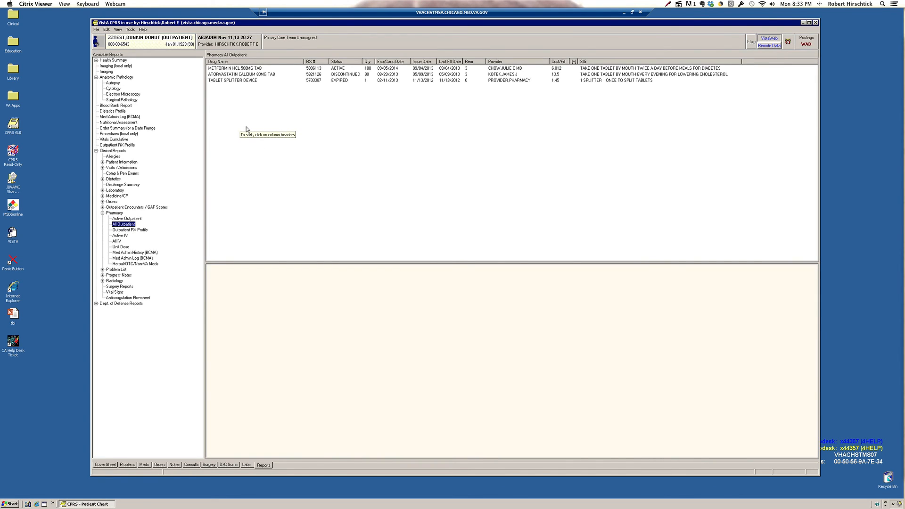
mouse_move(246, 129)
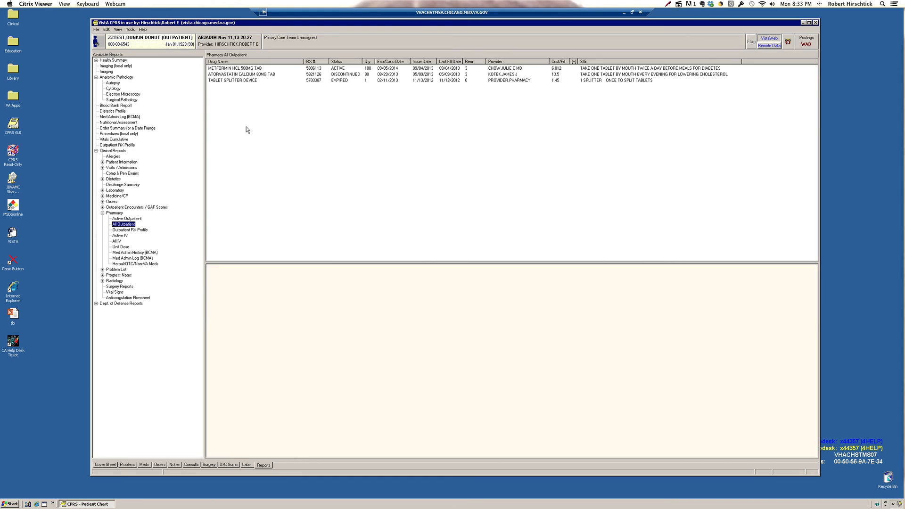
mouse_move(159, 206)
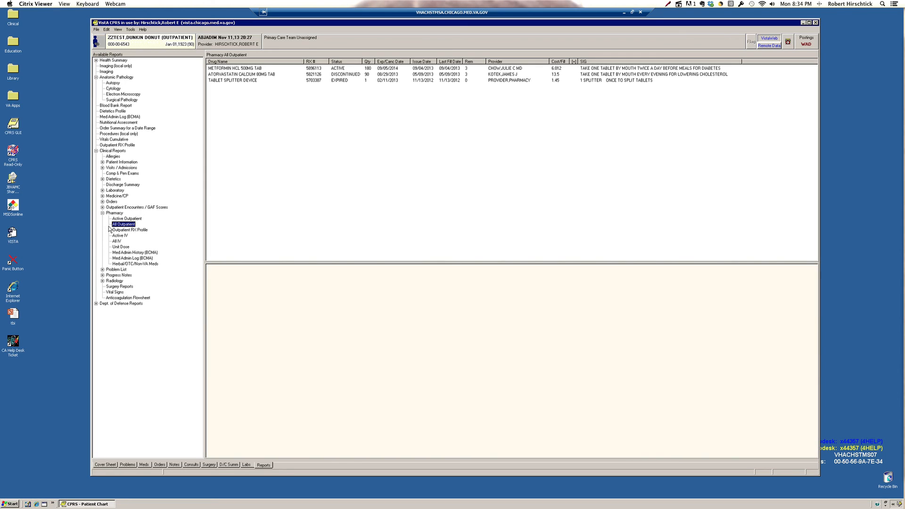
mouse_move(109, 229)
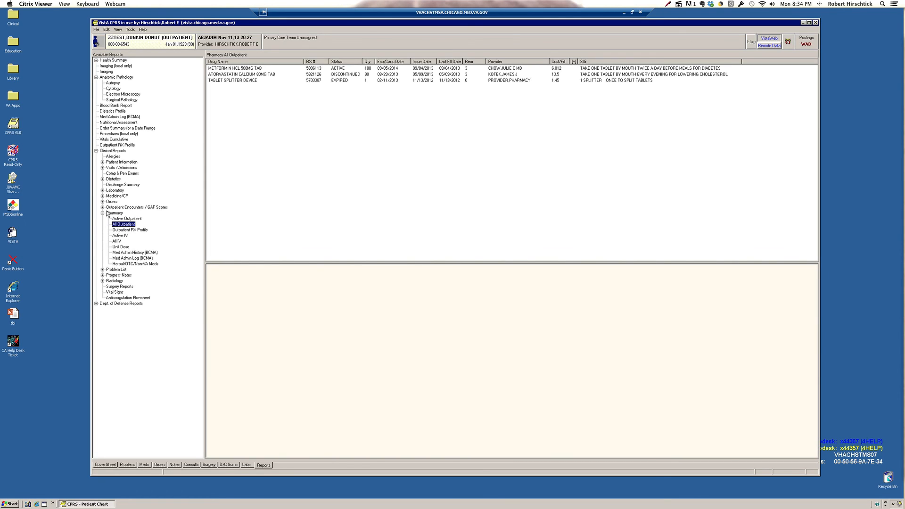
Expand Outpatient Encounters / GAF Scores to reach the Immunizations report.
click(123, 241)
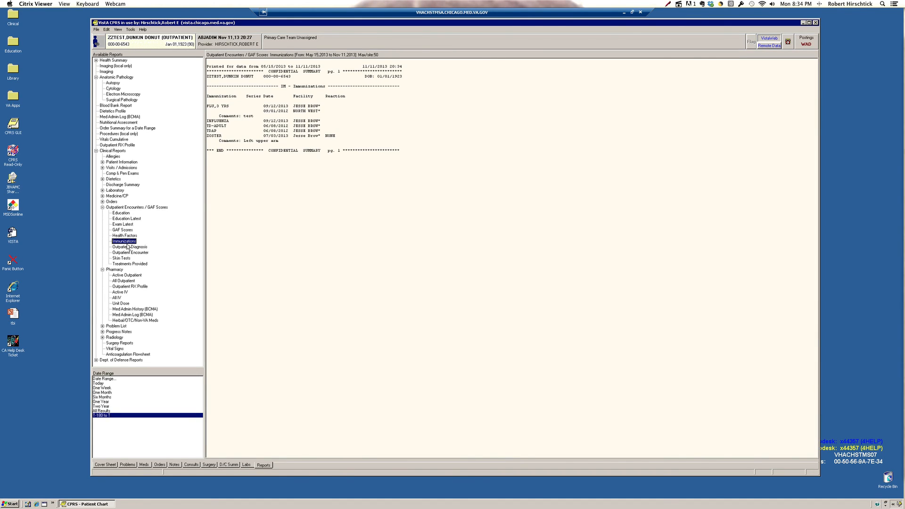
mouse_move(244, 133)
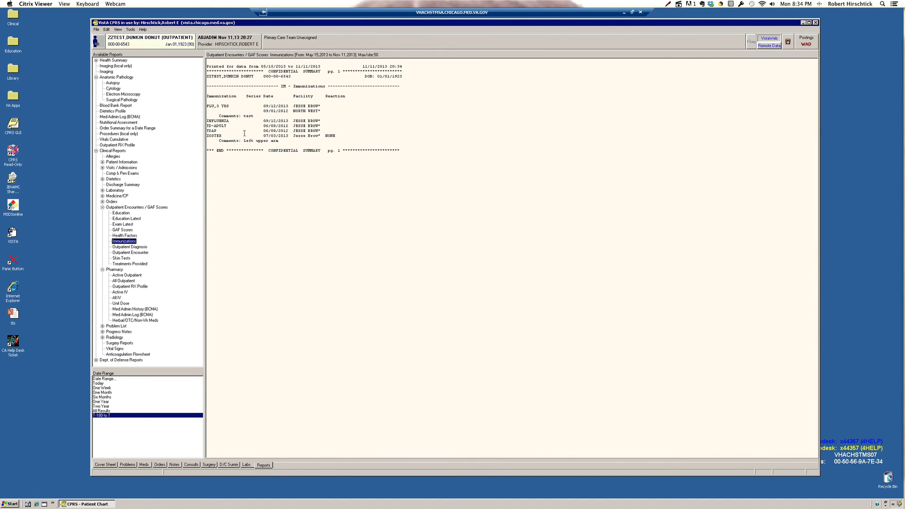
mouse_move(232, 154)
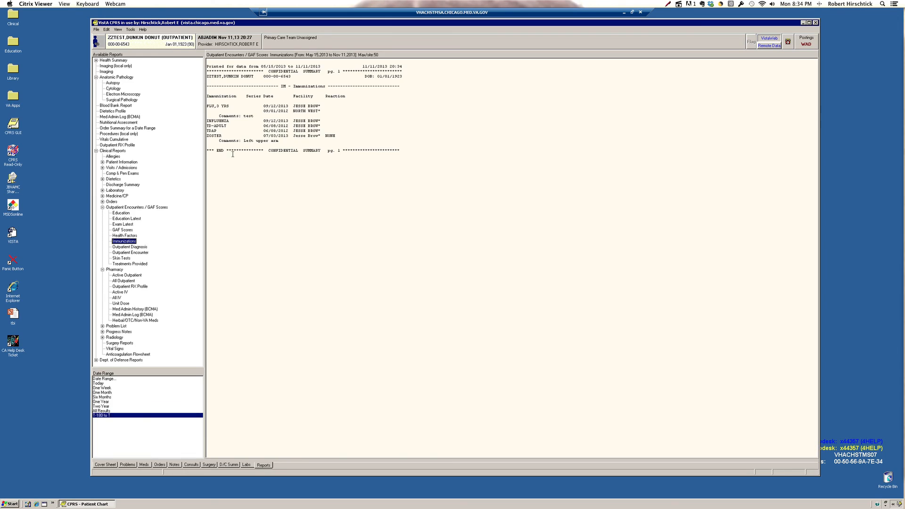
mouse_move(187, 197)
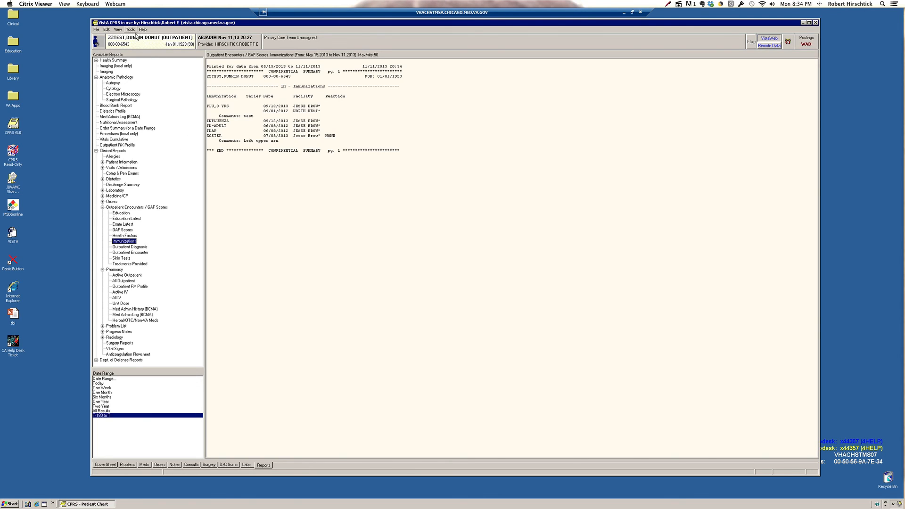
Launch VistA Imaging Display past the thin-client and no-EKG messages, then open Tools > Library.
click(130, 29)
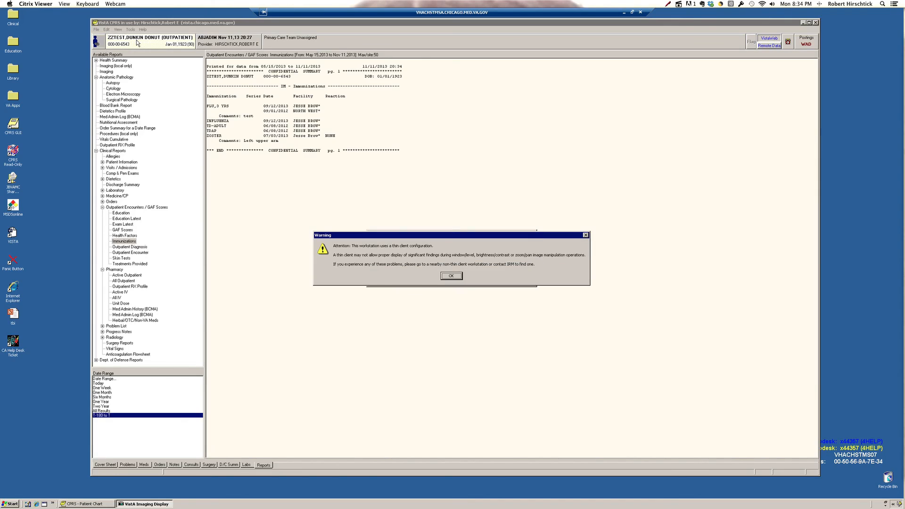
click(450, 276)
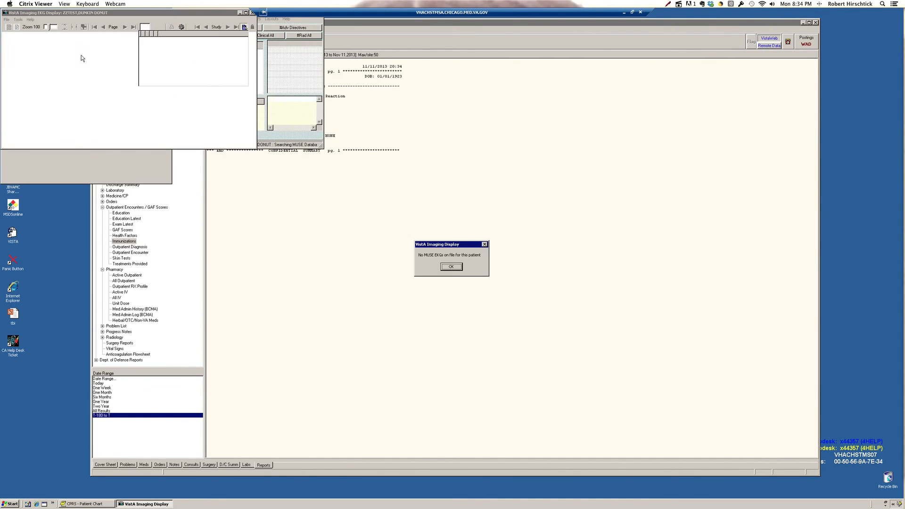
click(451, 266)
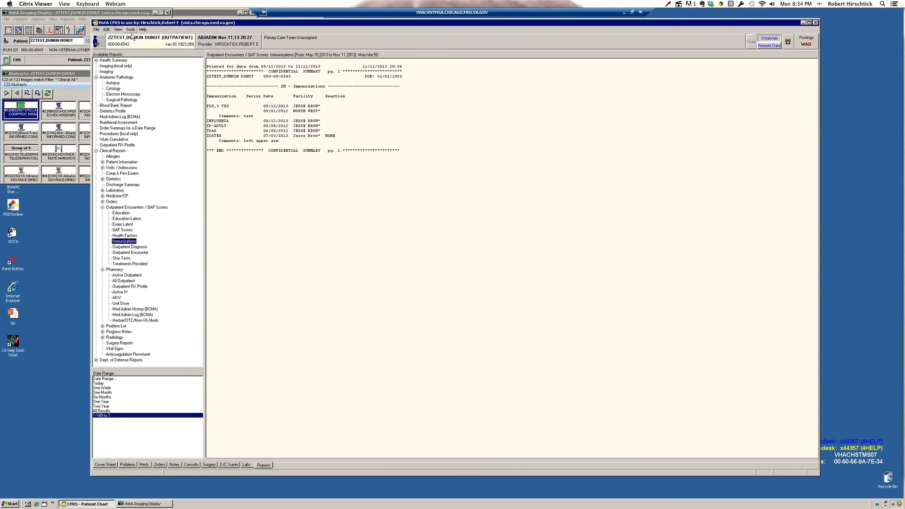
click(130, 29)
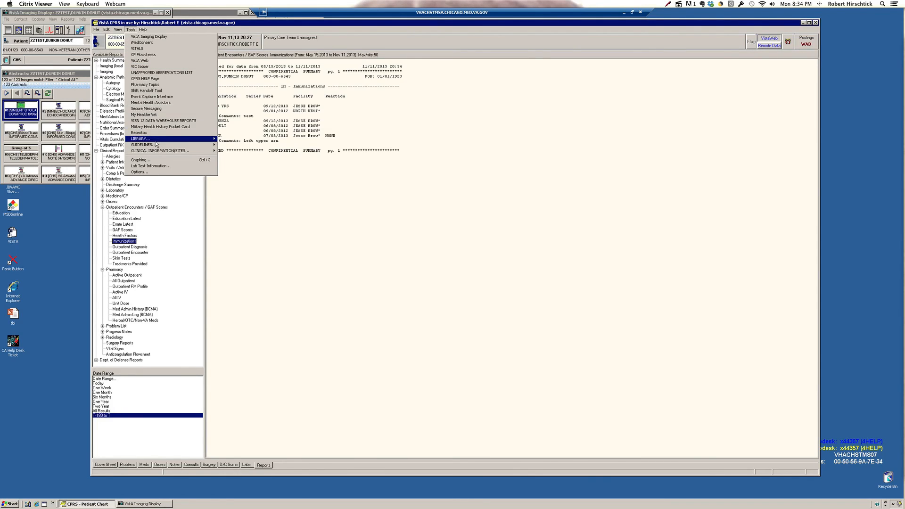
click(139, 139)
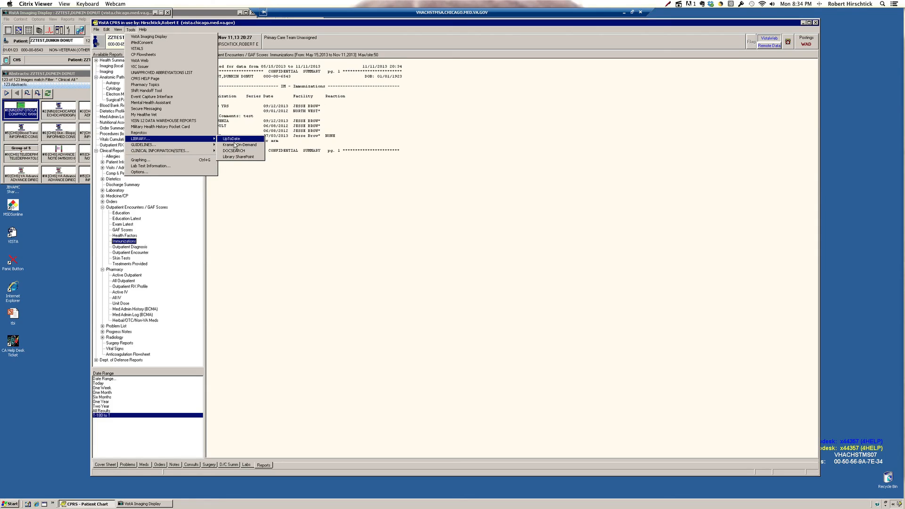